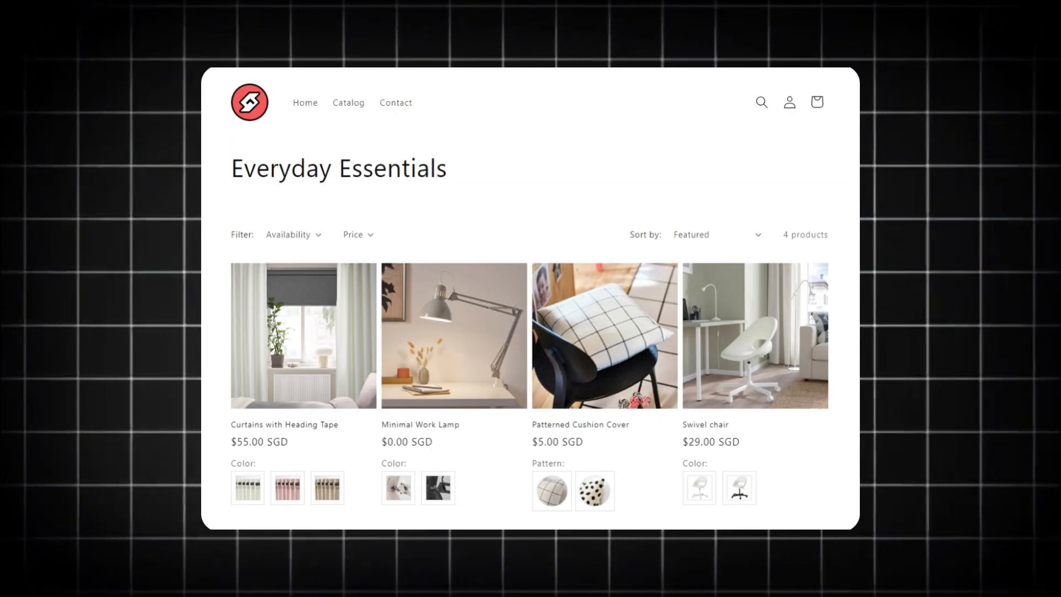
# Enlarge the app's first promotional screenshot in the lightbox
pyautogui.click(478, 11)
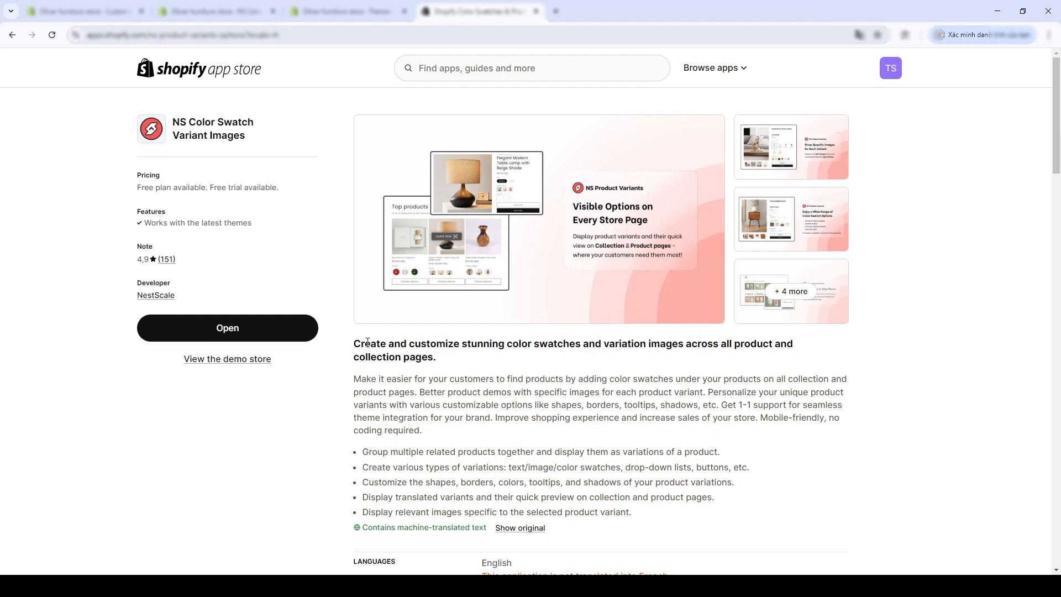
pyautogui.moveTo(462, 344); pyautogui.dragTo(580, 343)
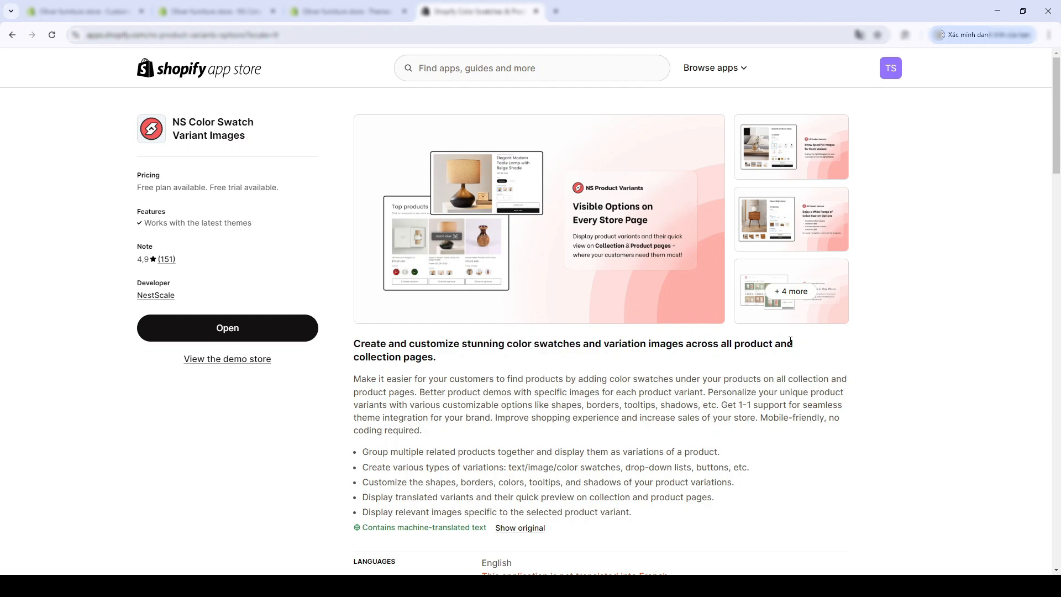
pyautogui.moveTo(382, 380)
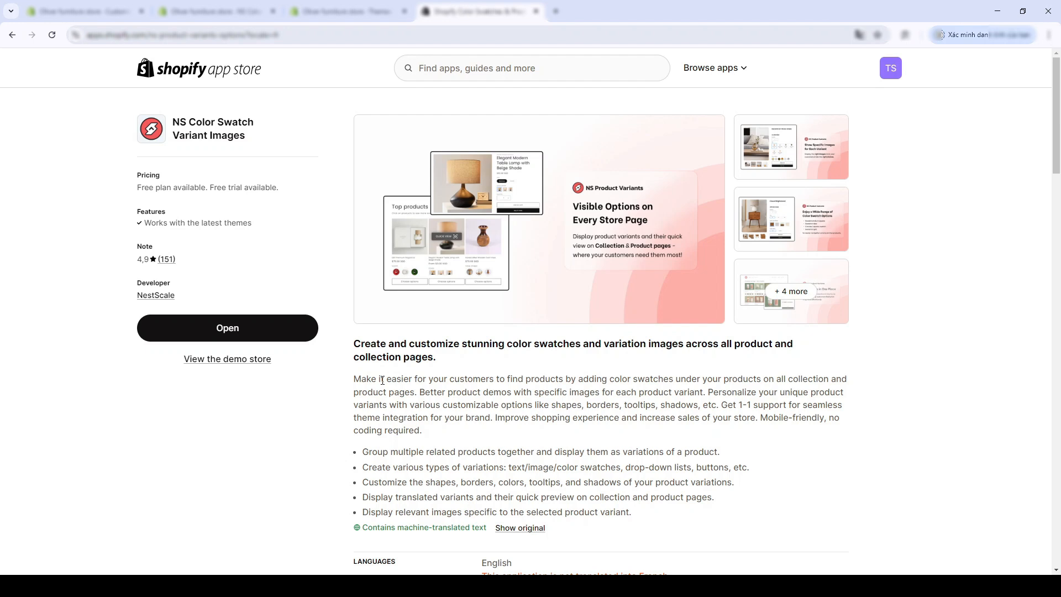
pyautogui.moveTo(717, 353)
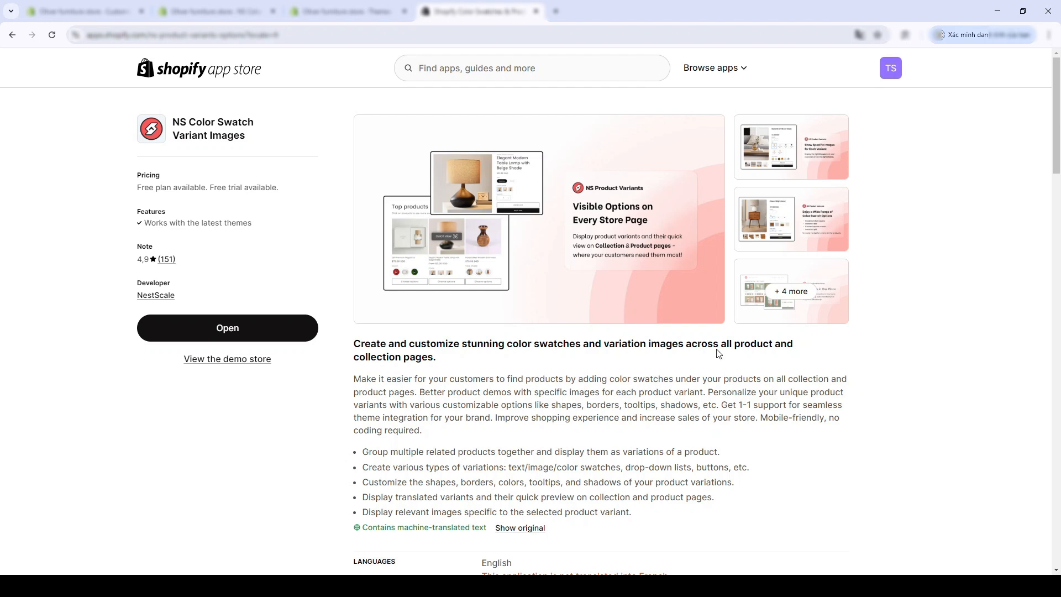
pyautogui.click(538, 219)
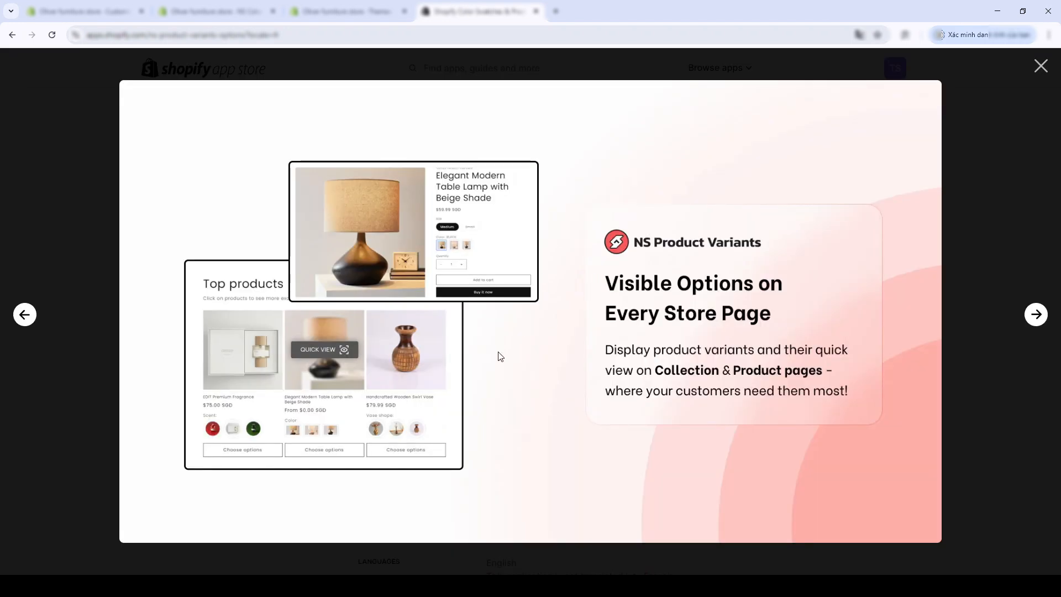
pyautogui.moveTo(508, 275)
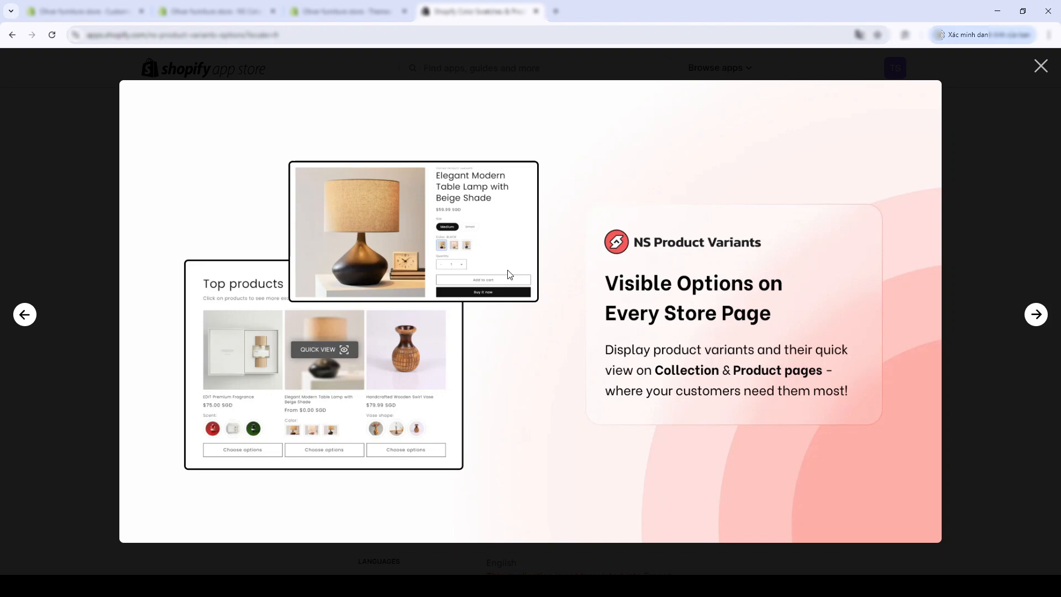
pyautogui.moveTo(319, 222)
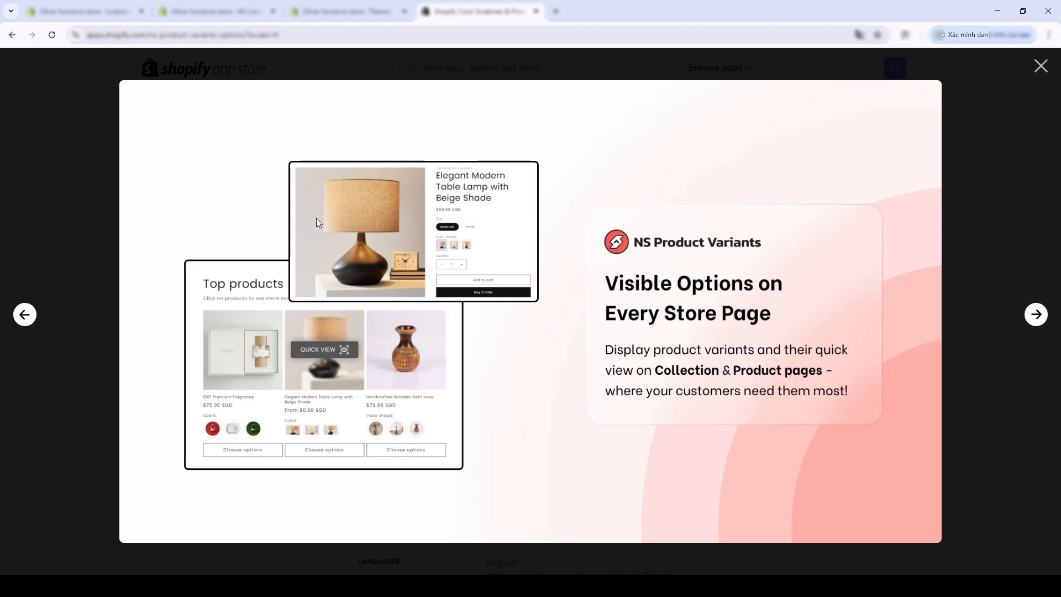
pyautogui.moveTo(512, 272)
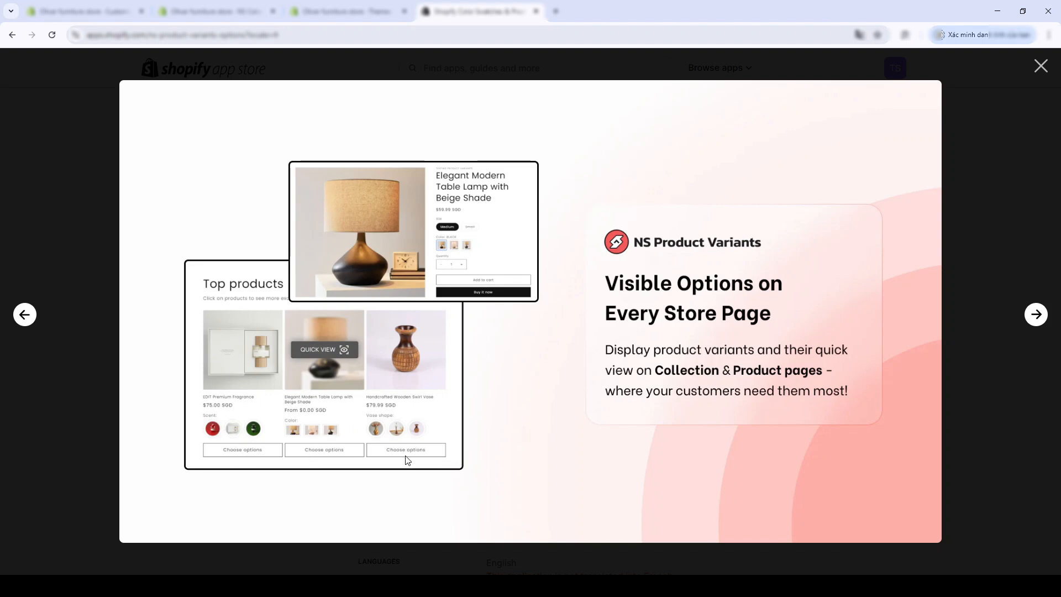
# Page through the next screenshots, including product grouping and swatch types
pyautogui.click(1034, 314)
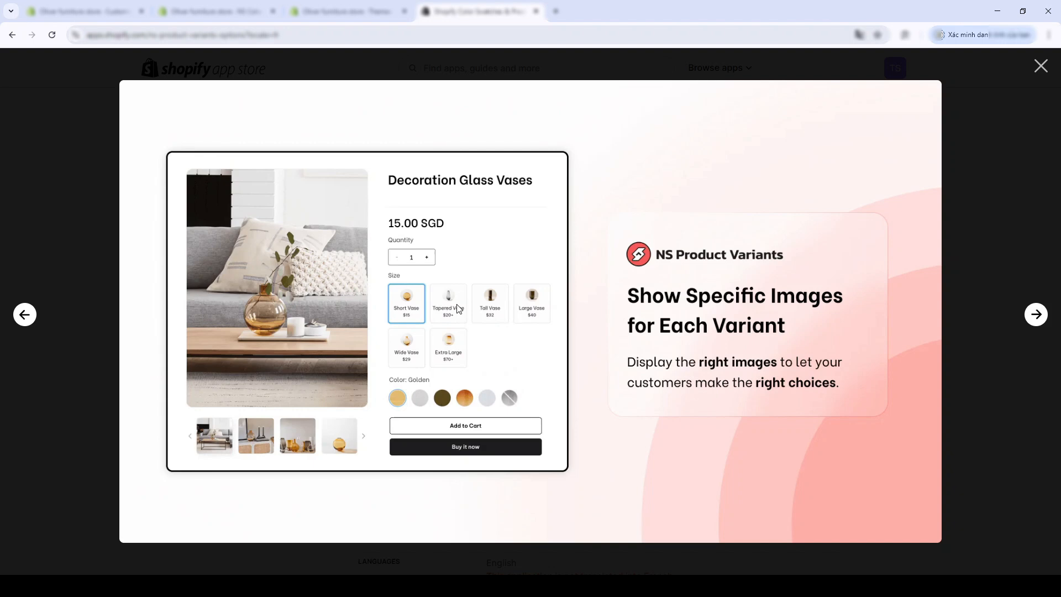
pyautogui.moveTo(218, 431)
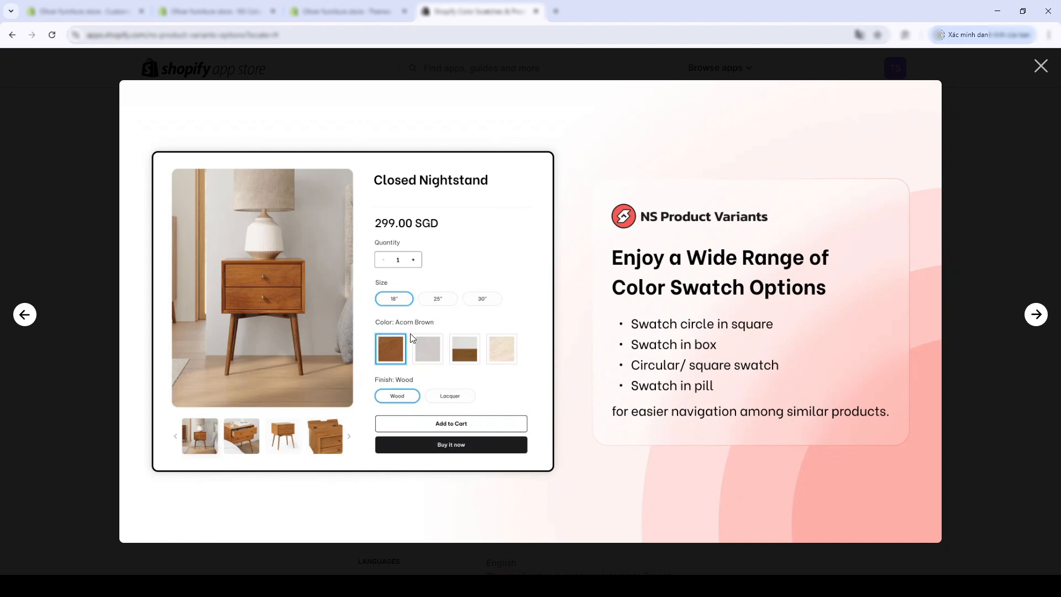
pyautogui.moveTo(842, 379)
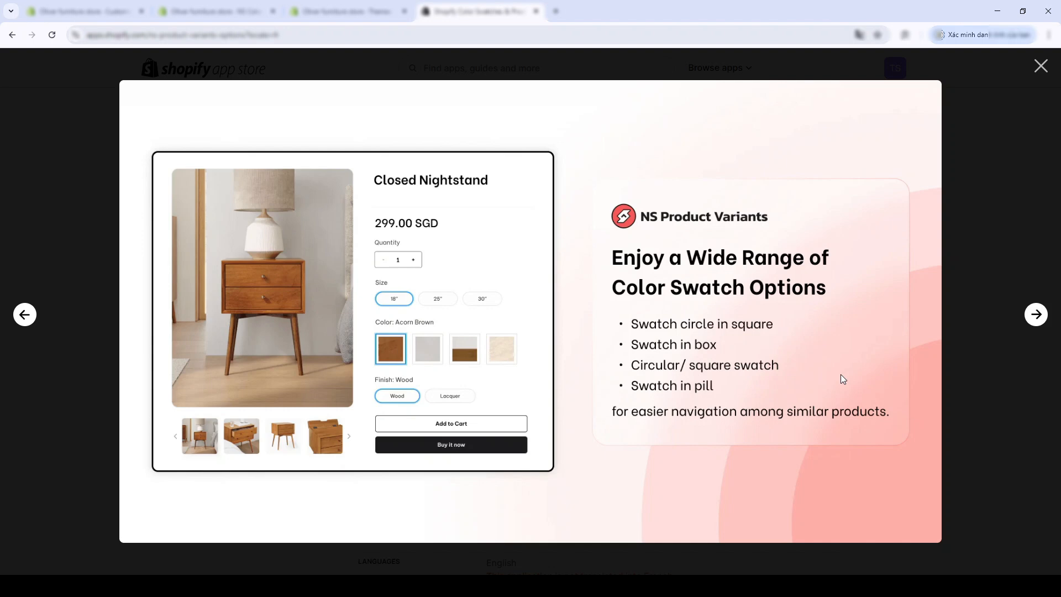
pyautogui.click(1035, 314)
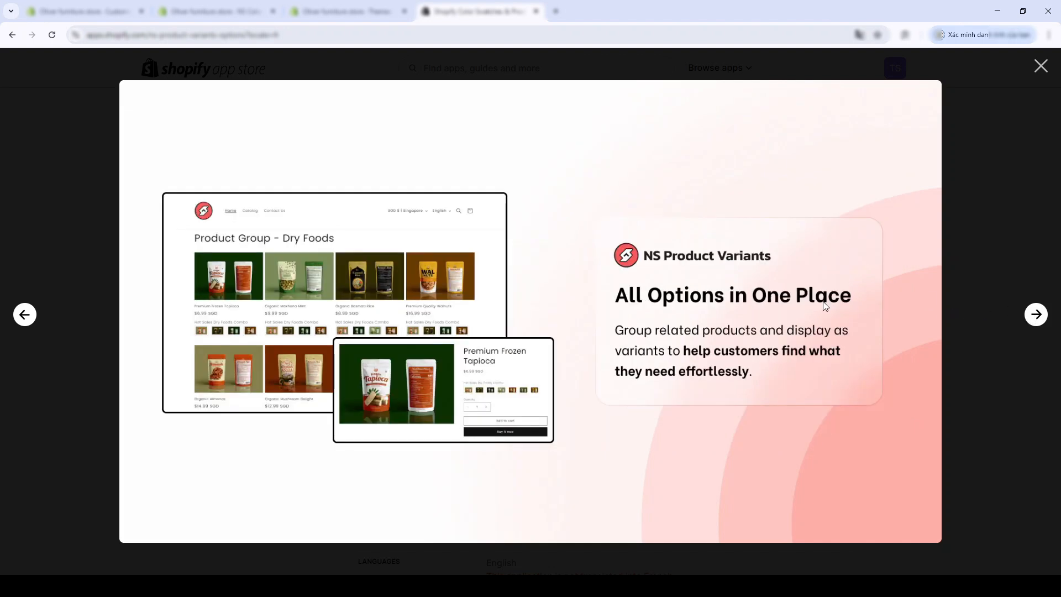
pyautogui.moveTo(915, 339)
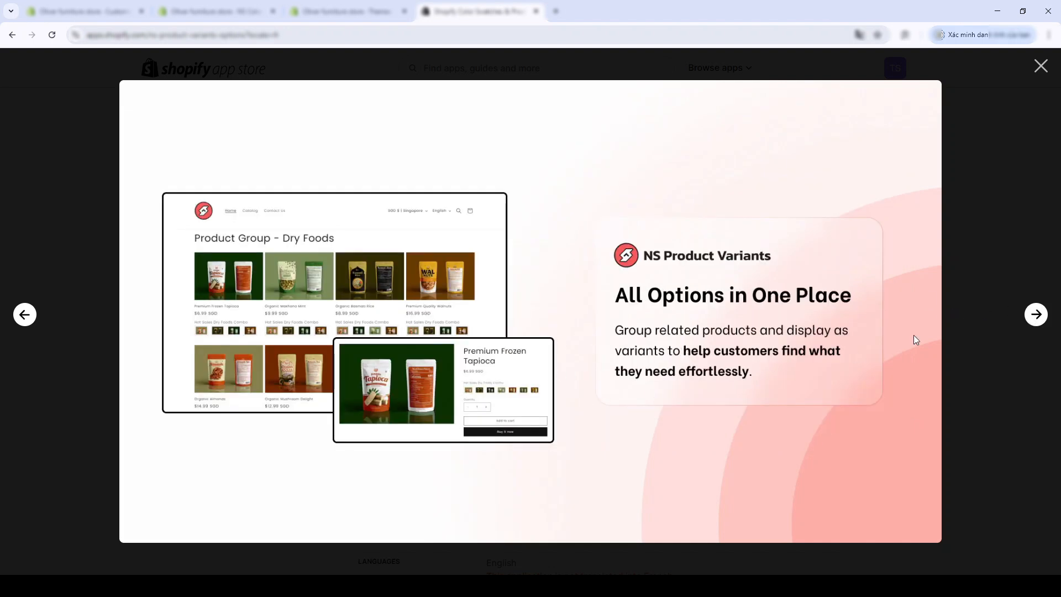
pyautogui.click(1034, 313)
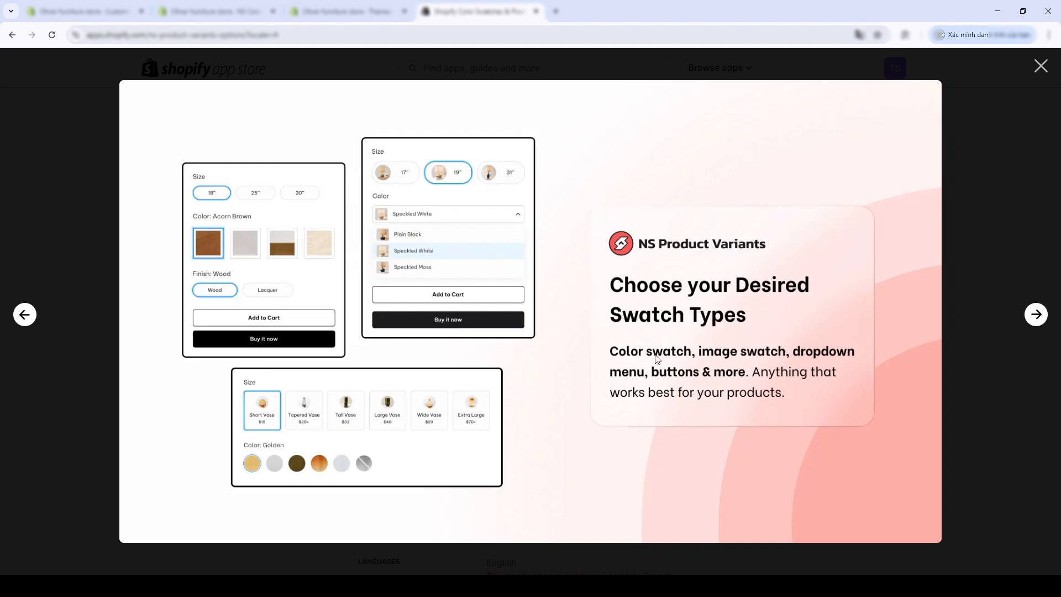
pyautogui.moveTo(1036, 314)
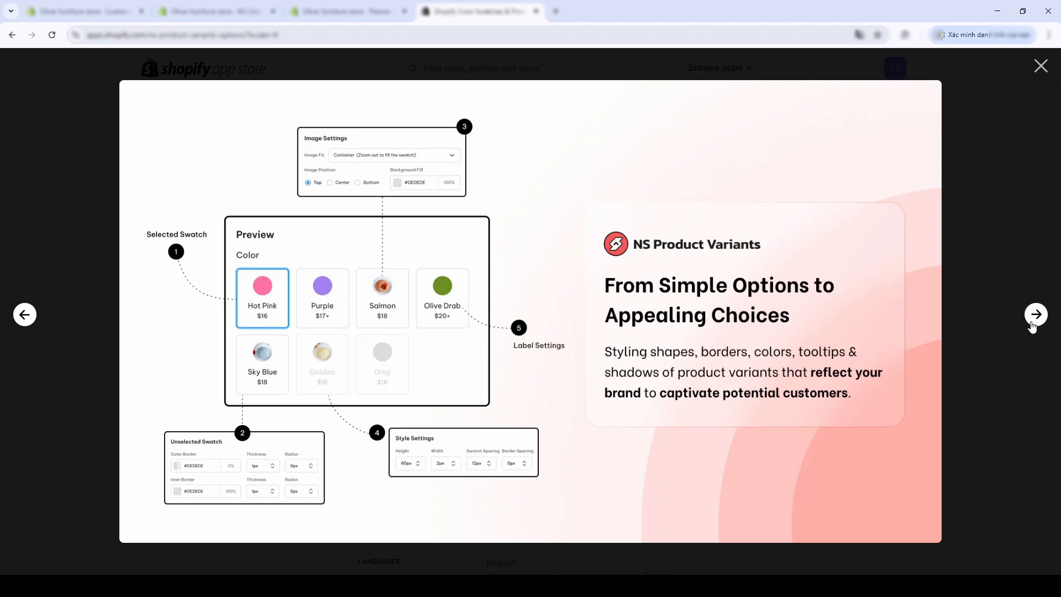
pyautogui.click(1041, 65)
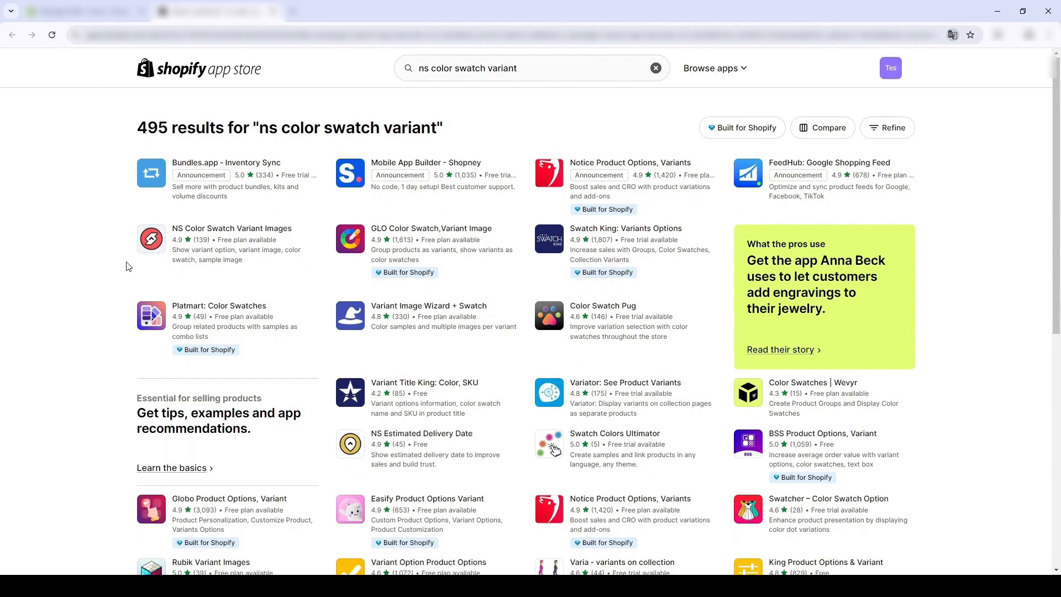
# Install NS Color Swatch Variant Images from its listing, approving its data access
pyautogui.click(231, 227)
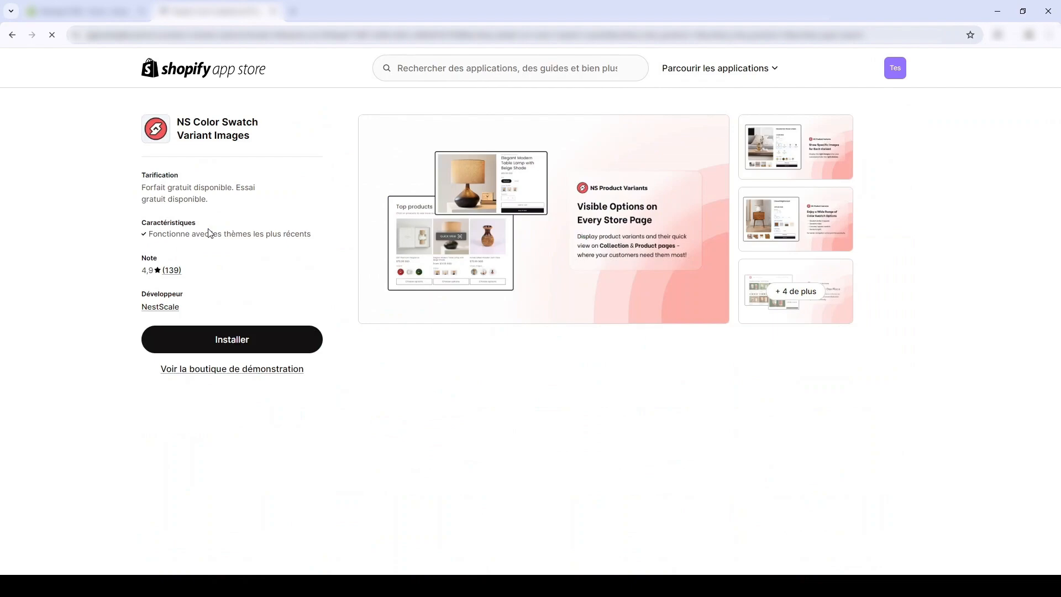
pyautogui.click(231, 340)
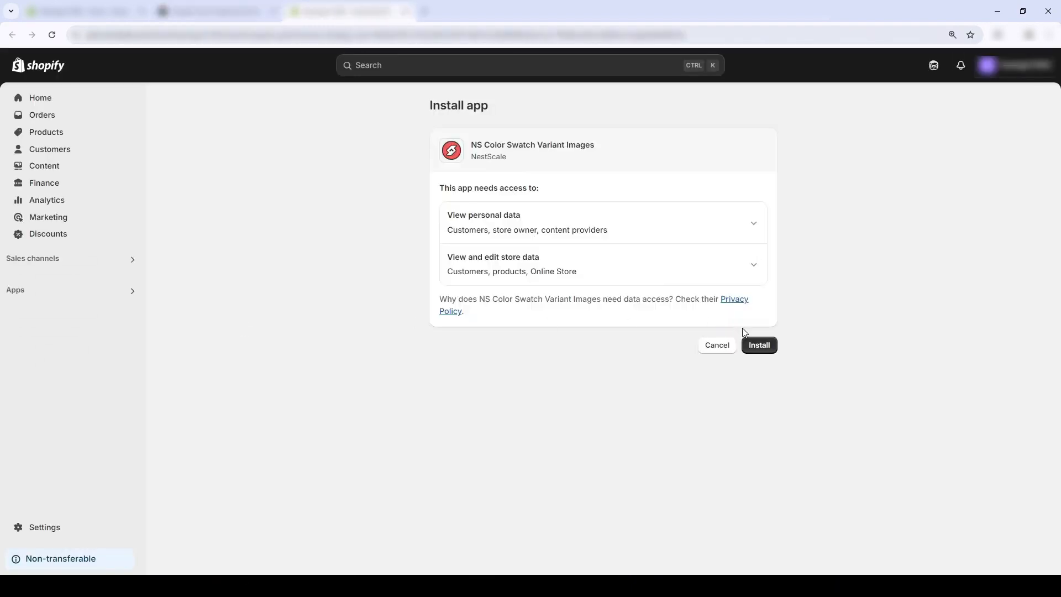
pyautogui.click(758, 345)
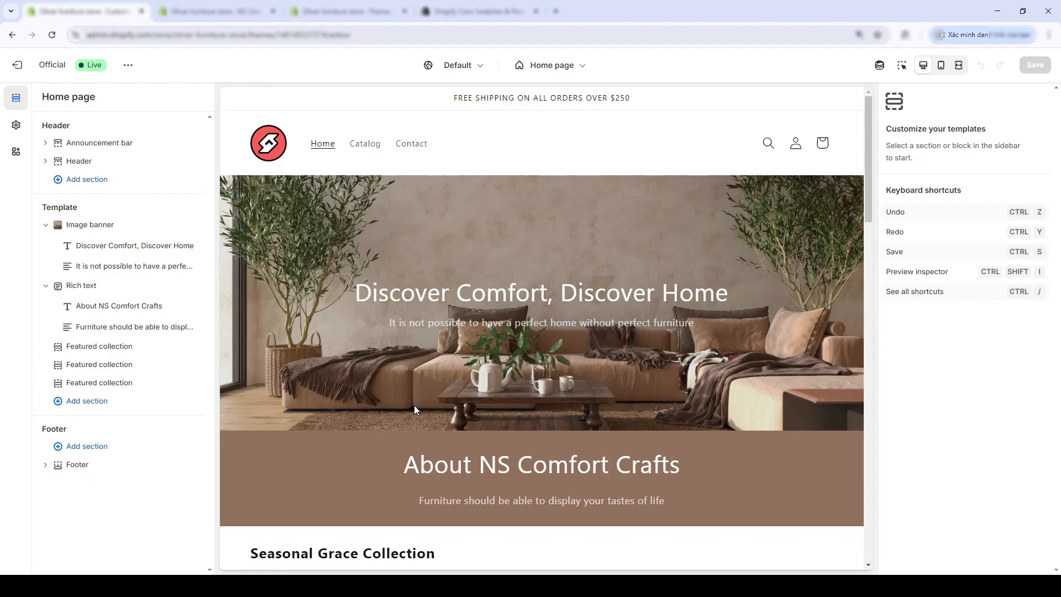
# Scroll the home page template and preview the Stilren Vase's White colour variant
pyautogui.scroll(-3)
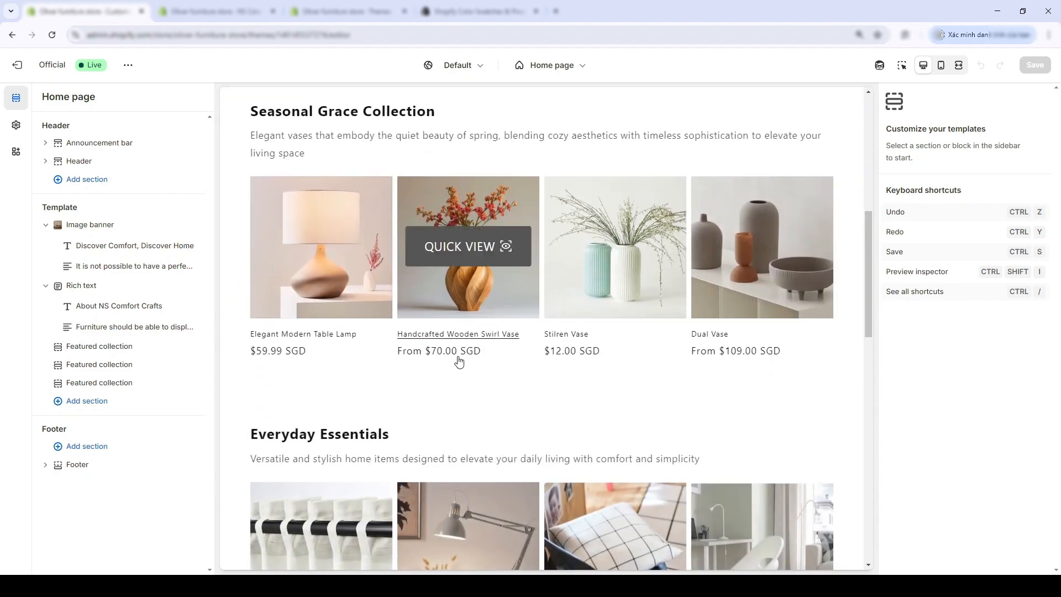
pyautogui.scroll(-3)
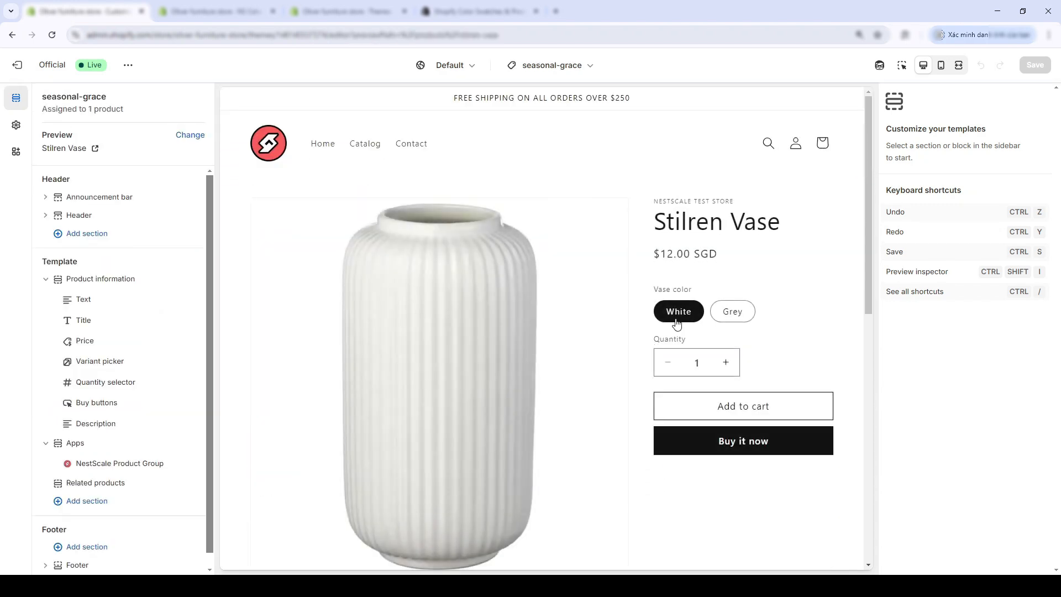
pyautogui.scroll(-3)
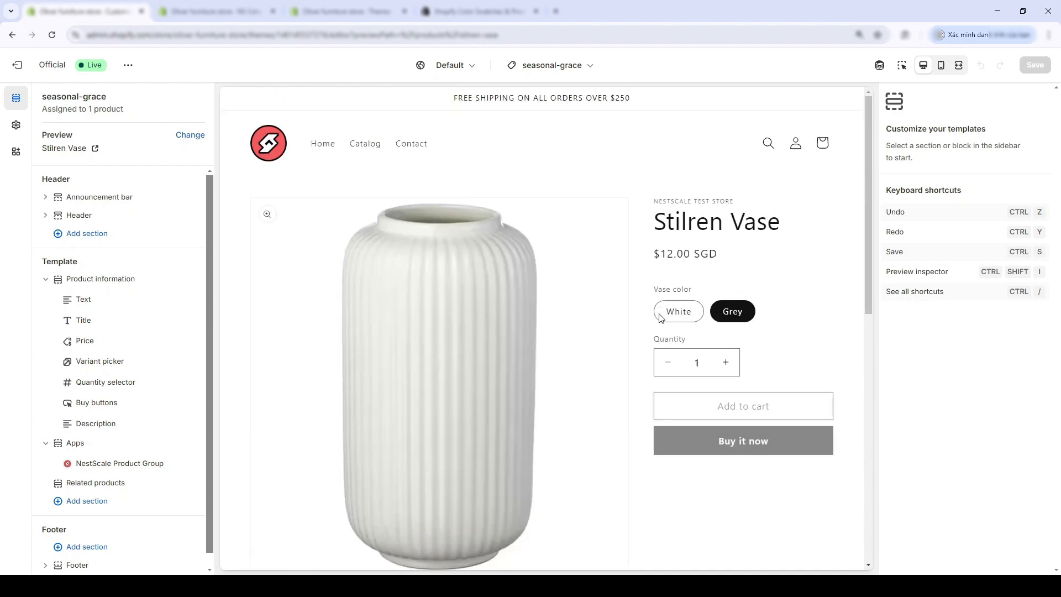
pyautogui.click(216, 11)
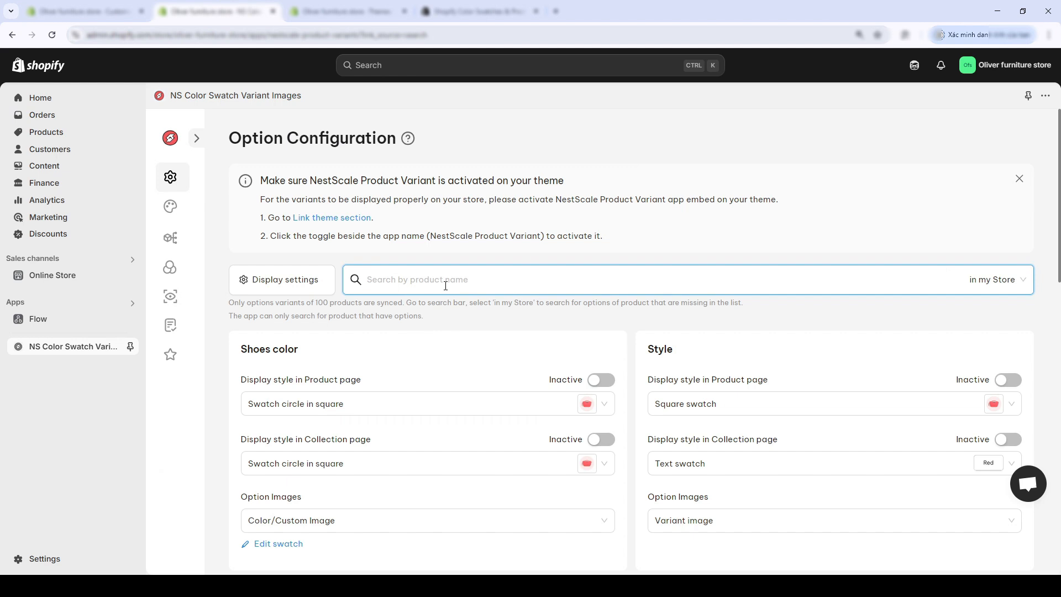
# Search 'stilren' in my Store and add Stilren Vase's options, scrolling to Vase color
pyautogui.click(994, 279)
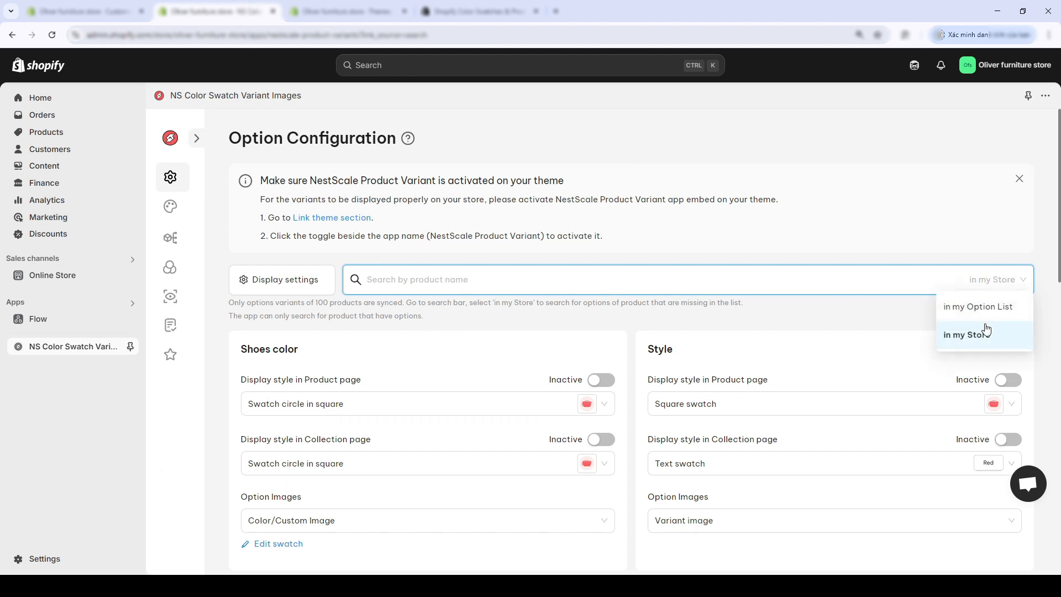
pyautogui.write('s')
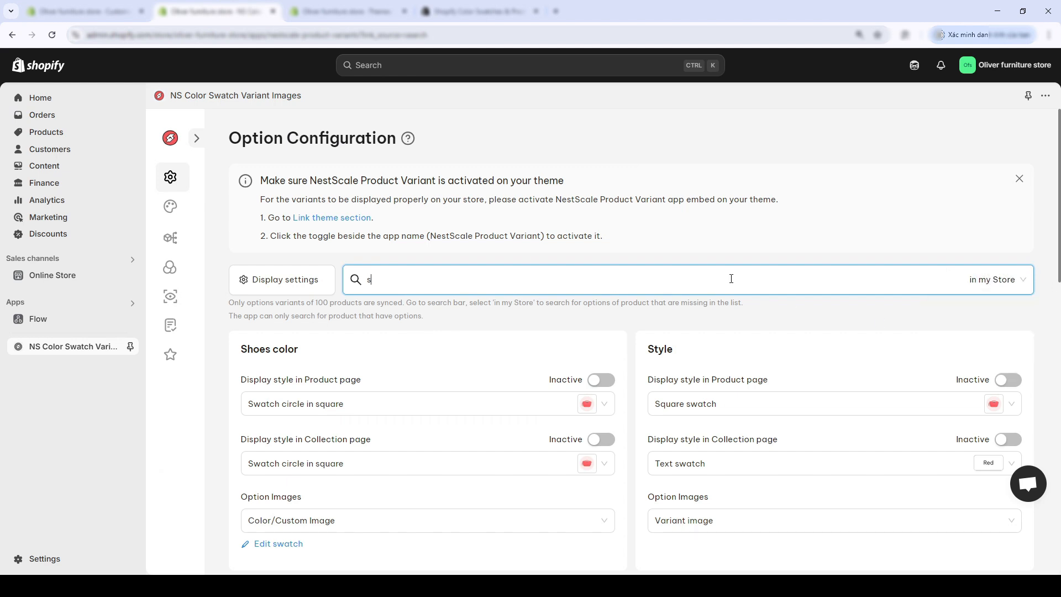
pyautogui.write('tilren')
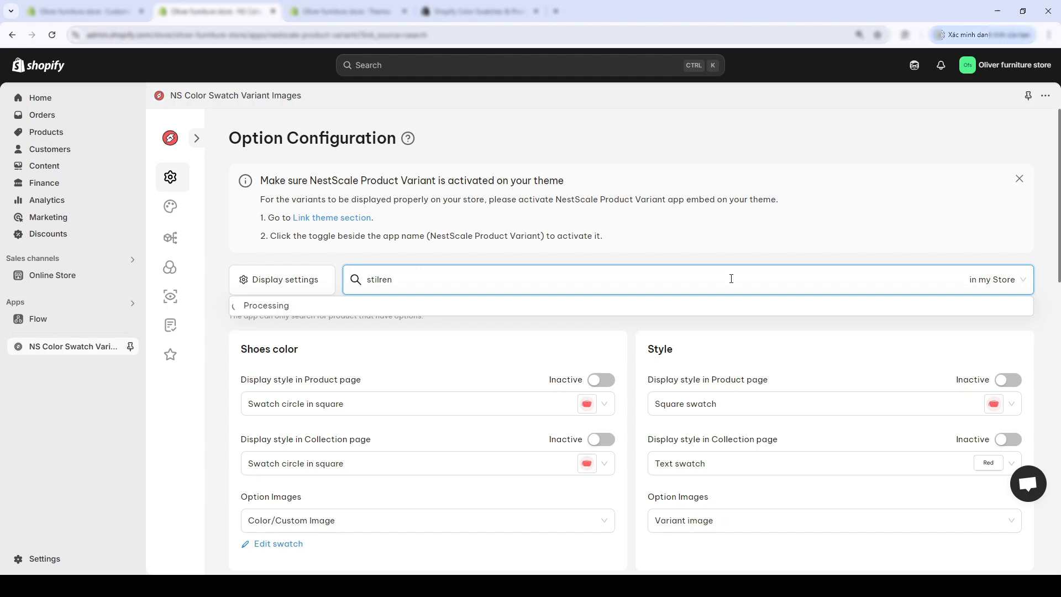
pyautogui.click(311, 312)
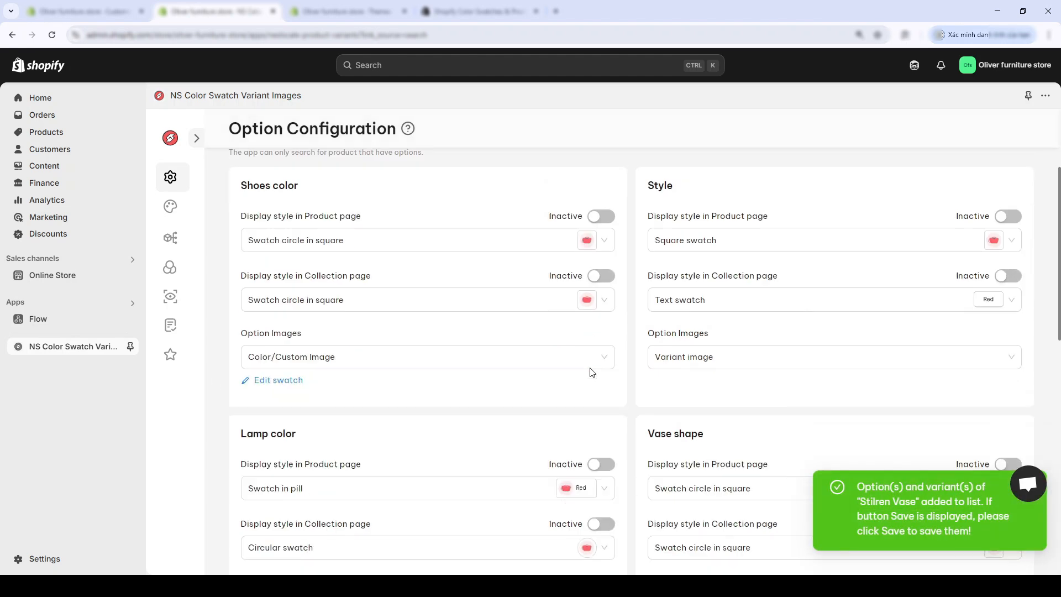
pyautogui.scroll(-3)
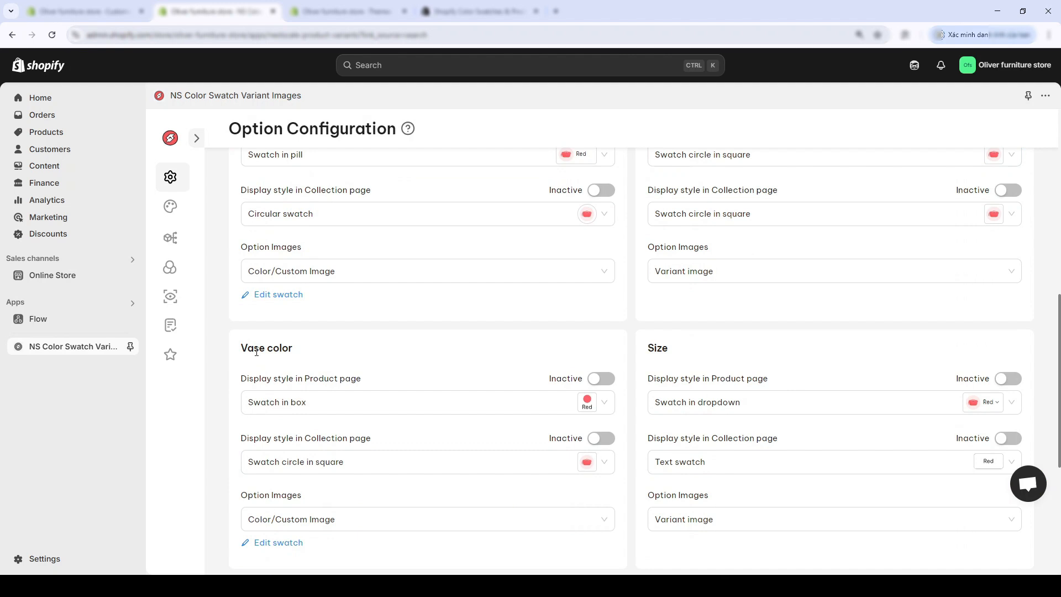
pyautogui.scroll(-3)
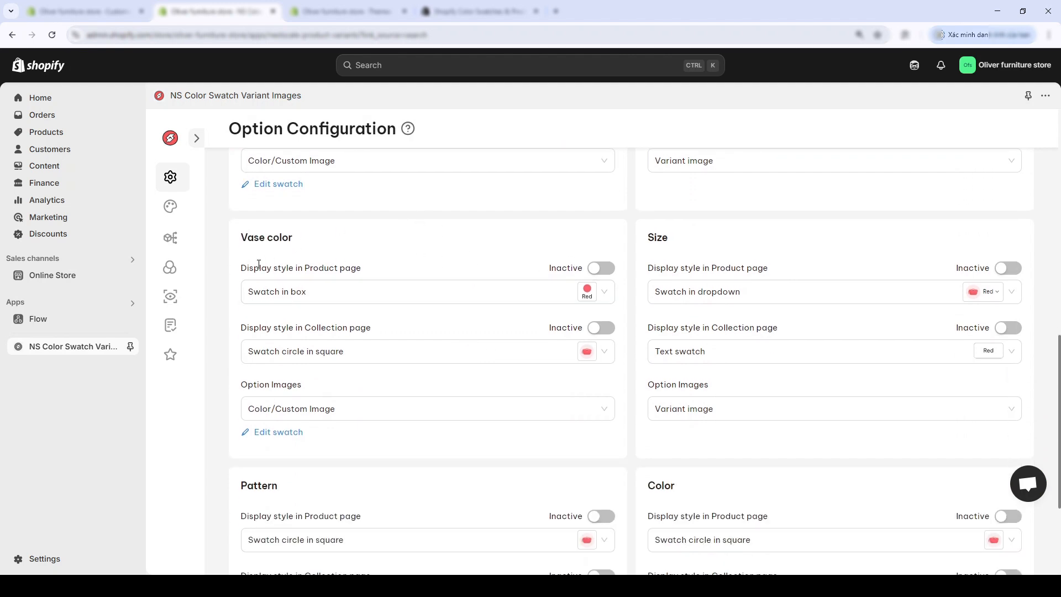
# Update the Grey and White swatches in the Vase color swatch editor
pyautogui.click(601, 267)
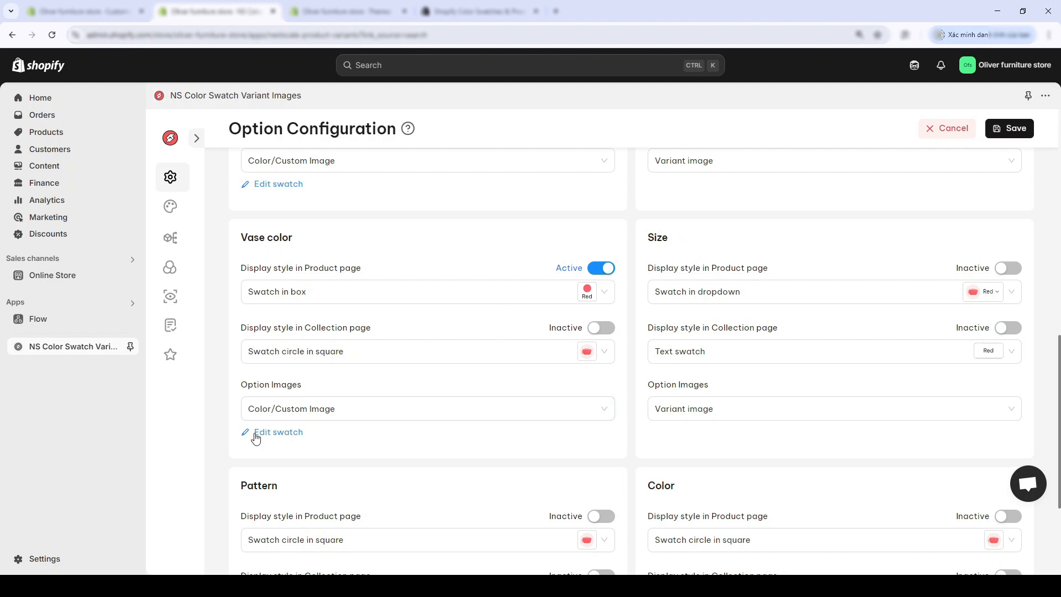
pyautogui.click(278, 432)
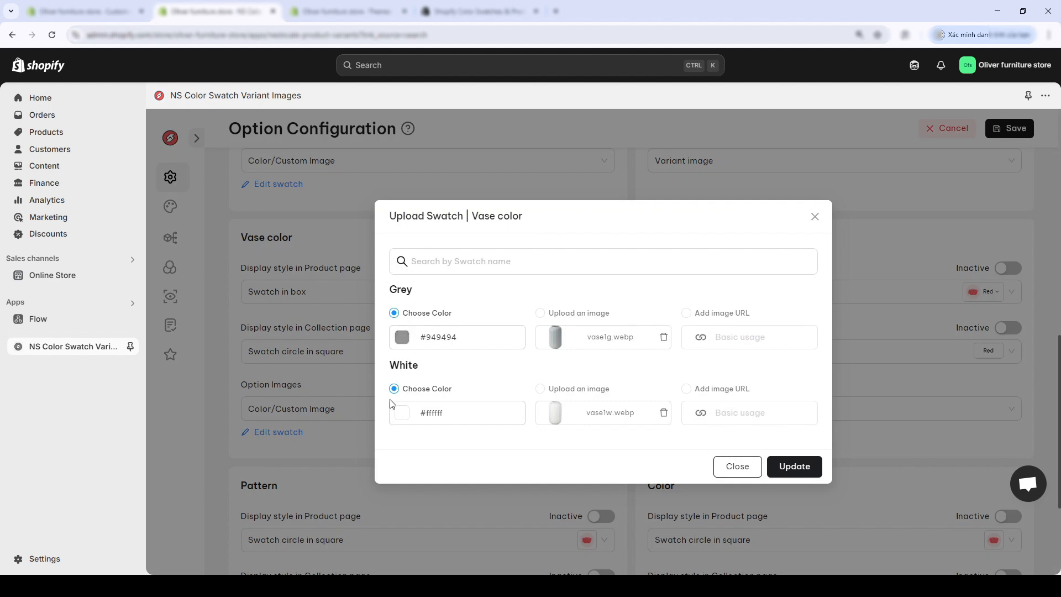
pyautogui.click(793, 466)
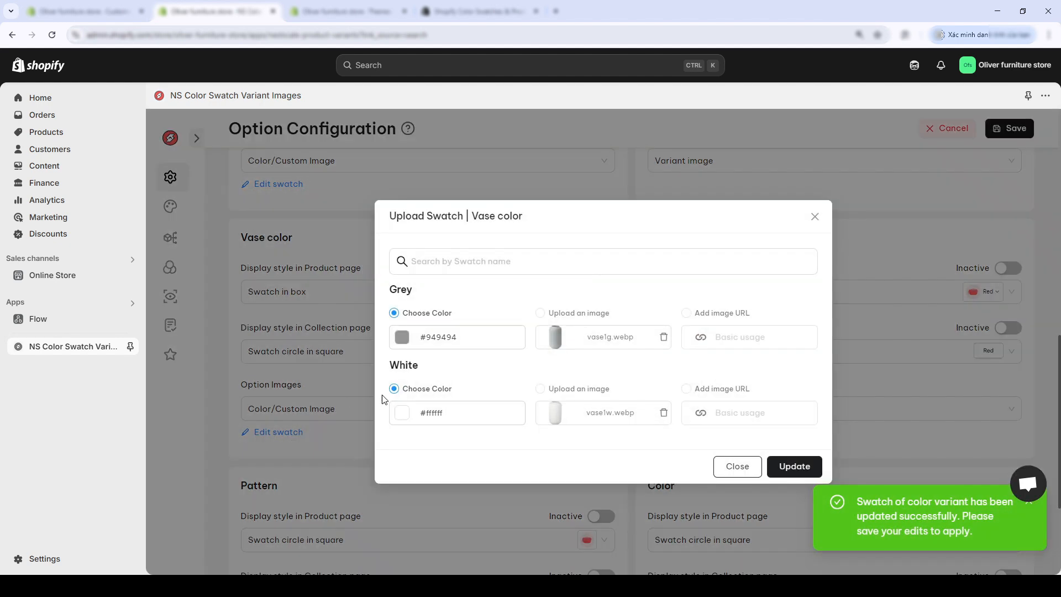
pyautogui.click(794, 466)
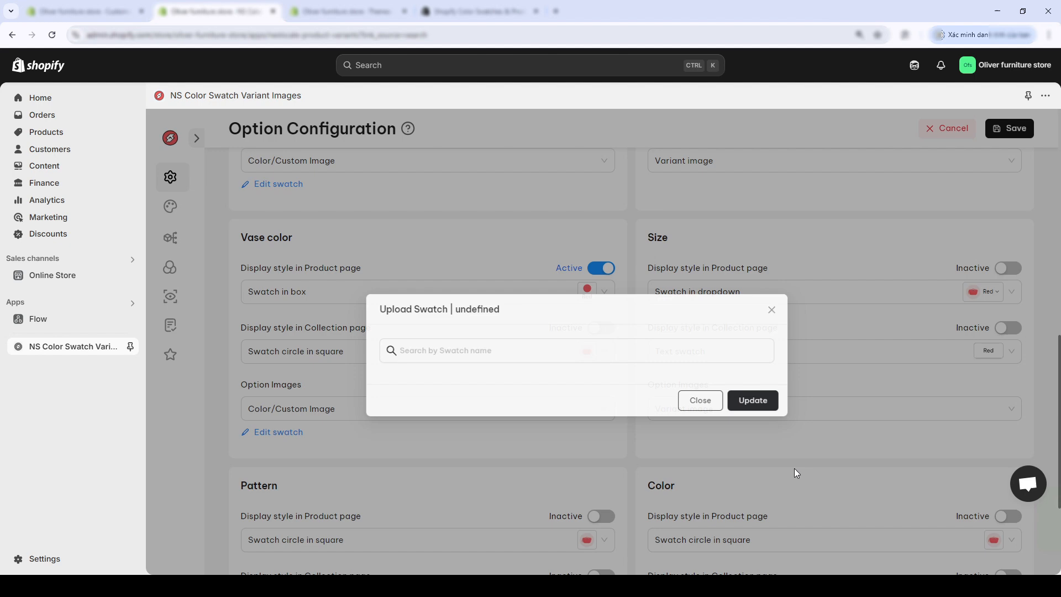
# Save the option configuration and switch to the store's Themes page
pyautogui.click(752, 400)
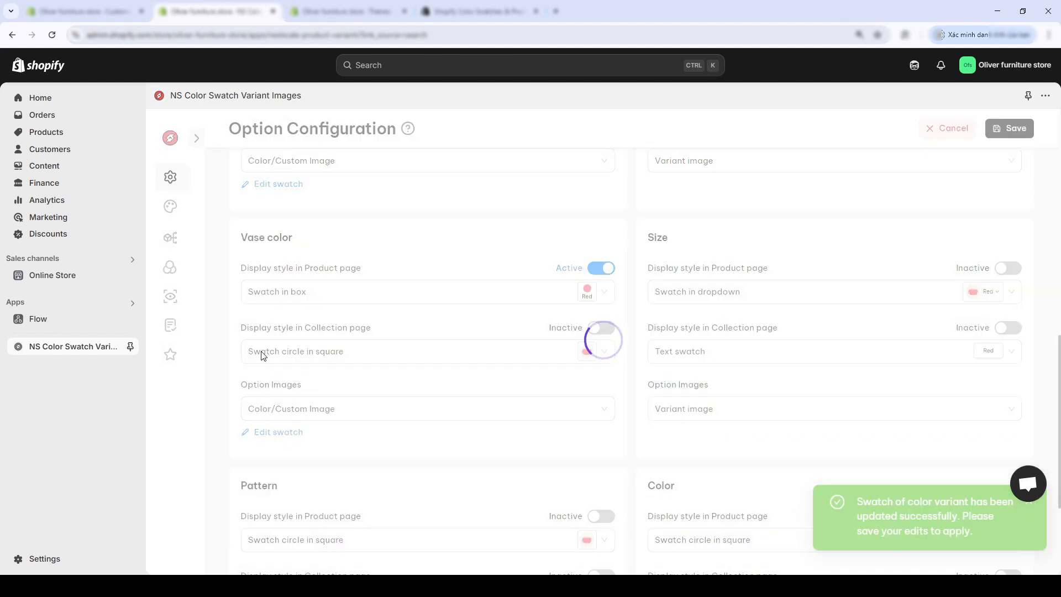
pyautogui.click(216, 11)
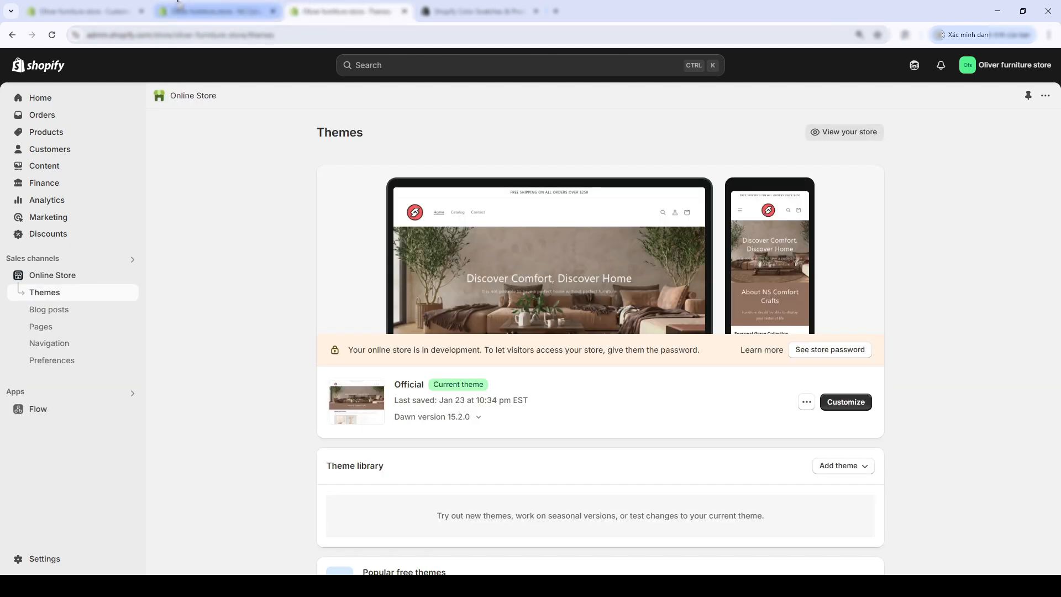
# Preview Stilren Vase's White and Grey boxed swatches, then return to the option settings
pyautogui.click(844, 401)
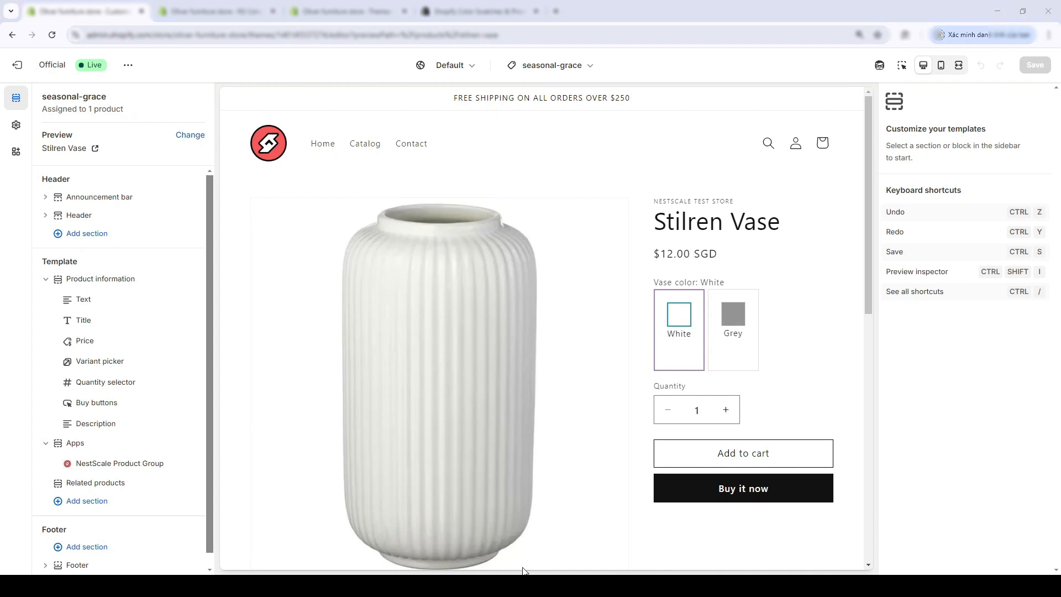
pyautogui.click(211, 11)
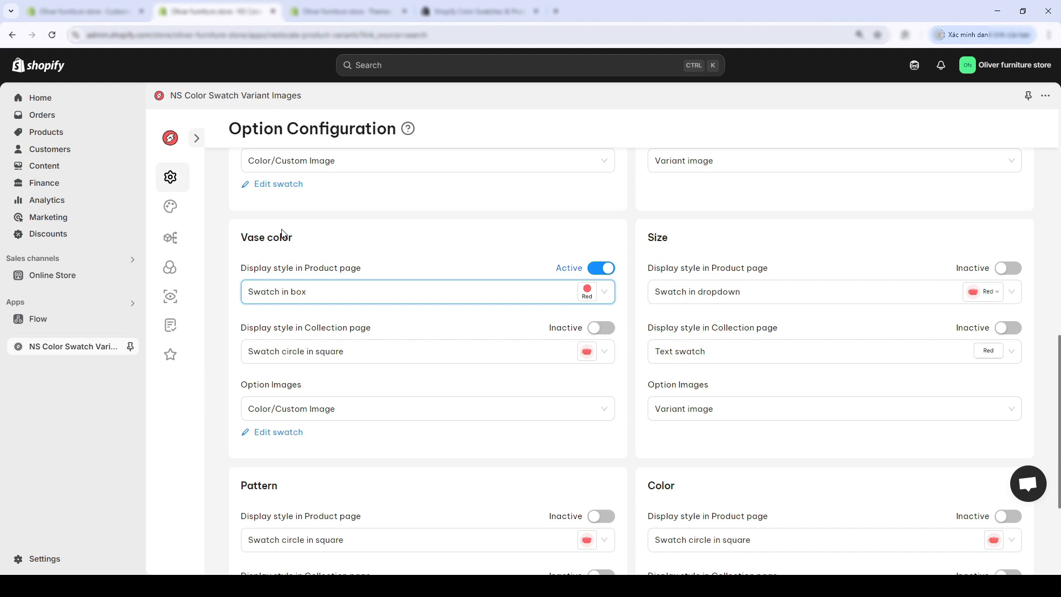
# Set Vase color's product-page style to Circular swatch and save, then check the preview
pyautogui.click(426, 291)
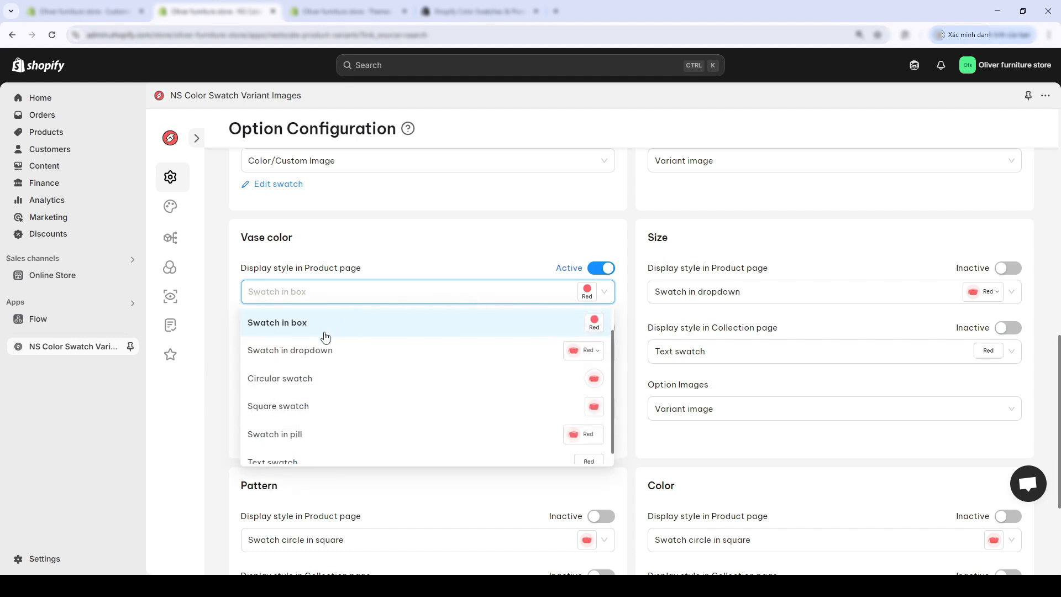
pyautogui.click(290, 350)
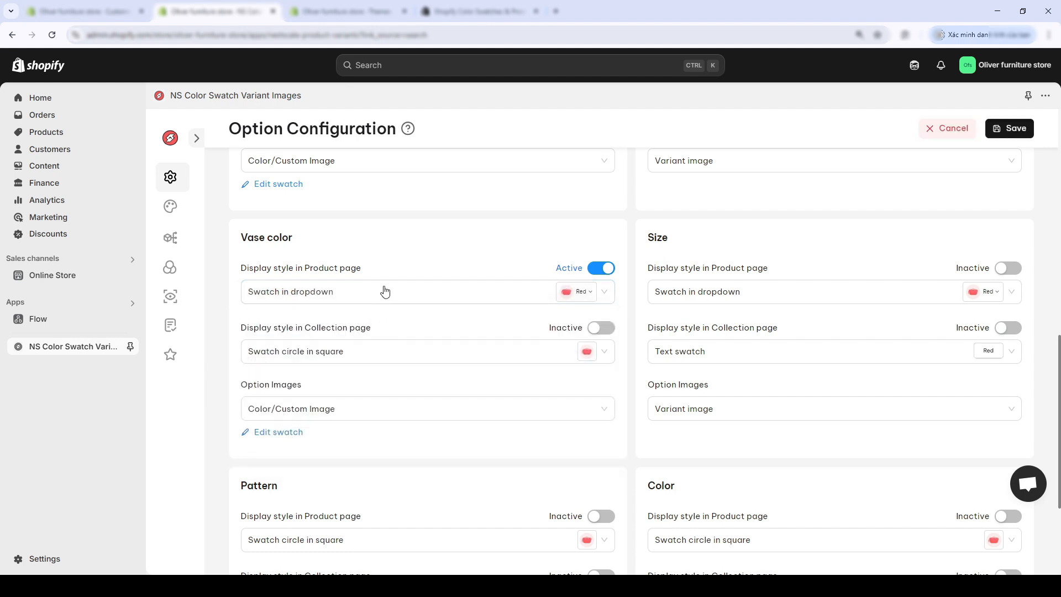
pyautogui.click(379, 290)
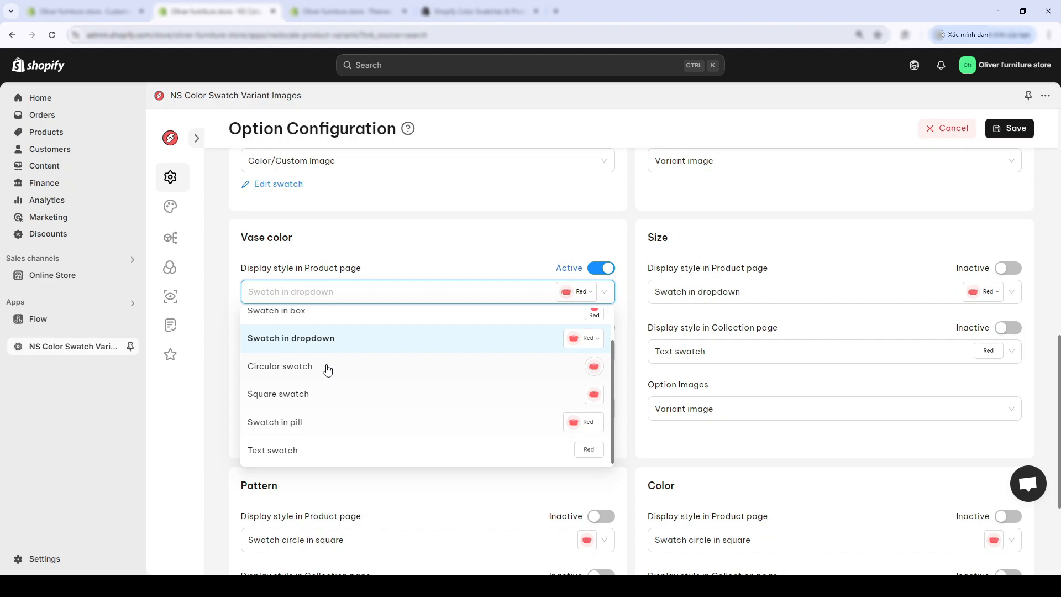
pyautogui.click(279, 365)
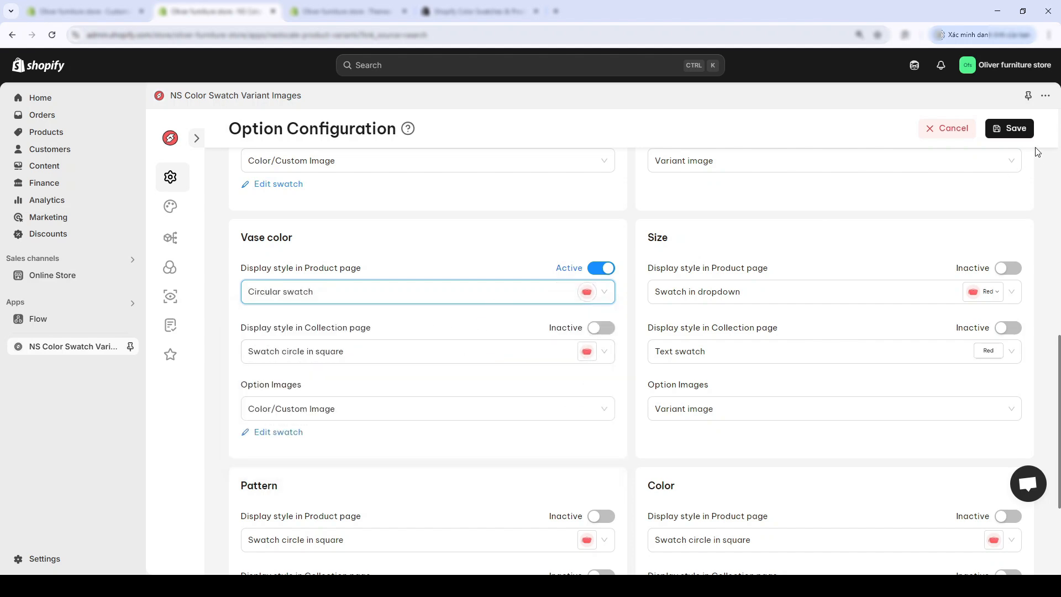
pyautogui.click(599, 327)
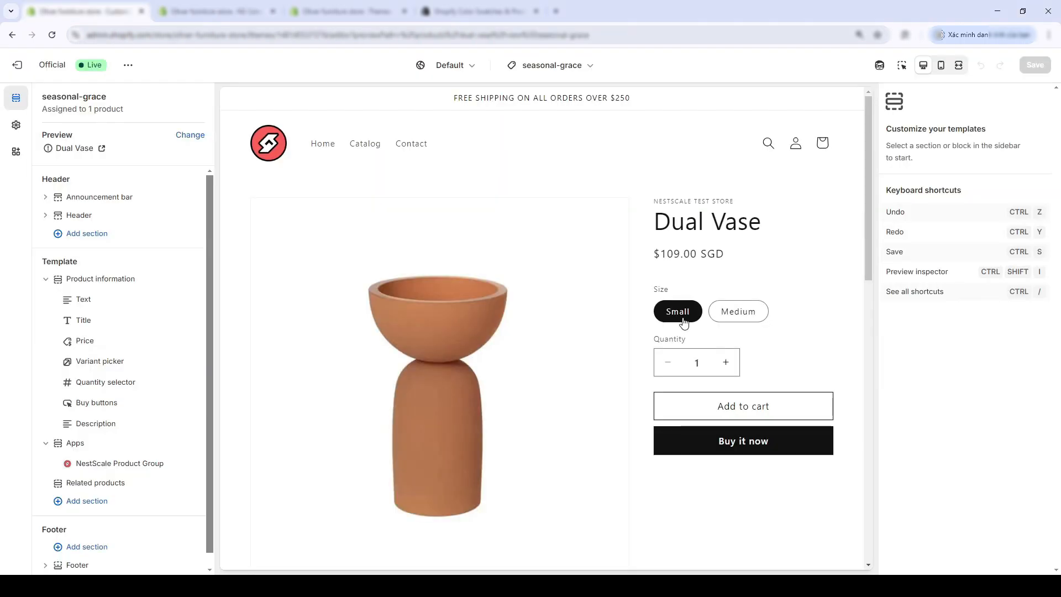
pyautogui.click(738, 312)
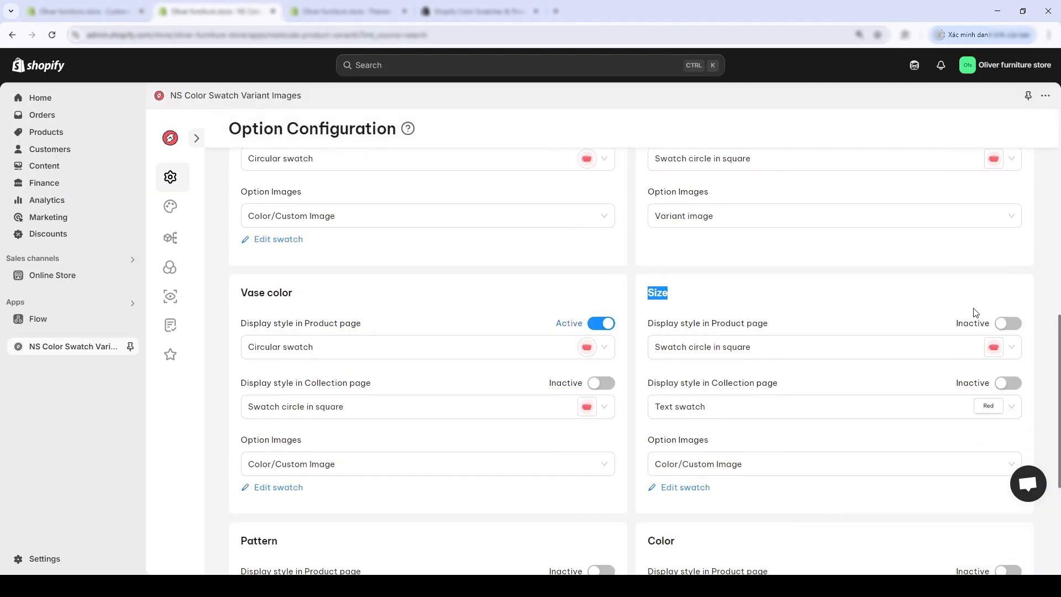
# Activate Size as a Swatch in dropdown, update its swatch images, and save
pyautogui.click(1008, 324)
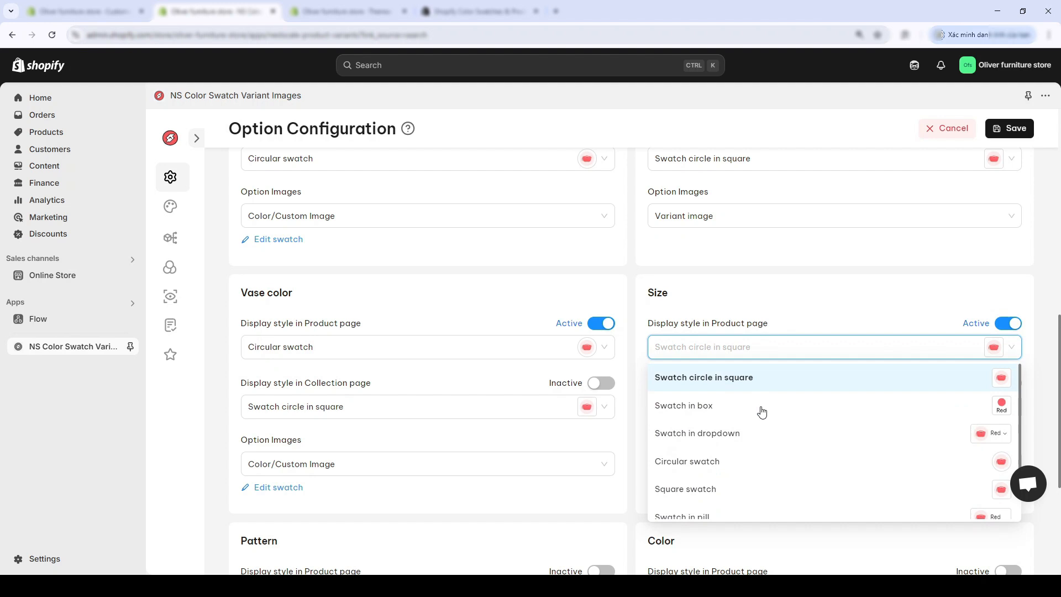
pyautogui.click(698, 433)
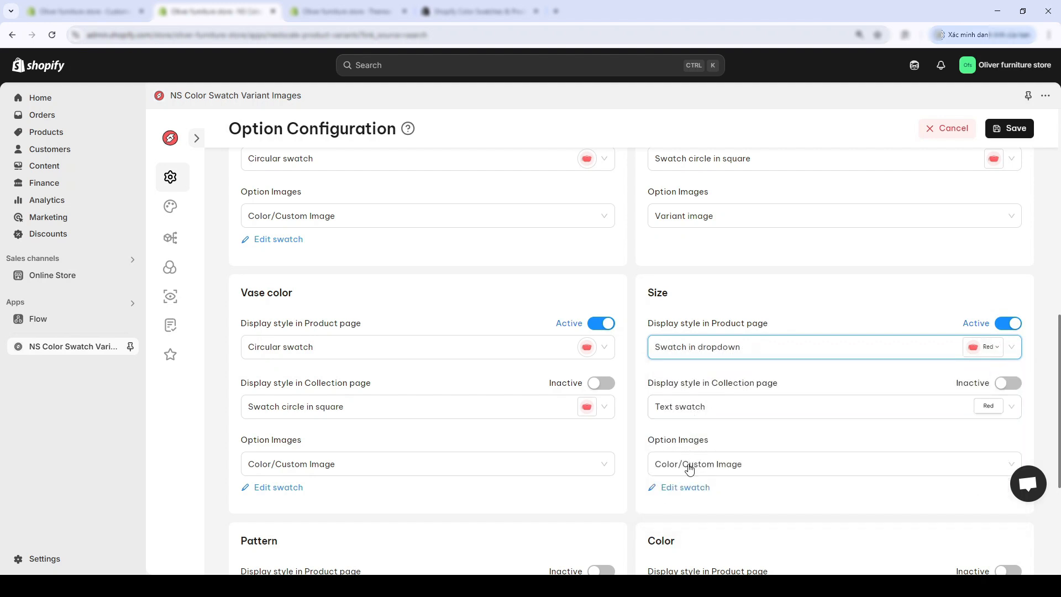
pyautogui.click(684, 487)
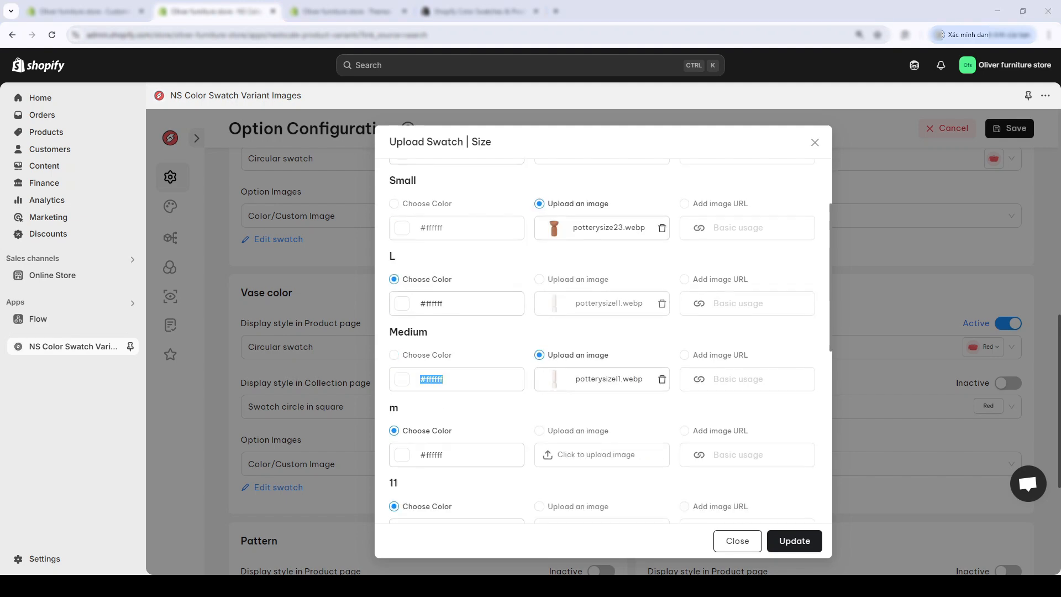
pyautogui.click(793, 541)
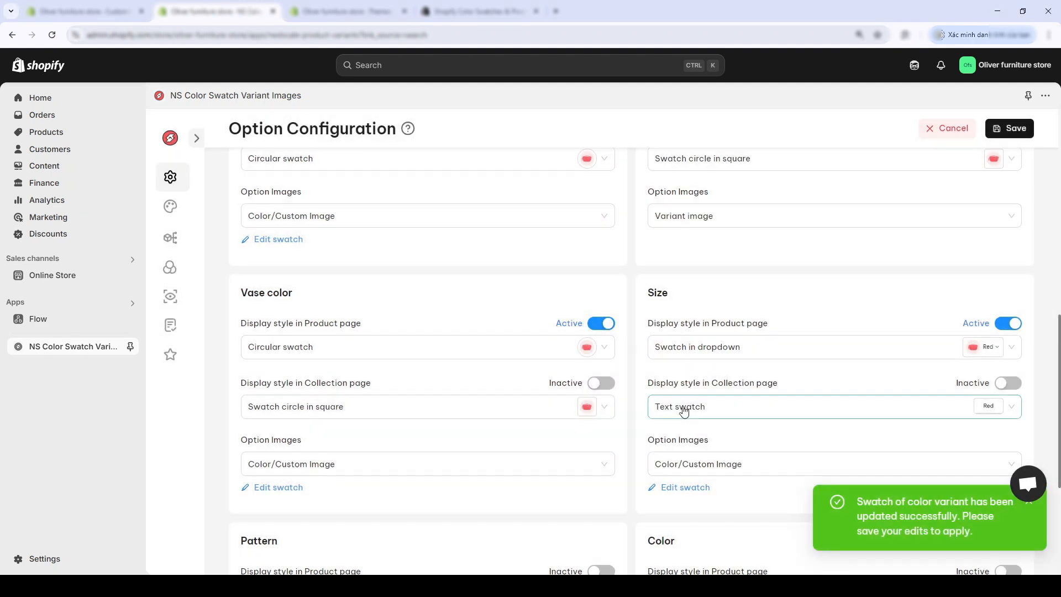
pyautogui.click(600, 323)
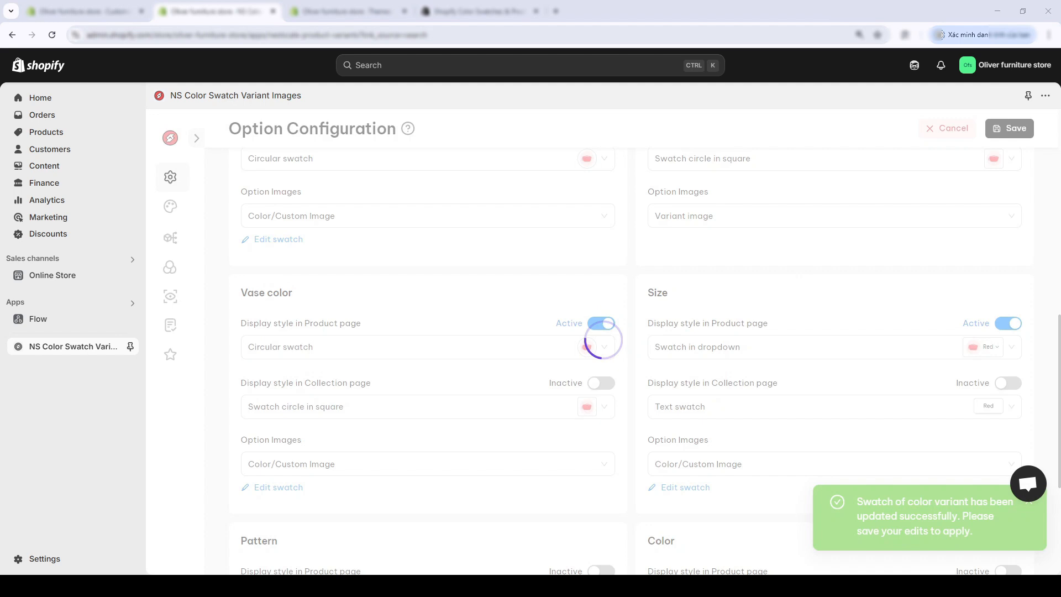
# Pick Medium from the Dual Vase size dropdown preview, then return to option settings
pyautogui.click(1007, 128)
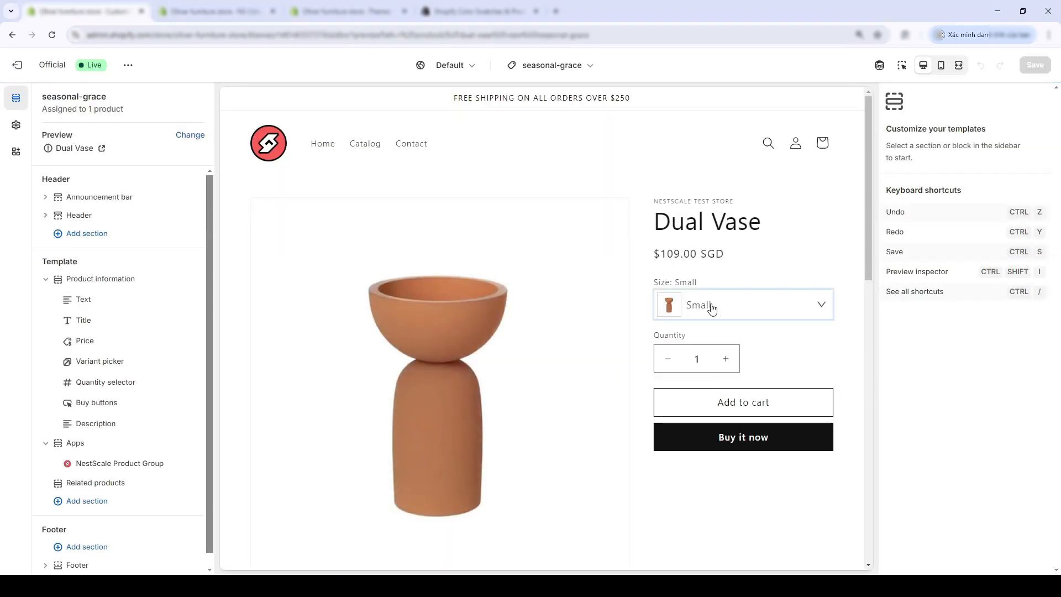
pyautogui.click(743, 305)
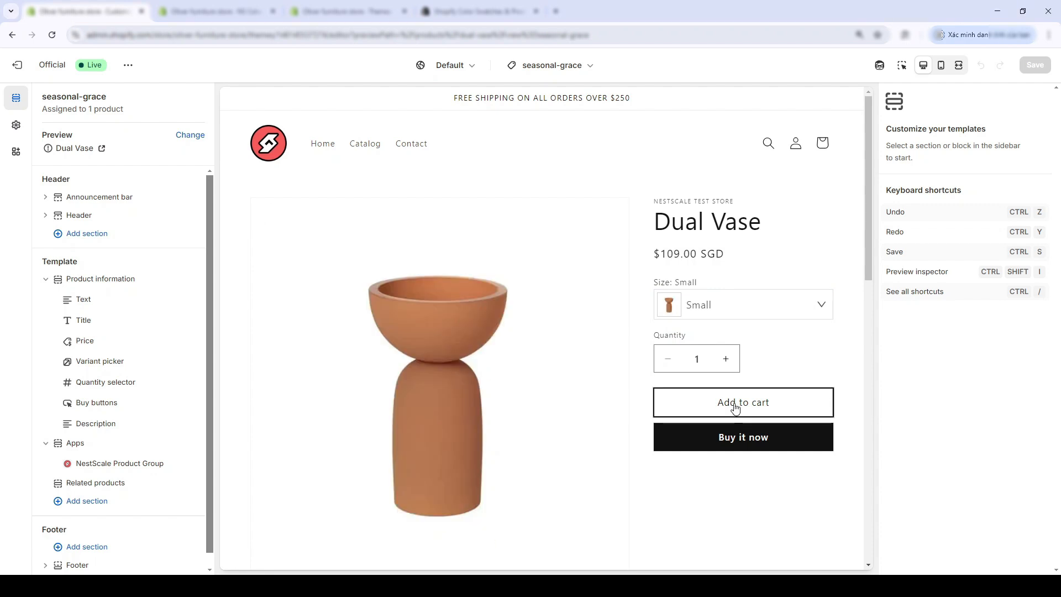
pyautogui.scroll(-3)
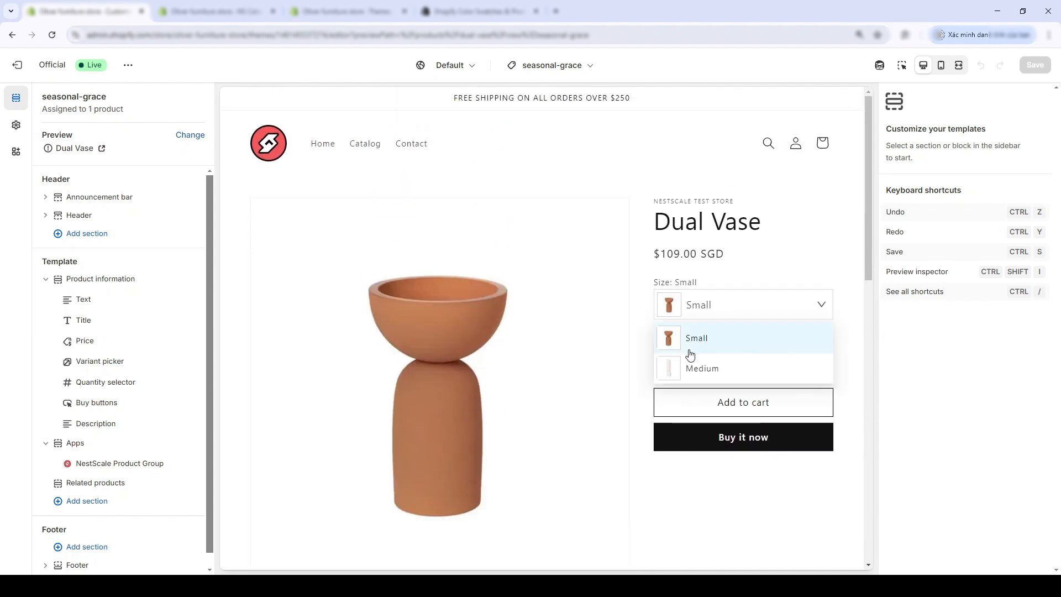
pyautogui.click(701, 368)
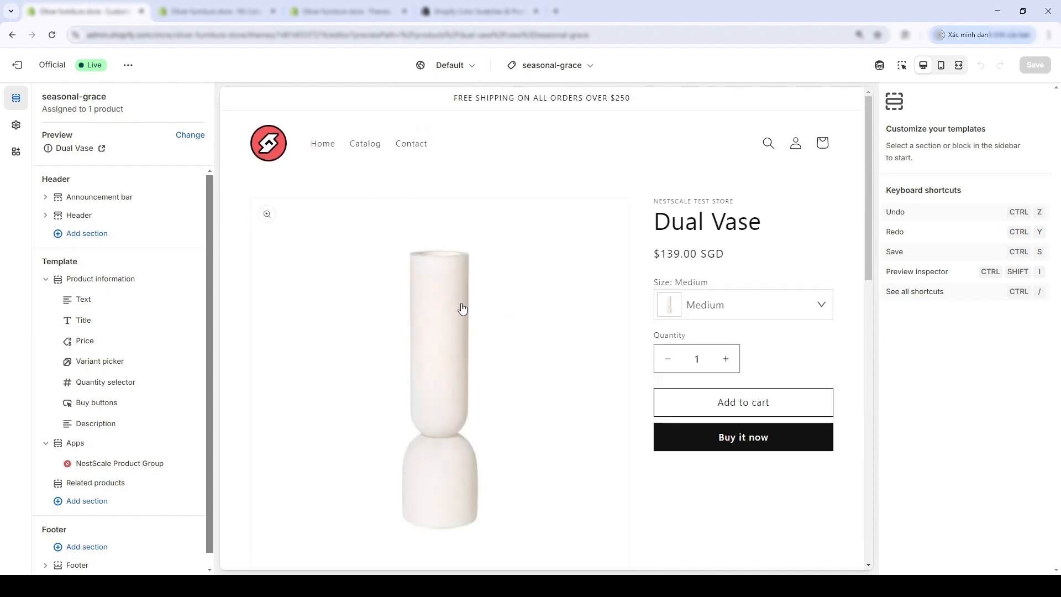
pyautogui.click(216, 11)
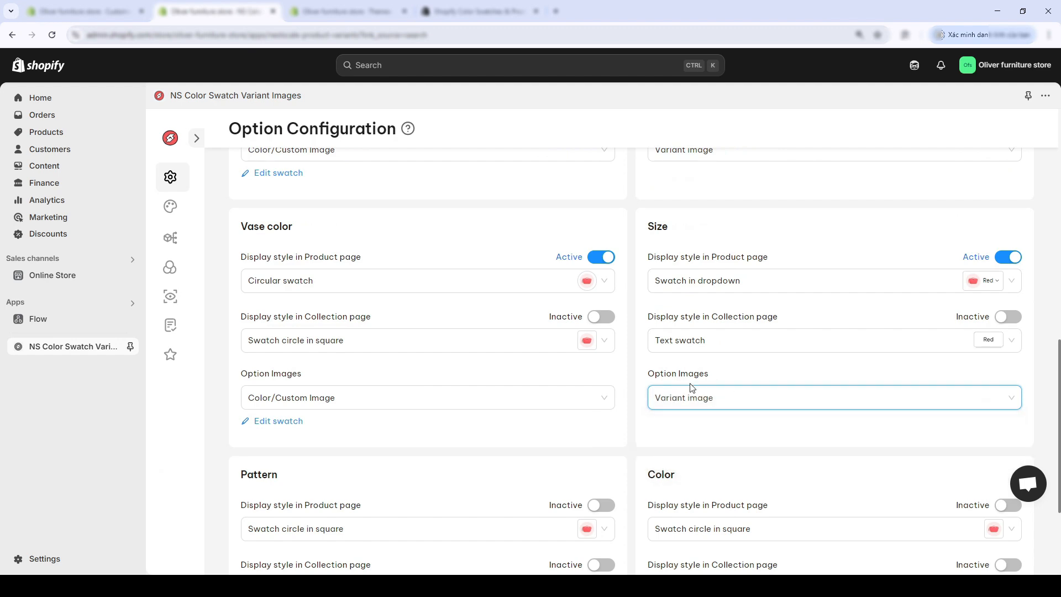
# Check Minimal Work Lamp's colour buttons and activate Color swatches for product pages
pyautogui.scroll(-3)
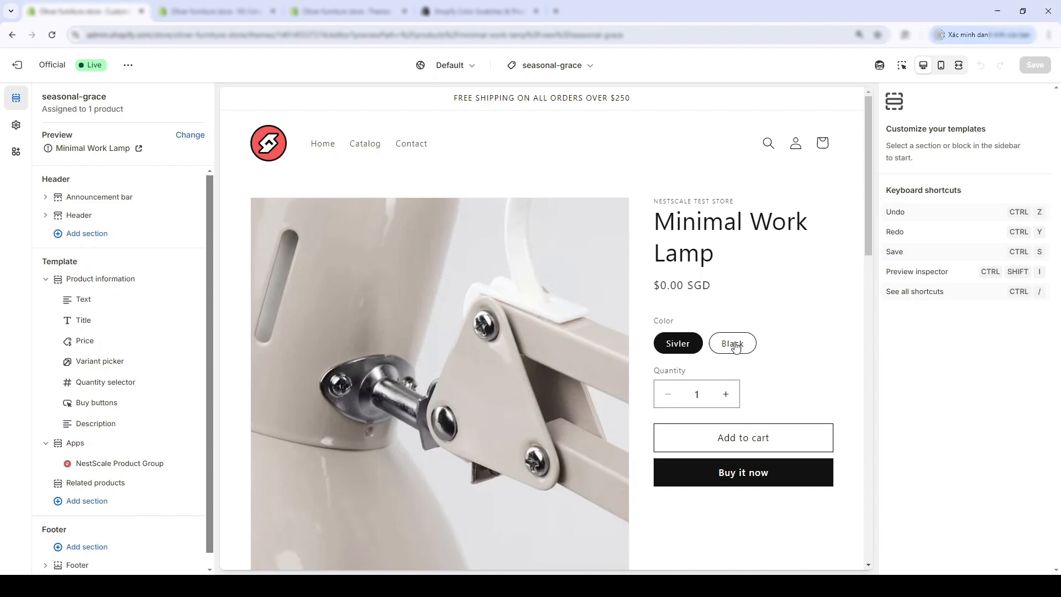
pyautogui.click(731, 342)
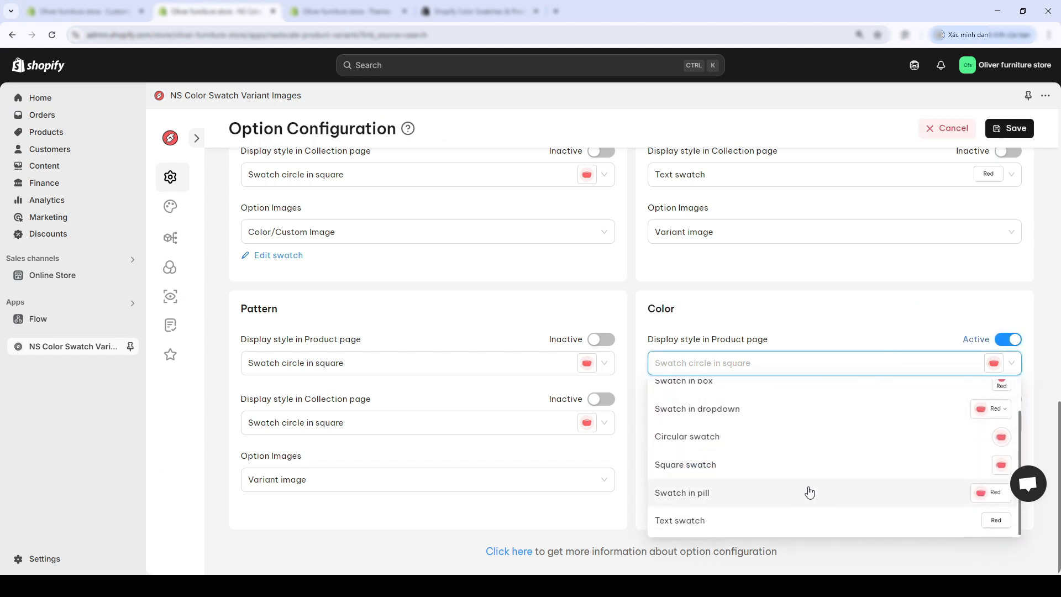
# Set Color to a Square swatch using Variant image and save the option configuration
pyautogui.click(685, 464)
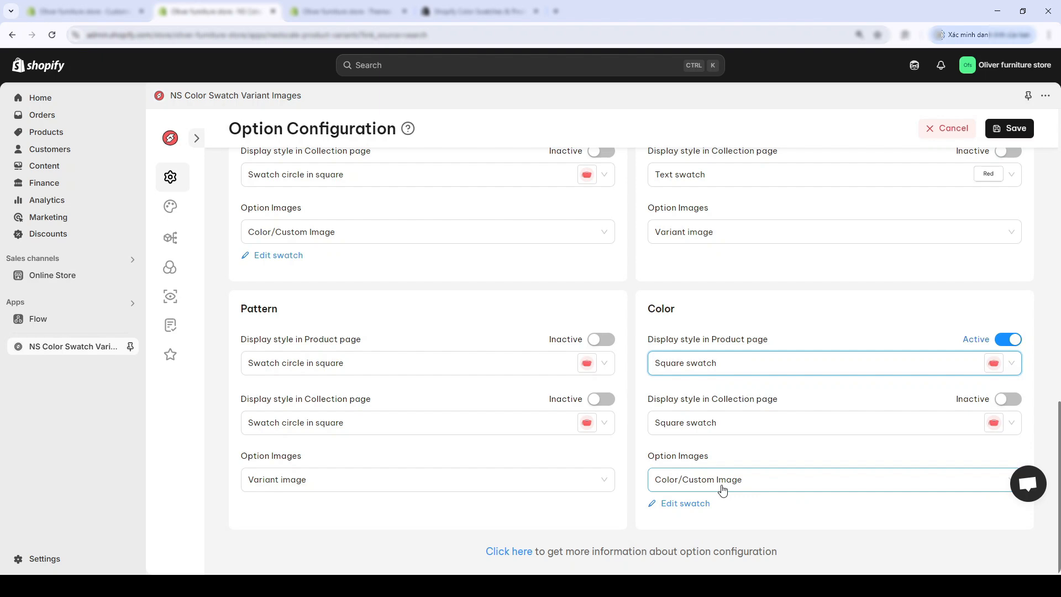
pyautogui.click(832, 479)
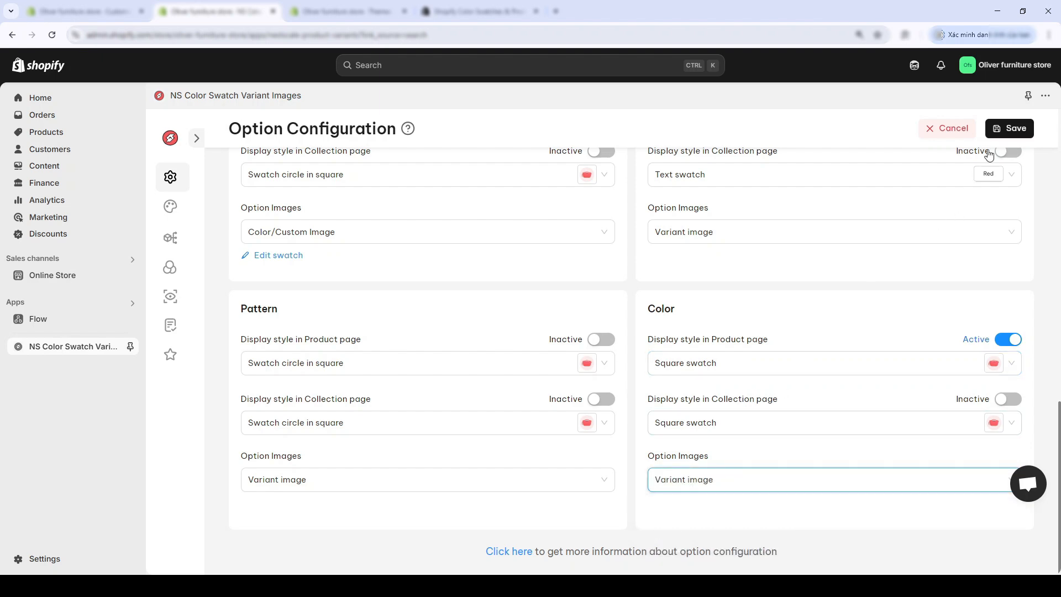
pyautogui.click(601, 339)
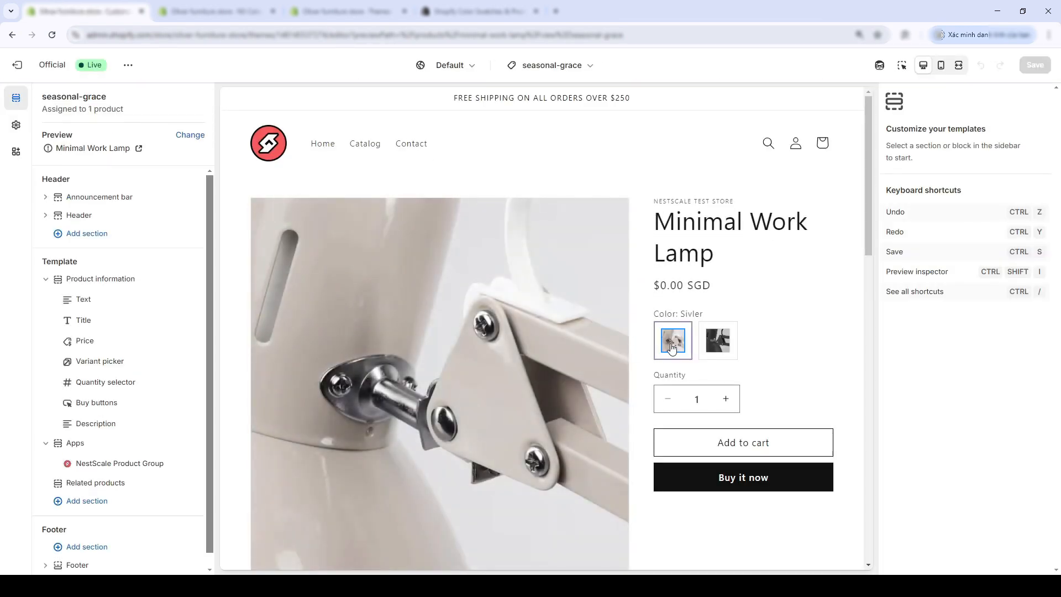
# Preview the Black and Silver image swatches on the Minimal Work Lamp
pyautogui.click(716, 342)
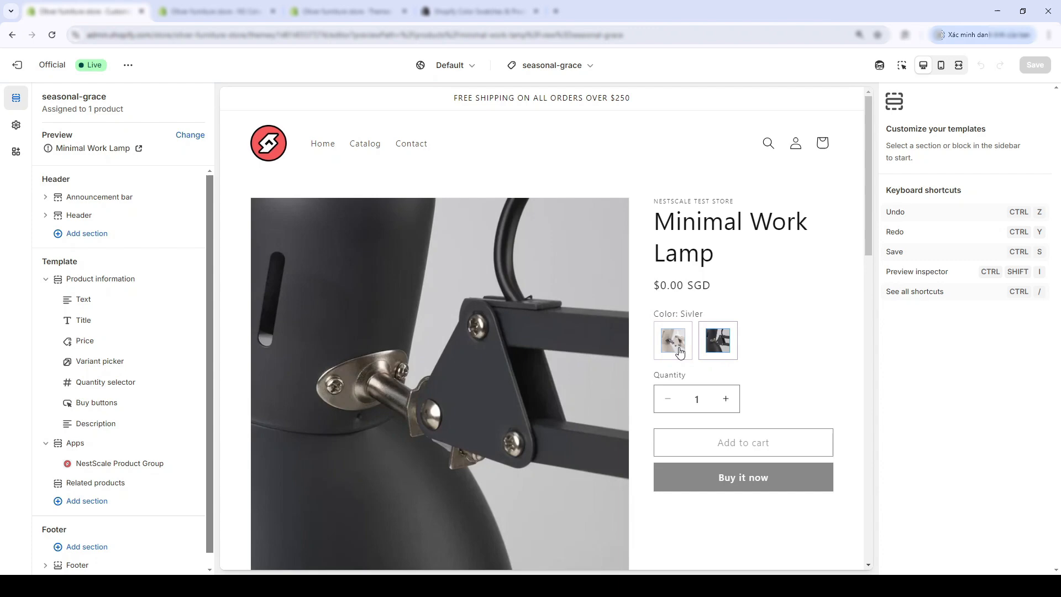
pyautogui.click(671, 340)
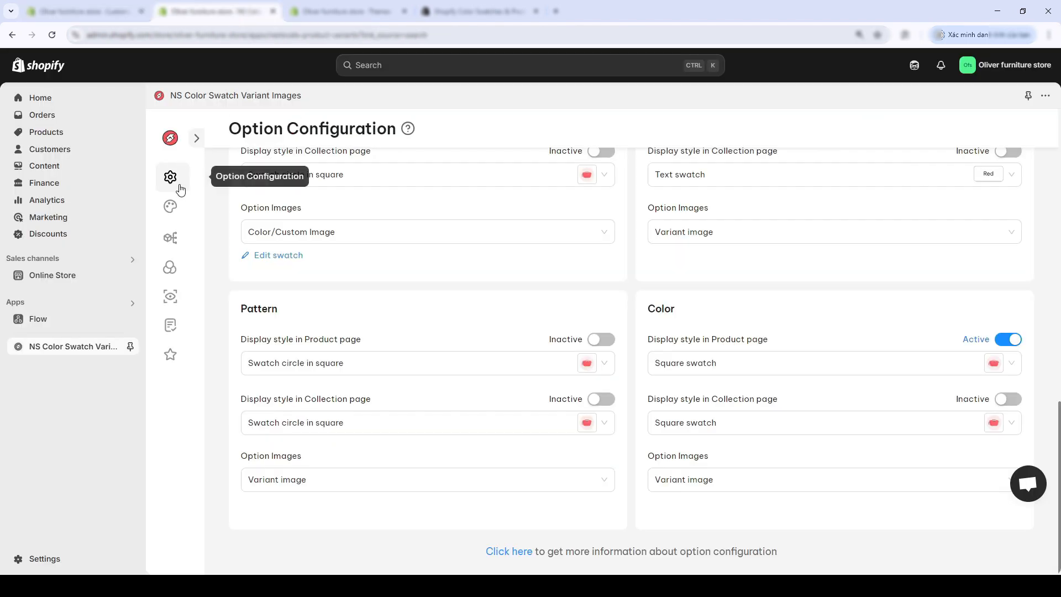
# In Design > Product page, customize Swatch Circle in Square with label size and default letter case
pyautogui.click(170, 207)
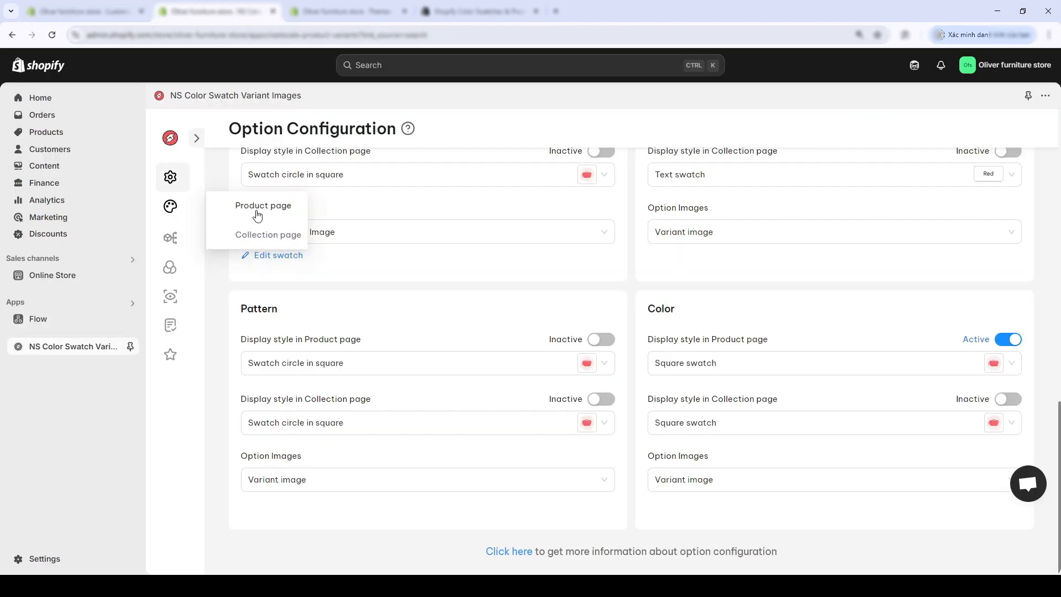
pyautogui.click(170, 207)
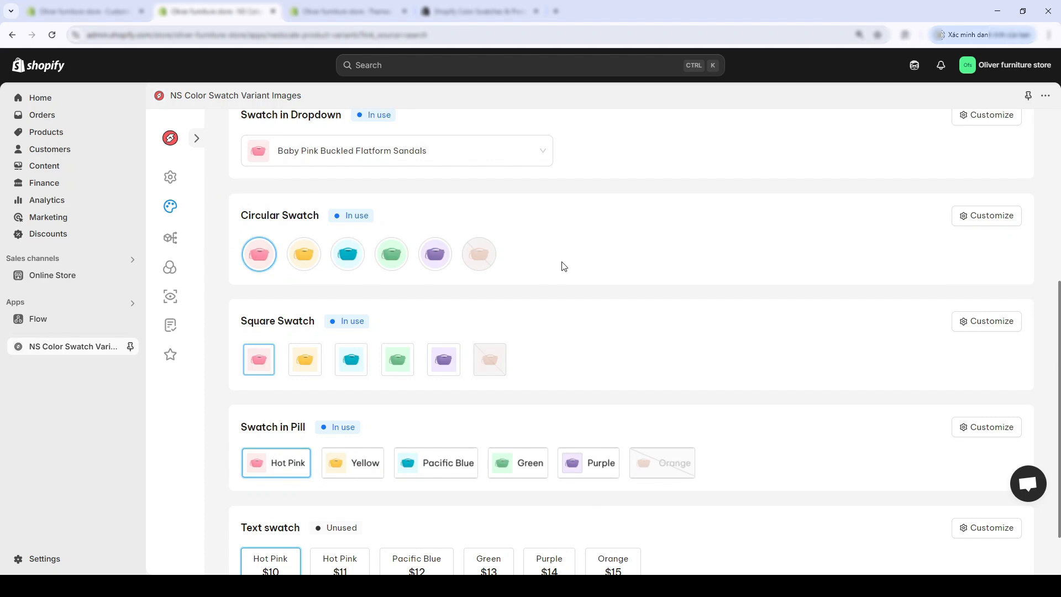
pyautogui.scroll(-3)
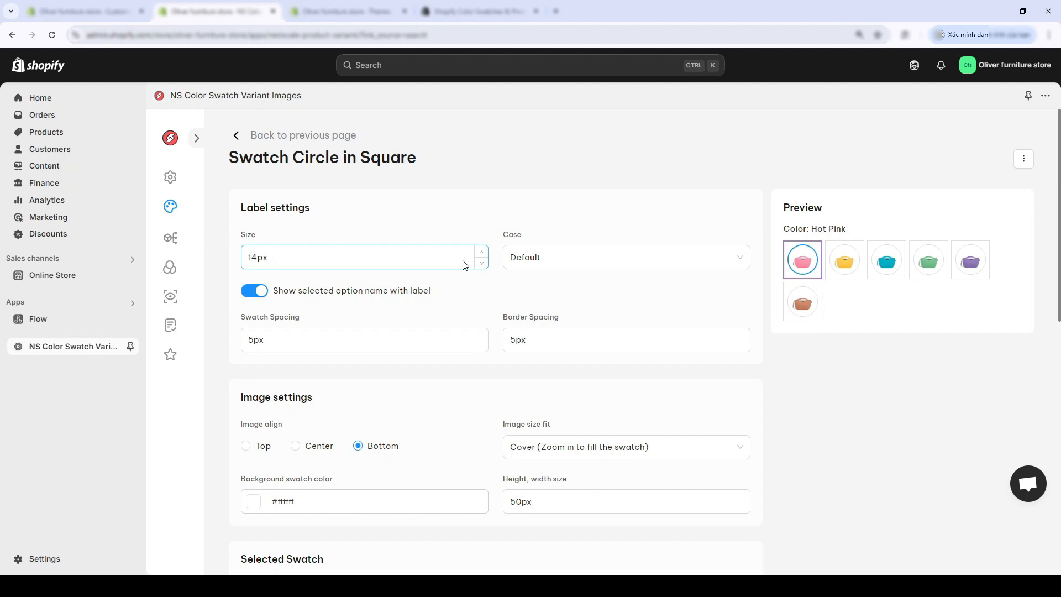
pyautogui.write('17px')
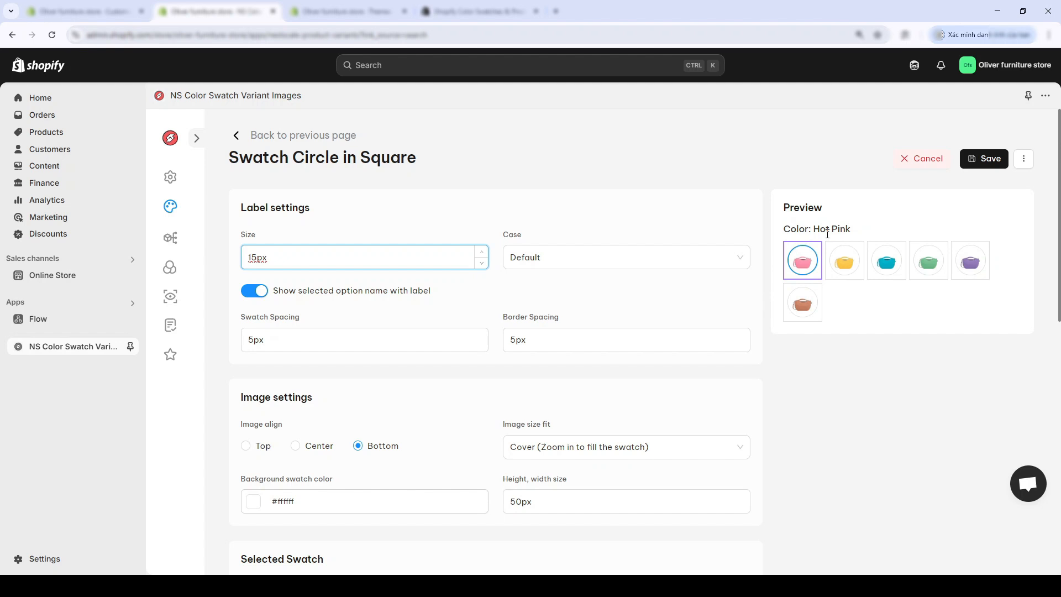
pyautogui.click(622, 258)
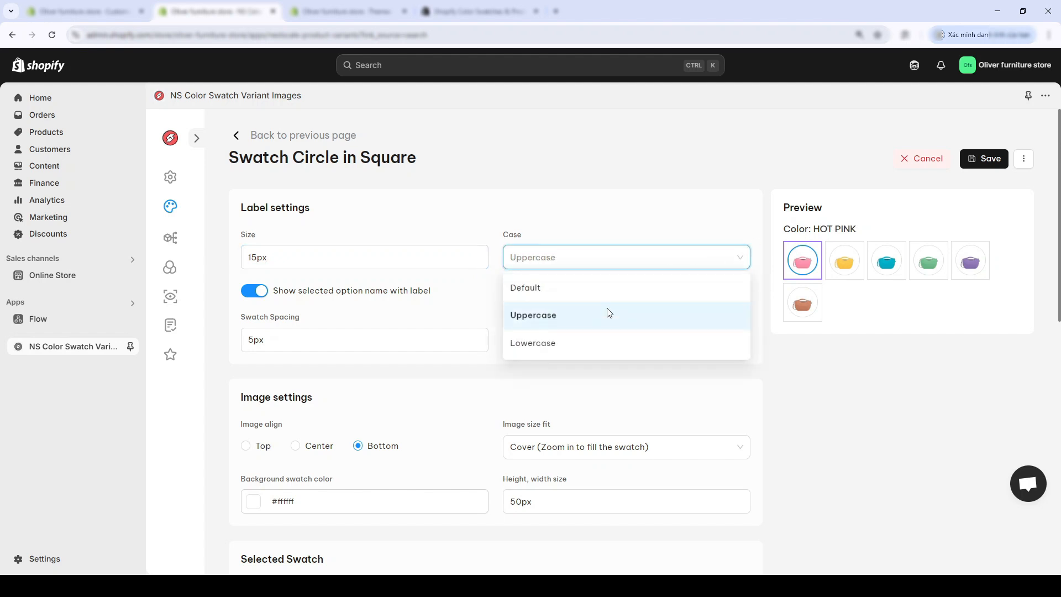
pyautogui.click(525, 287)
pyautogui.write('7')
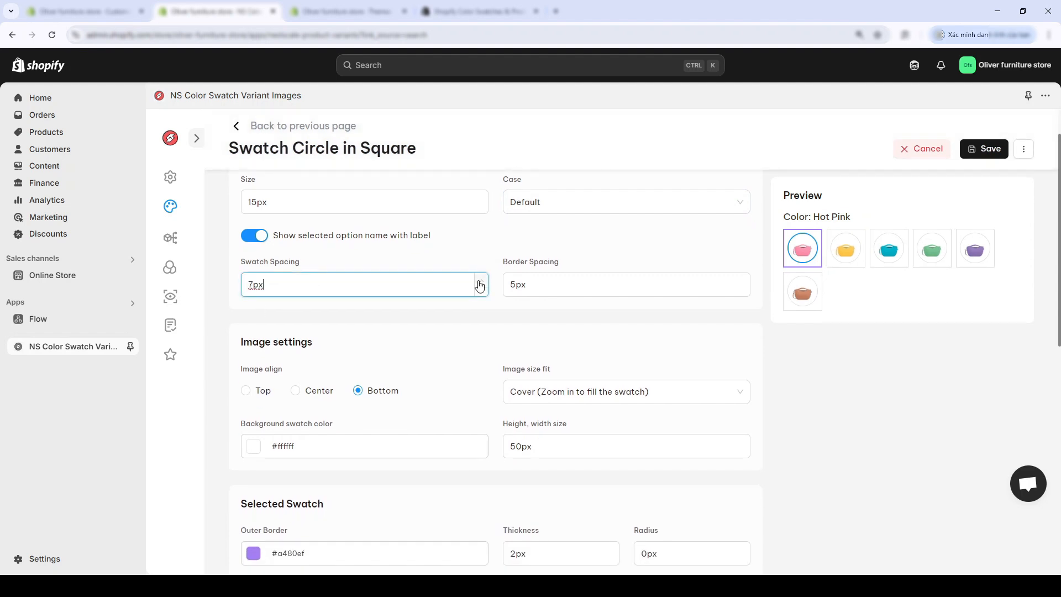
# Set 6px swatch spacing, 4px border spacing and 51px swatch height/width
pyautogui.click(481, 288)
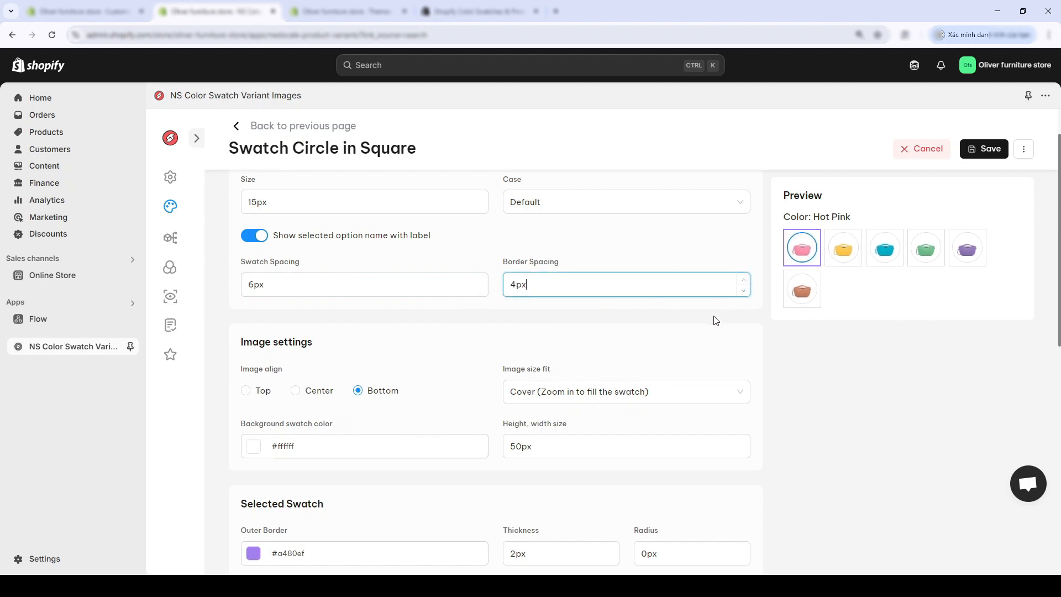
pyautogui.scroll(-3)
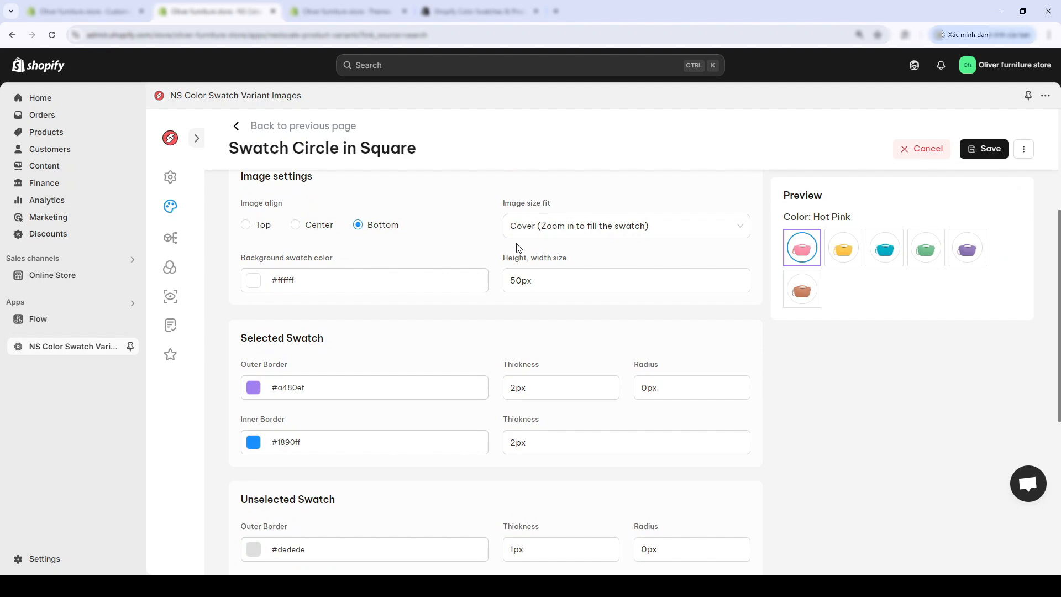
pyautogui.scroll(-3)
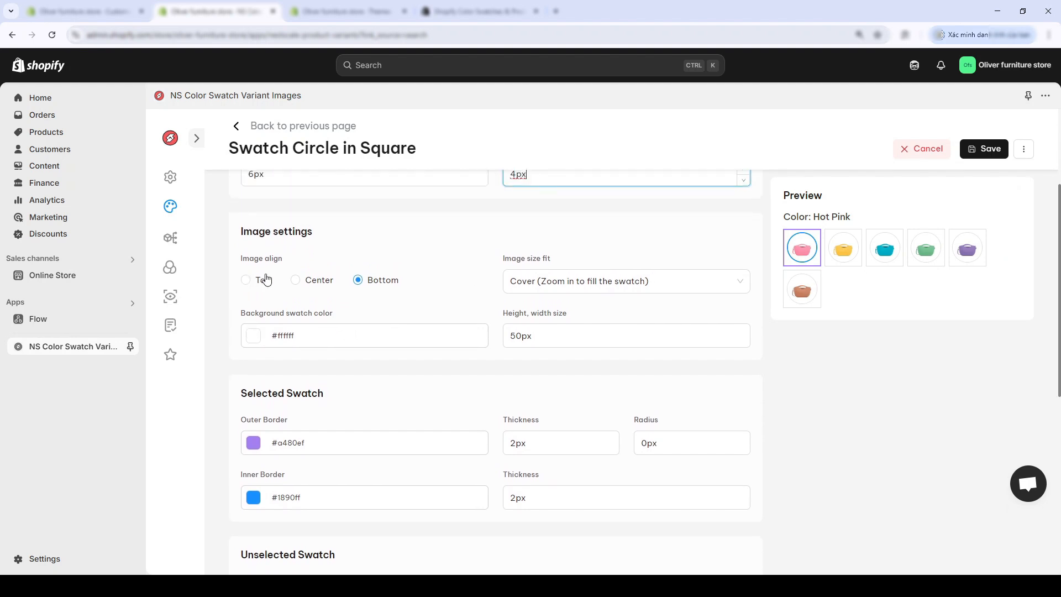
pyautogui.moveTo(592, 316)
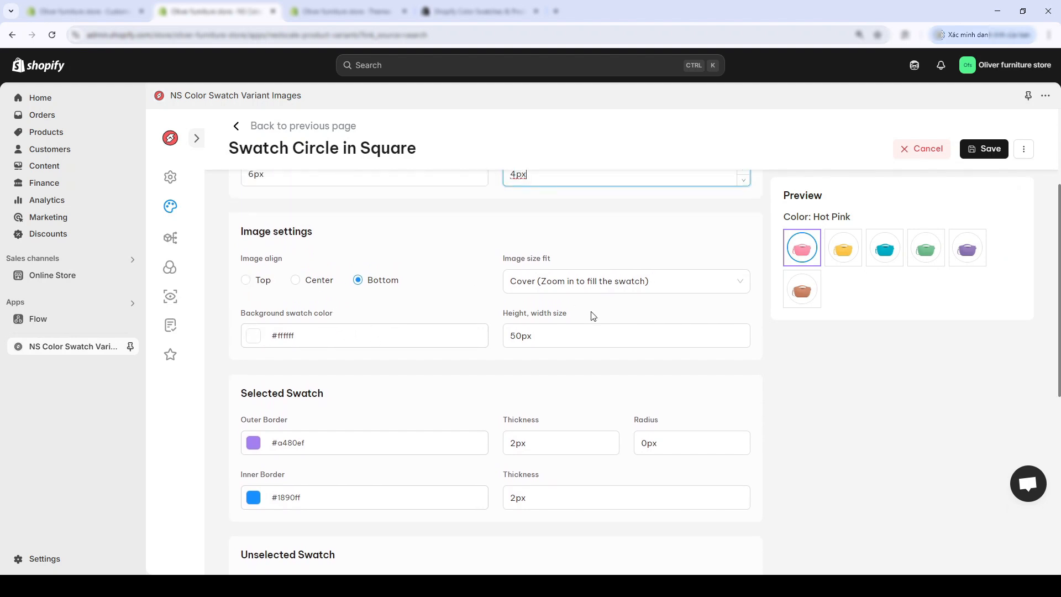
pyautogui.click(746, 277)
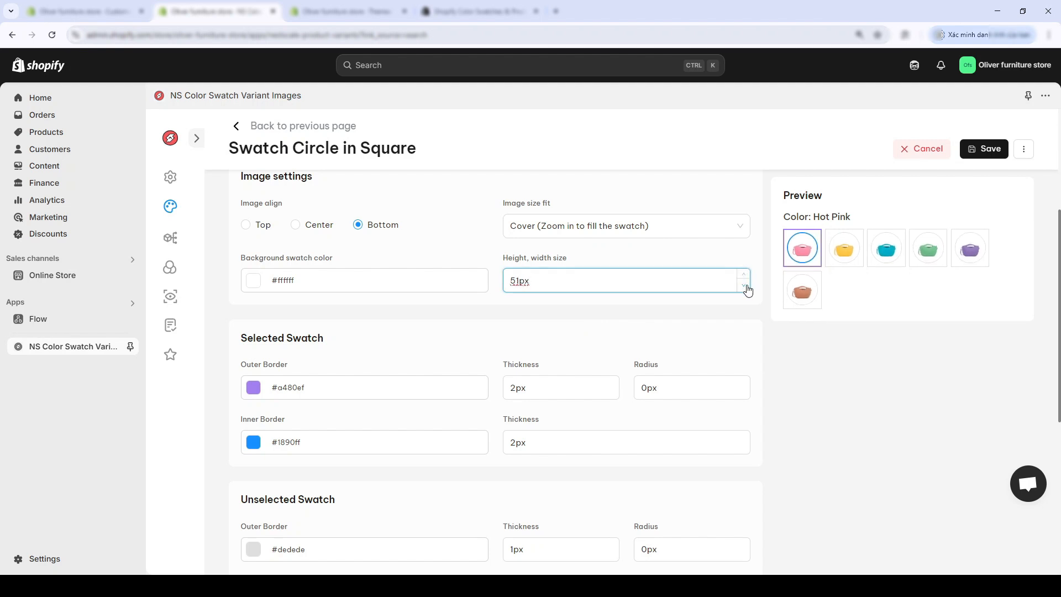
# Recolour the selected swatch border to #c567a8 with a 2px inner border
pyautogui.scroll(-3)
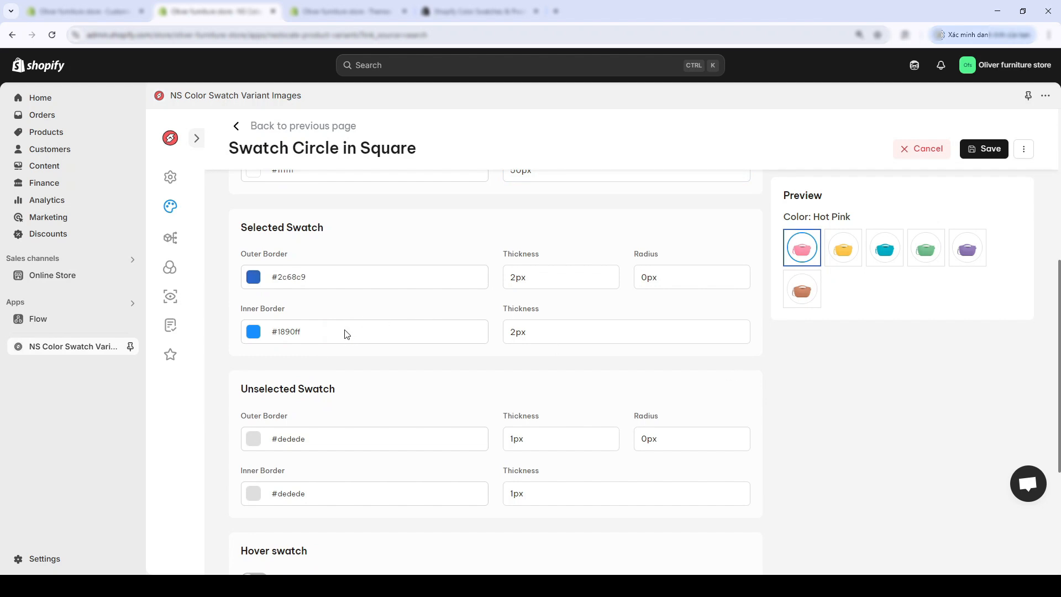
pyautogui.moveTo(355, 459)
pyautogui.write('#ff1a88')
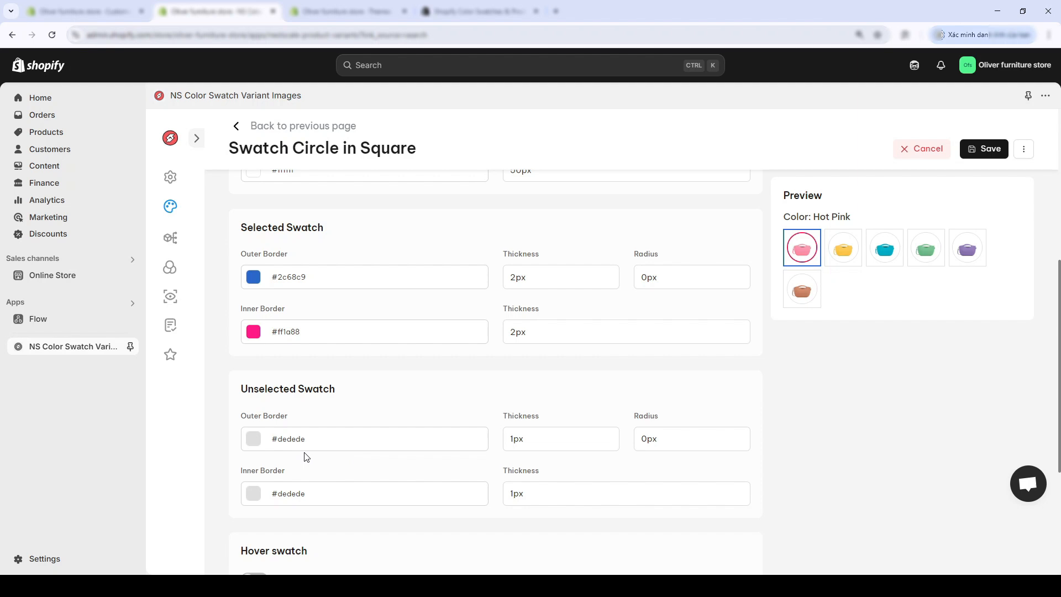
pyautogui.write('#c567a8')
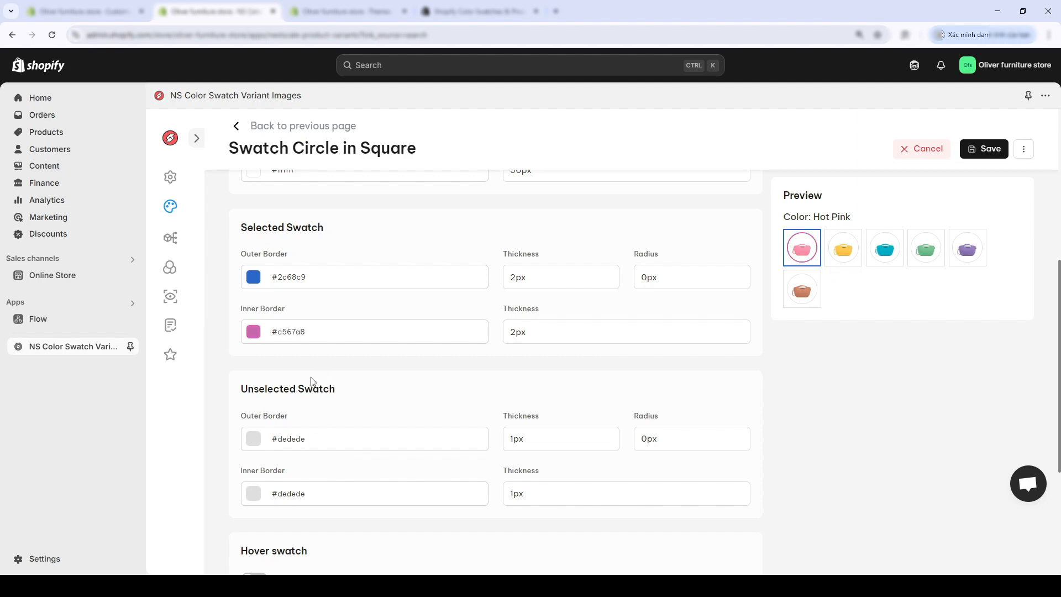
pyautogui.scroll(-3)
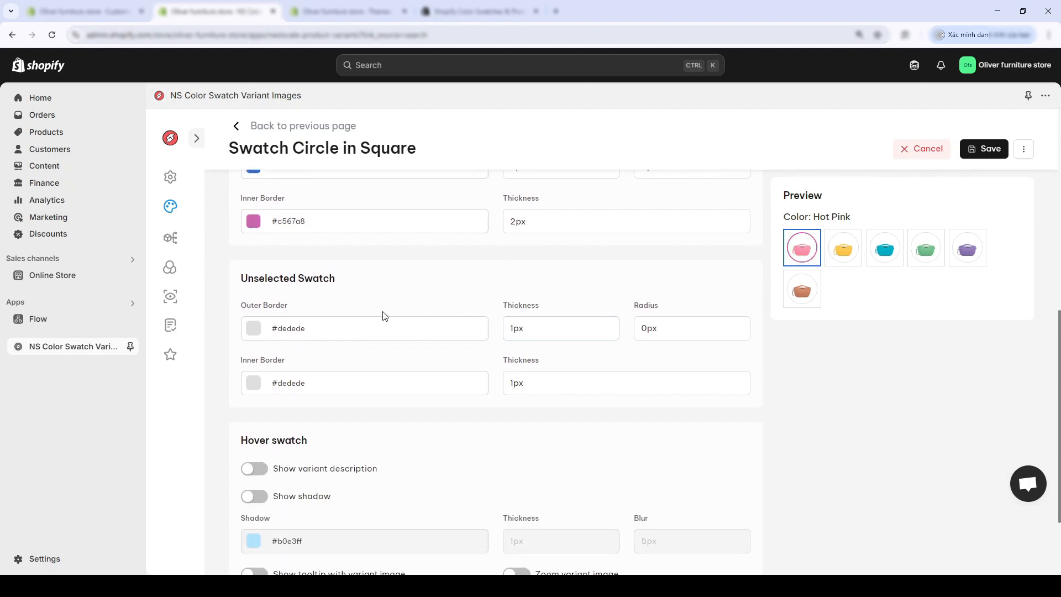
pyautogui.scroll(-3)
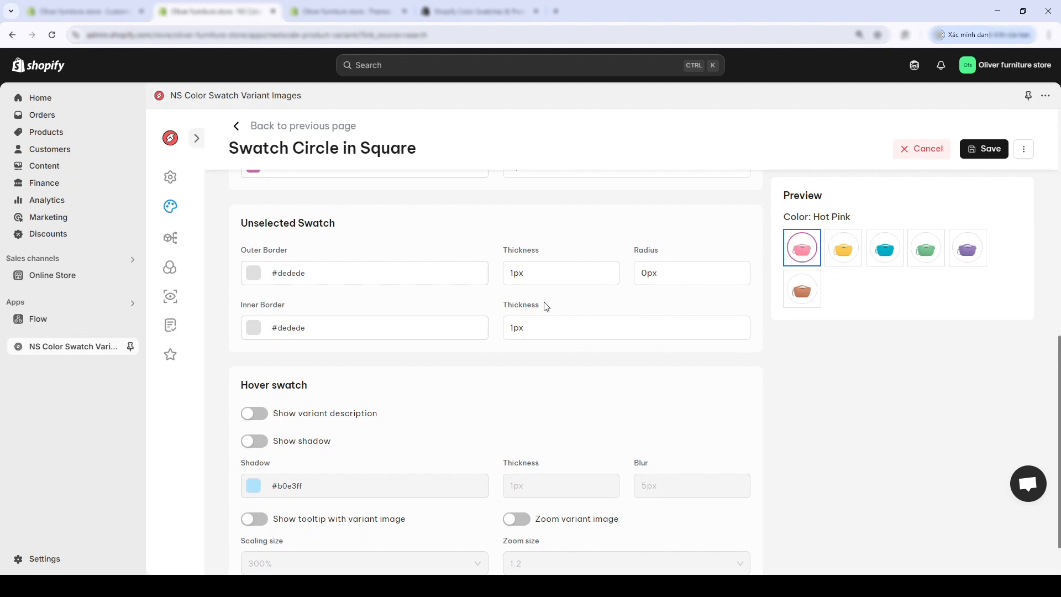
pyautogui.write('2px')
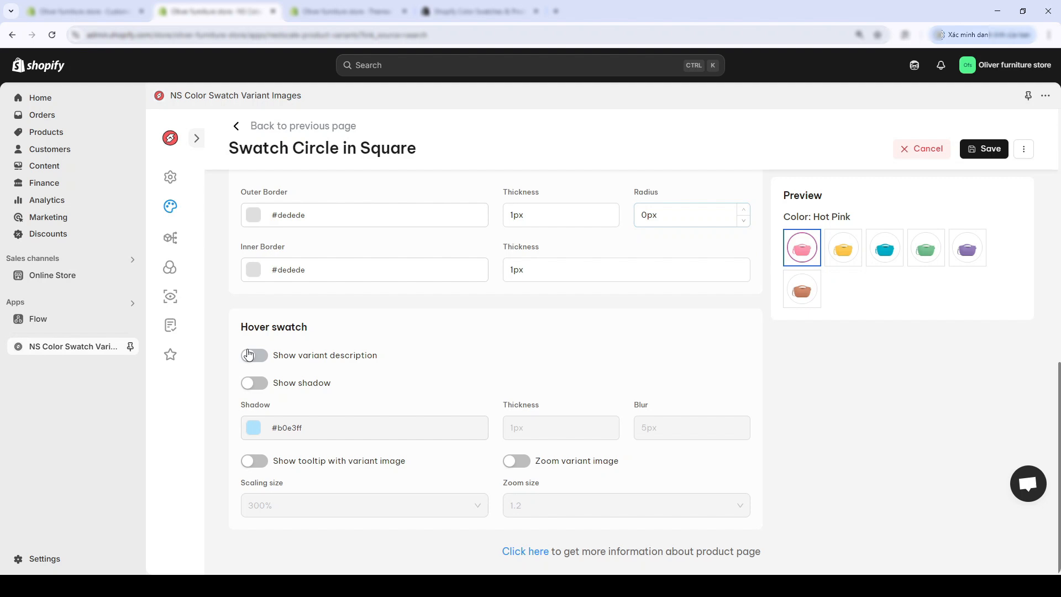
# Enable hover description, swatch shadow, variant-image tooltip and image zoom at 1.2
pyautogui.click(254, 355)
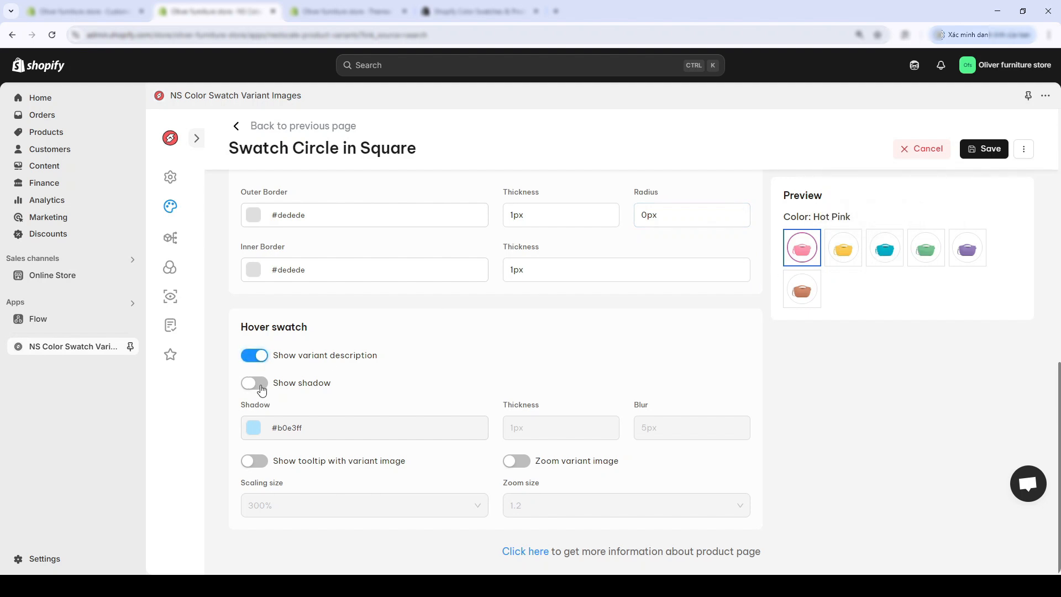
pyautogui.click(254, 382)
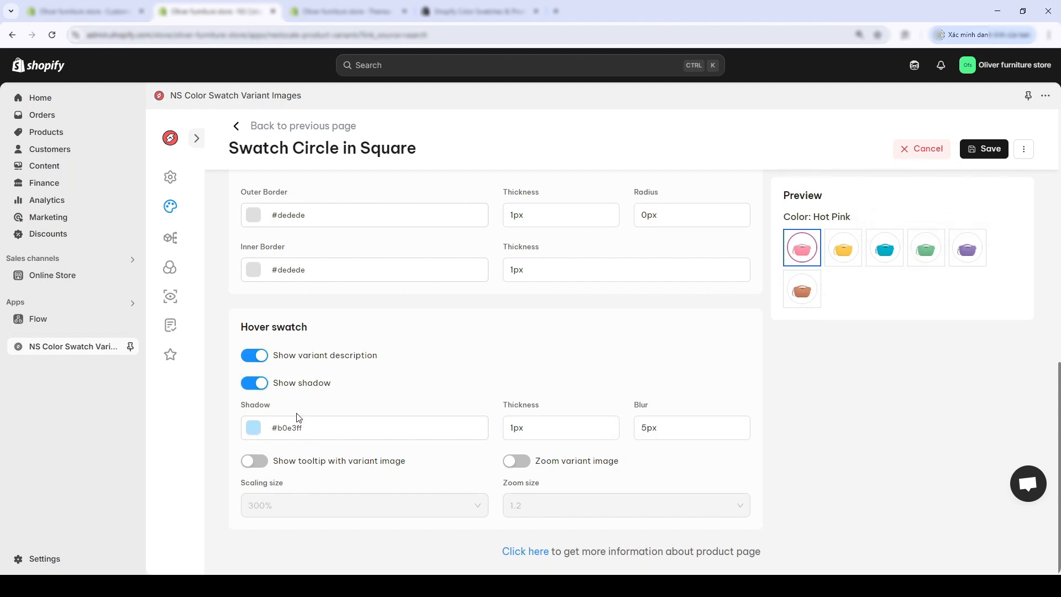
pyautogui.click(254, 461)
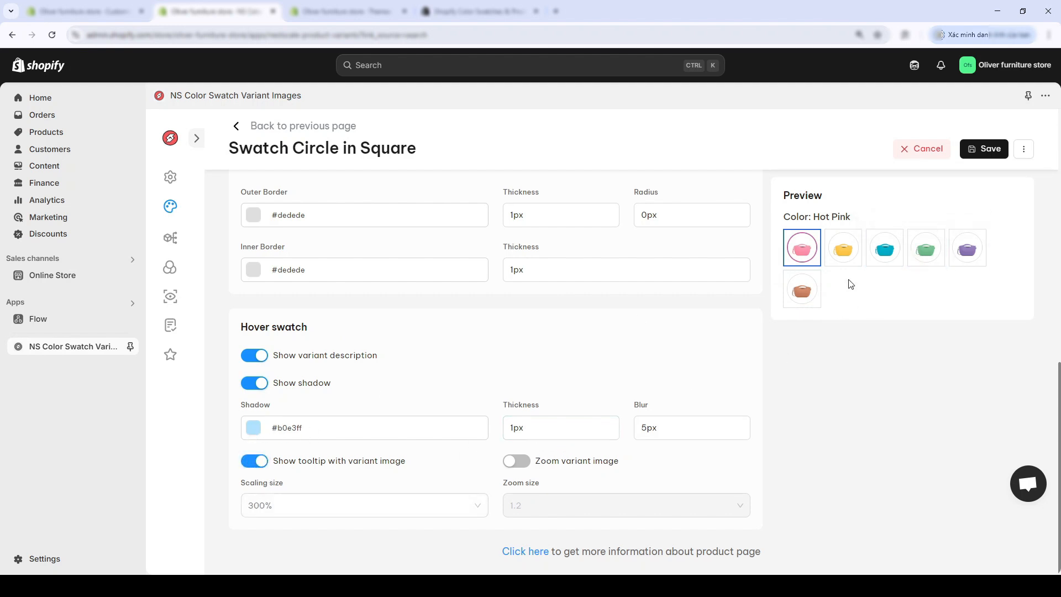
pyautogui.moveTo(925, 247)
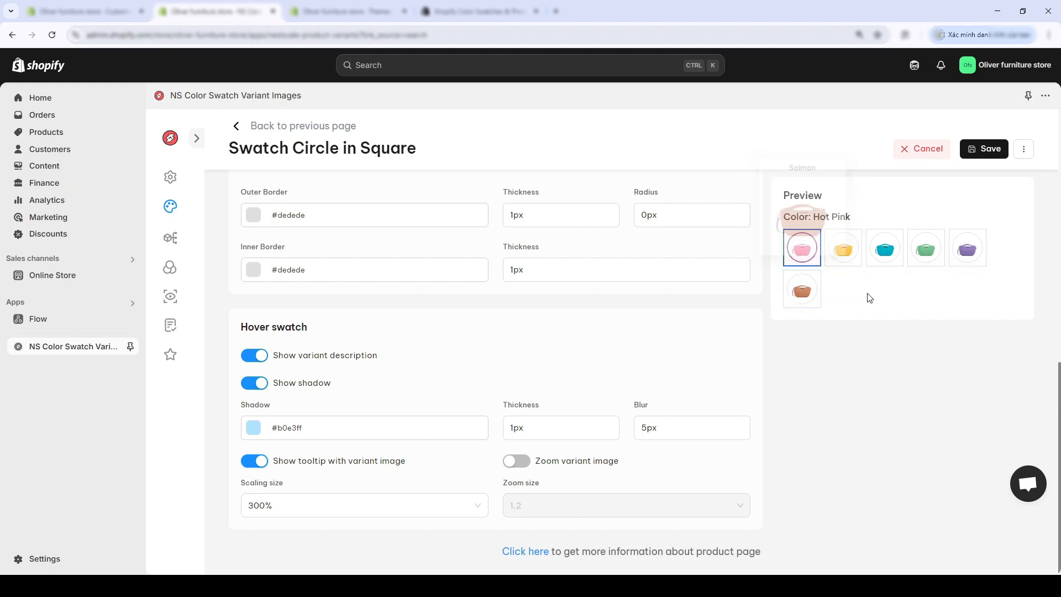
pyautogui.click(516, 461)
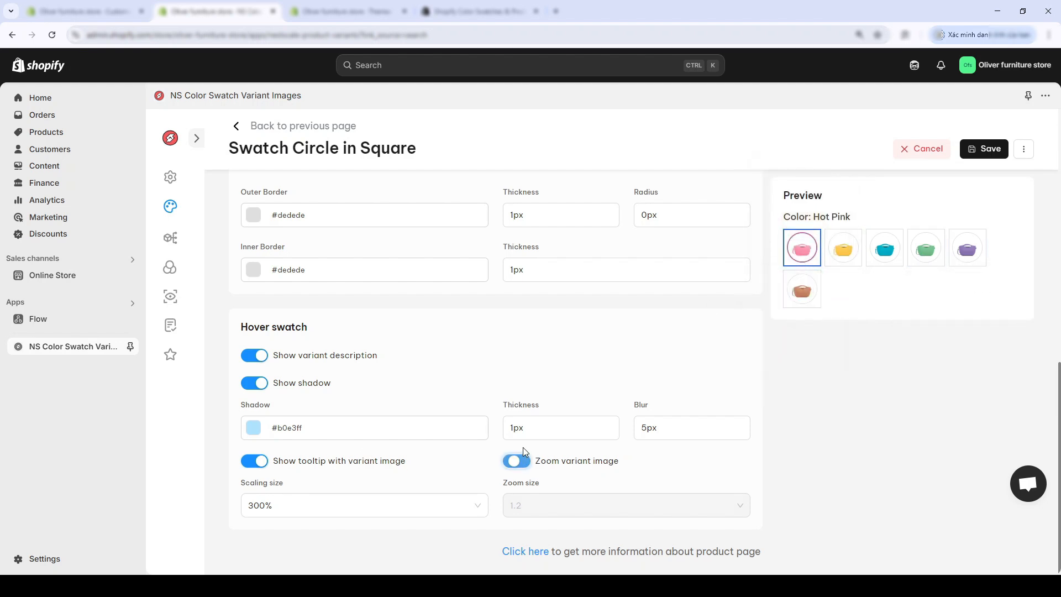
pyautogui.click(516, 461)
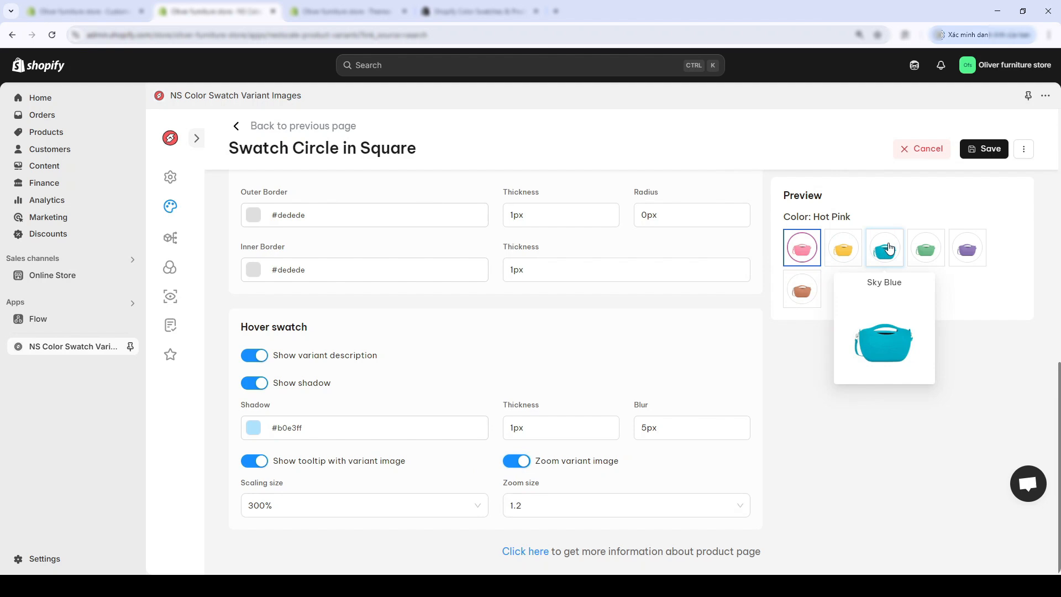
pyautogui.moveTo(1023, 134)
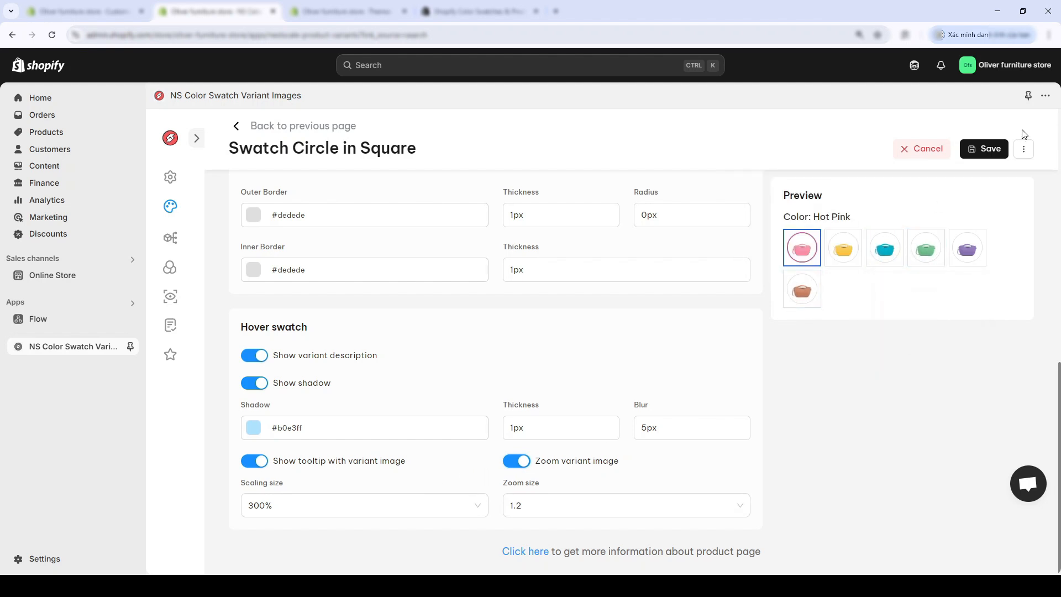
# Save the Swatch Circle in Square style and switch to the theme editor
pyautogui.click(984, 148)
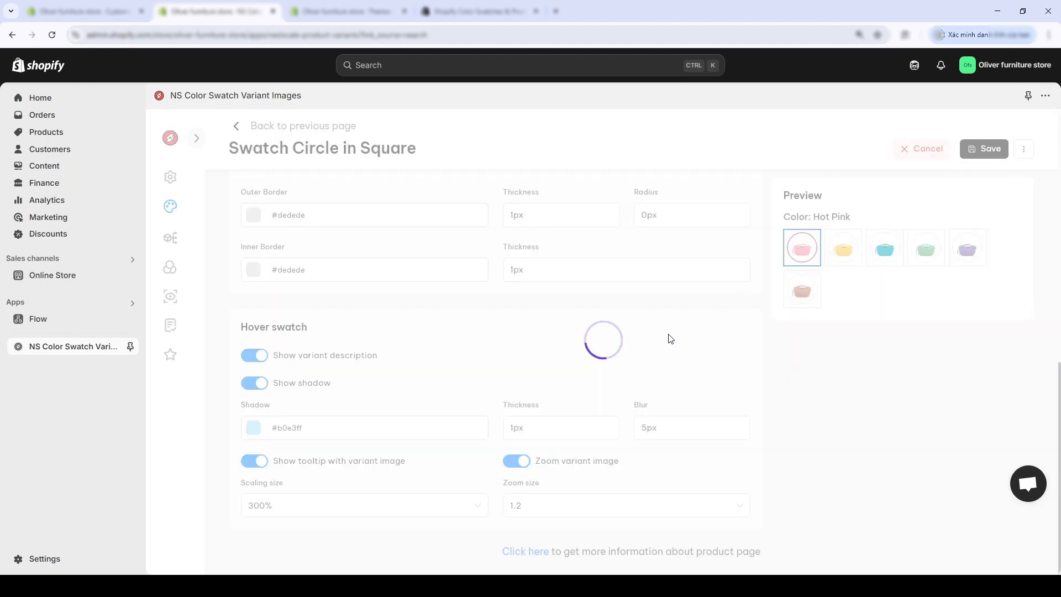
pyautogui.click(983, 148)
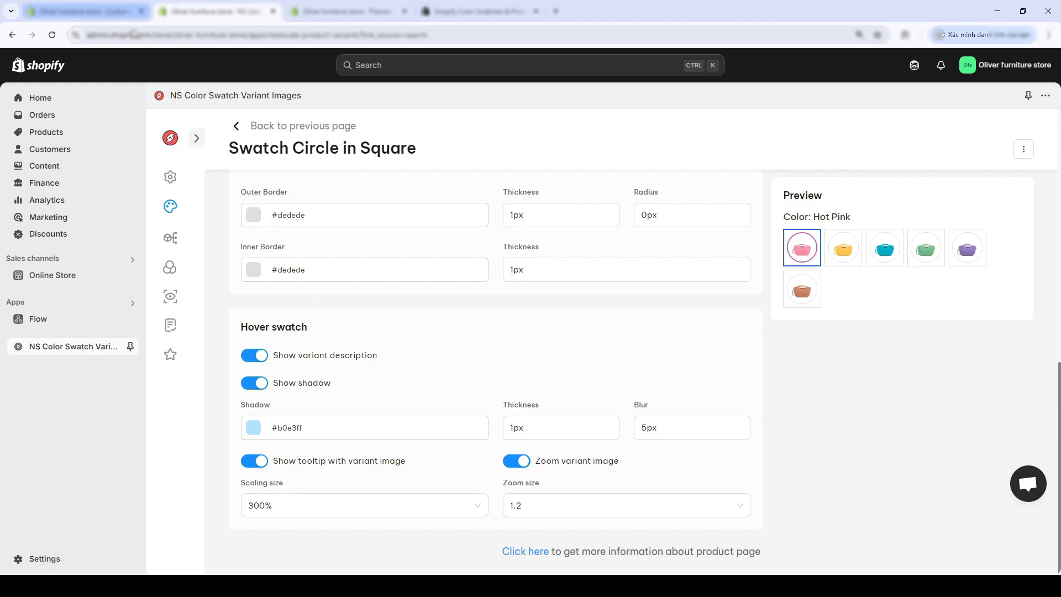
pyautogui.click(170, 178)
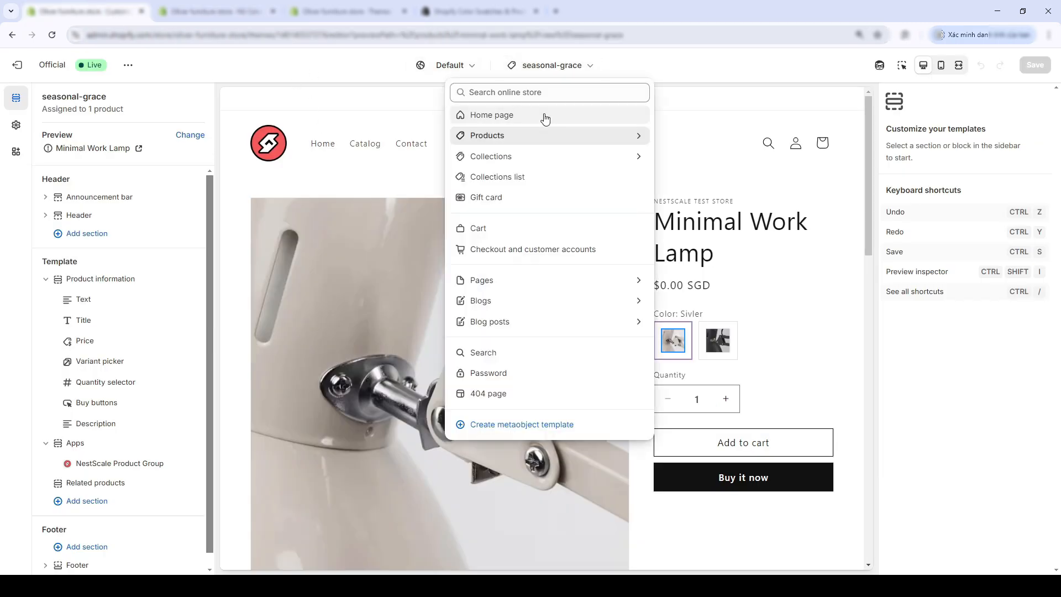
# Choose the Home page template and scroll to the Everyday Essentials product grid
pyautogui.click(490, 113)
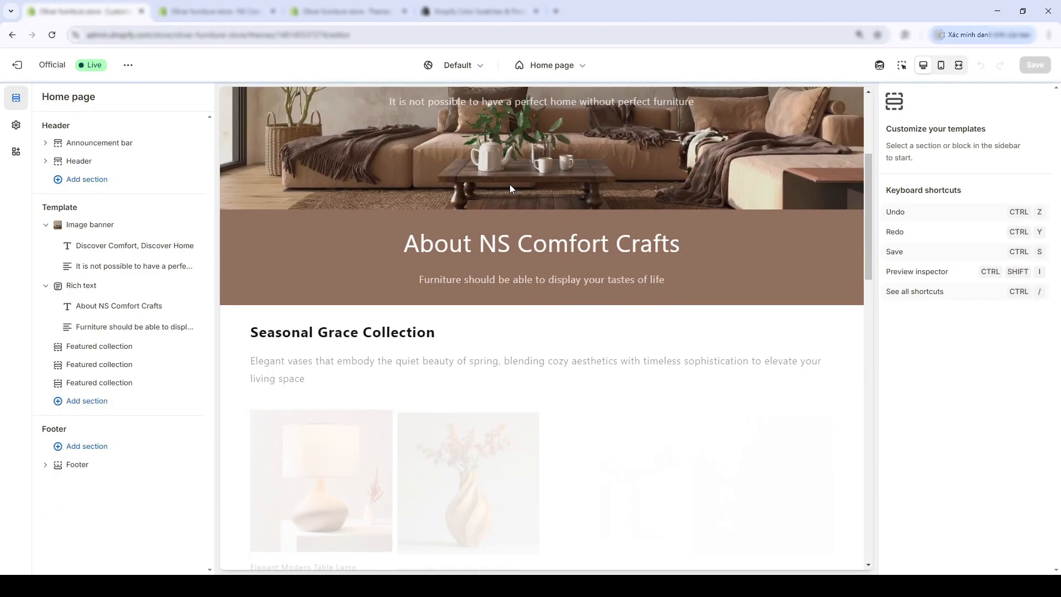
pyautogui.scroll(-3)
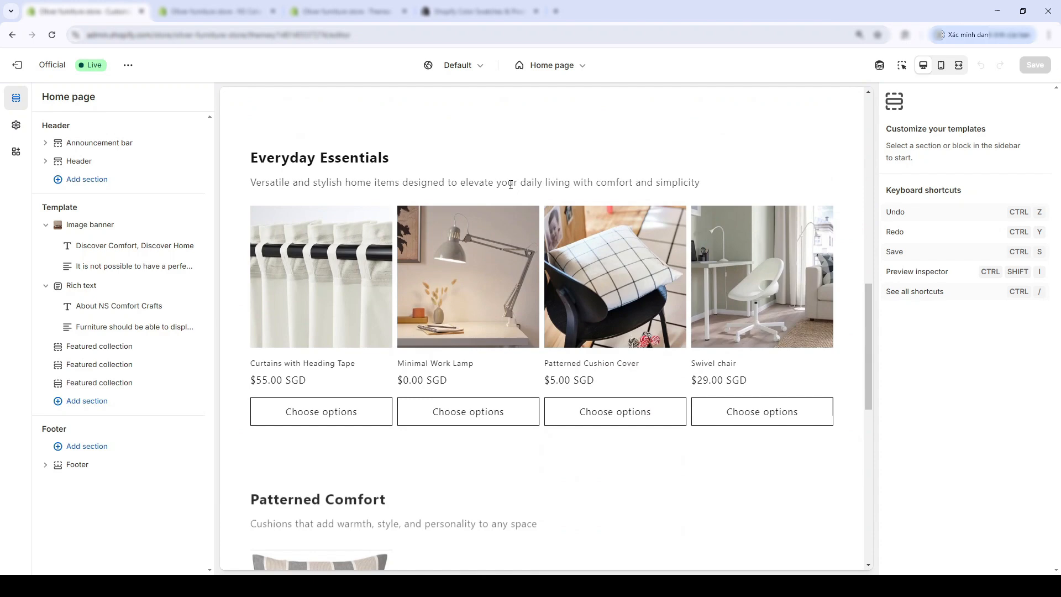
pyautogui.scroll(-3)
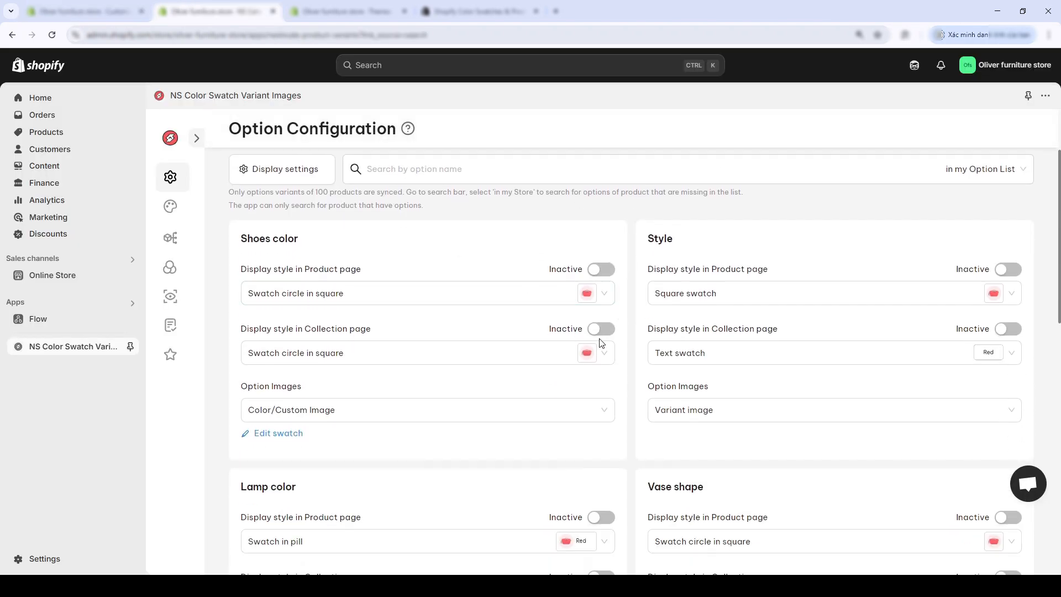
# Review collection-page swatch toggles for Lamp color, Vase shape, Vase color and Size, then show the Home page editor
pyautogui.click(601, 329)
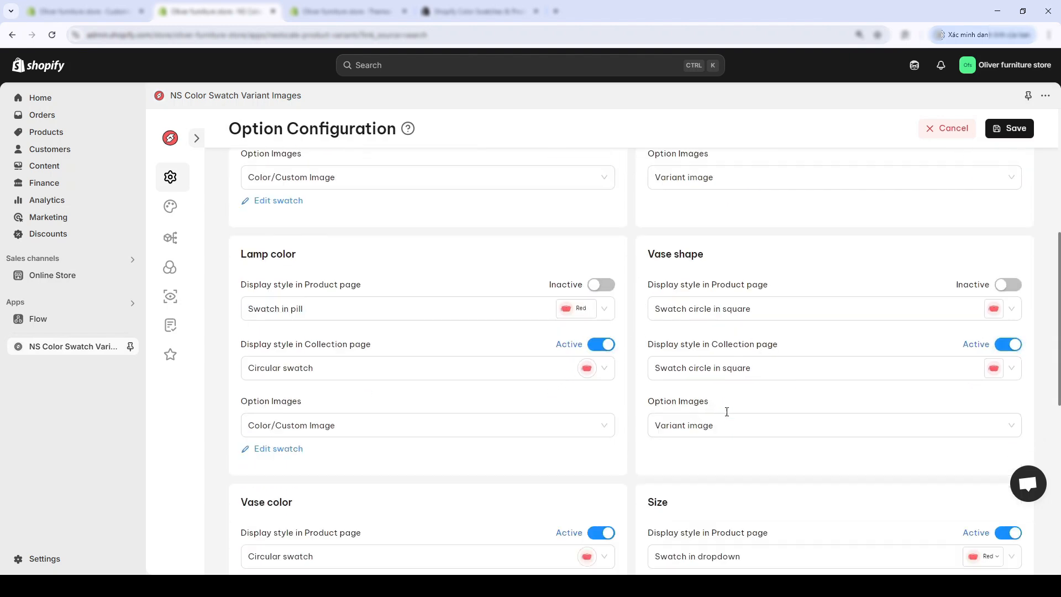
pyautogui.scroll(-3)
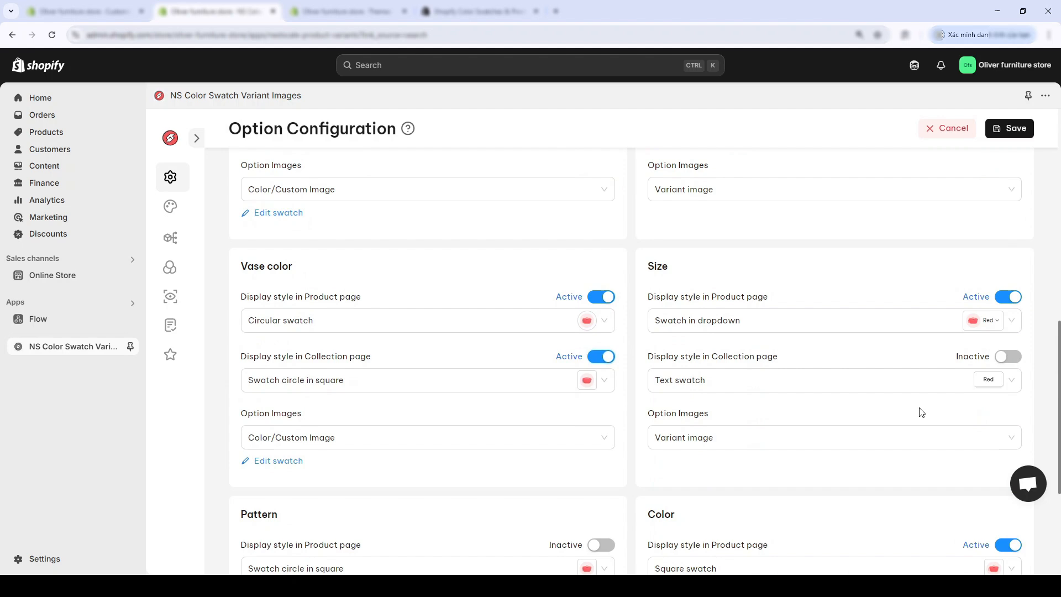
pyautogui.scroll(-3)
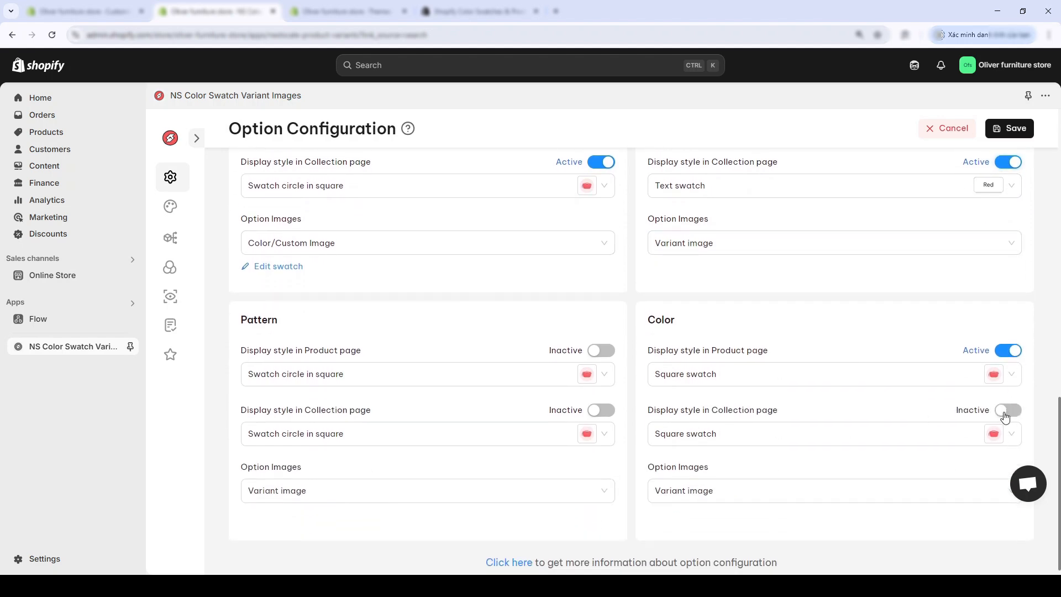
pyautogui.click(1008, 408)
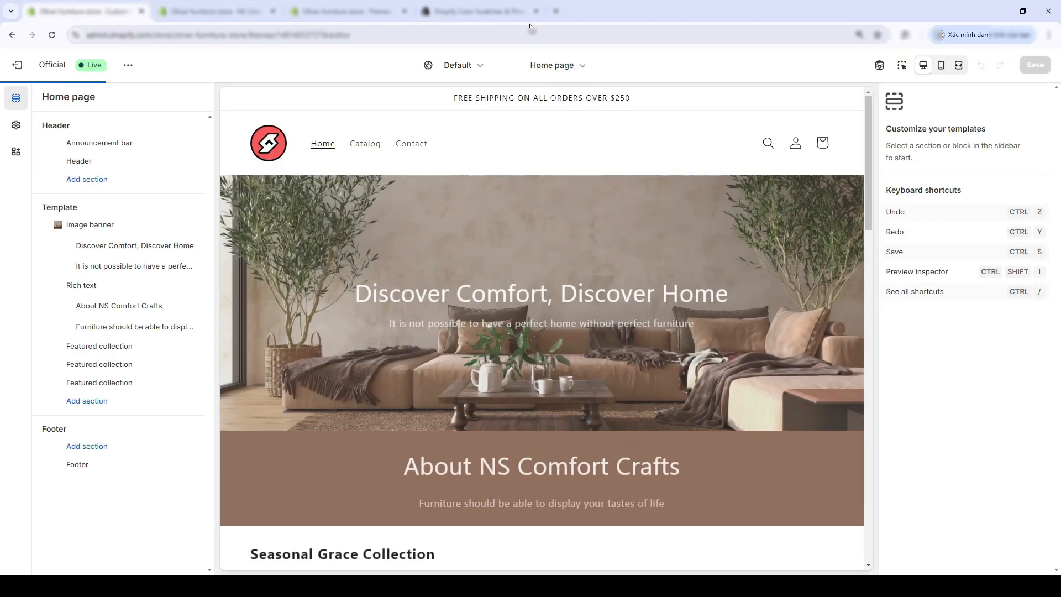
pyautogui.scroll(-3)
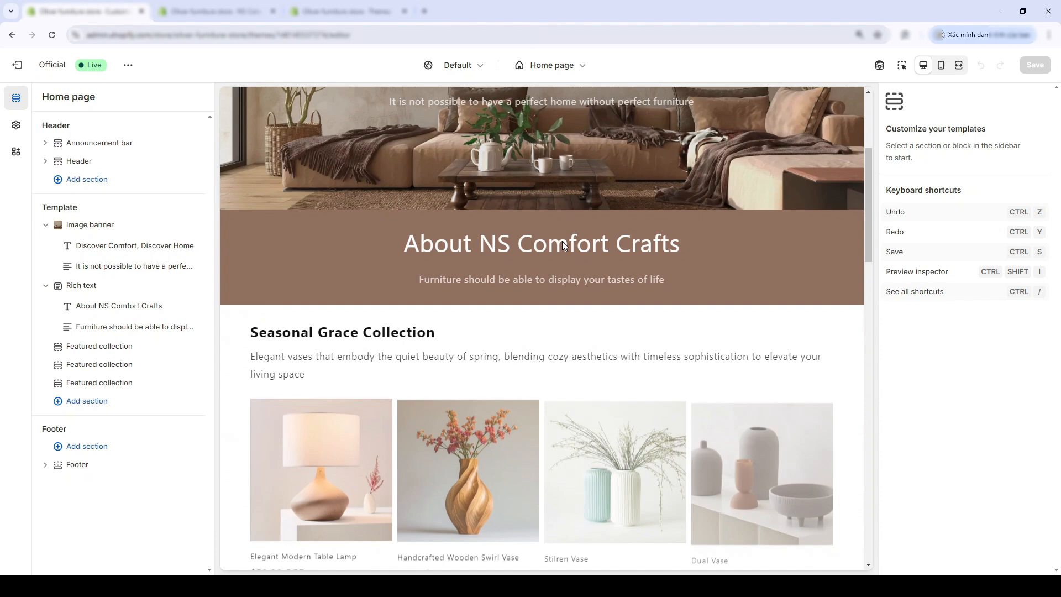
pyautogui.scroll(-3)
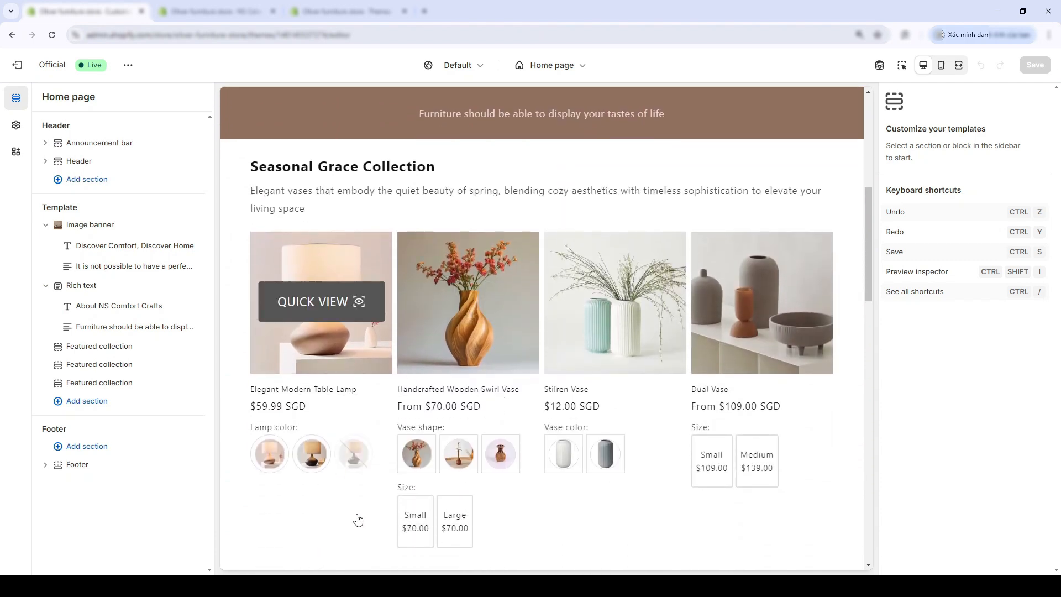
pyautogui.moveTo(562, 432)
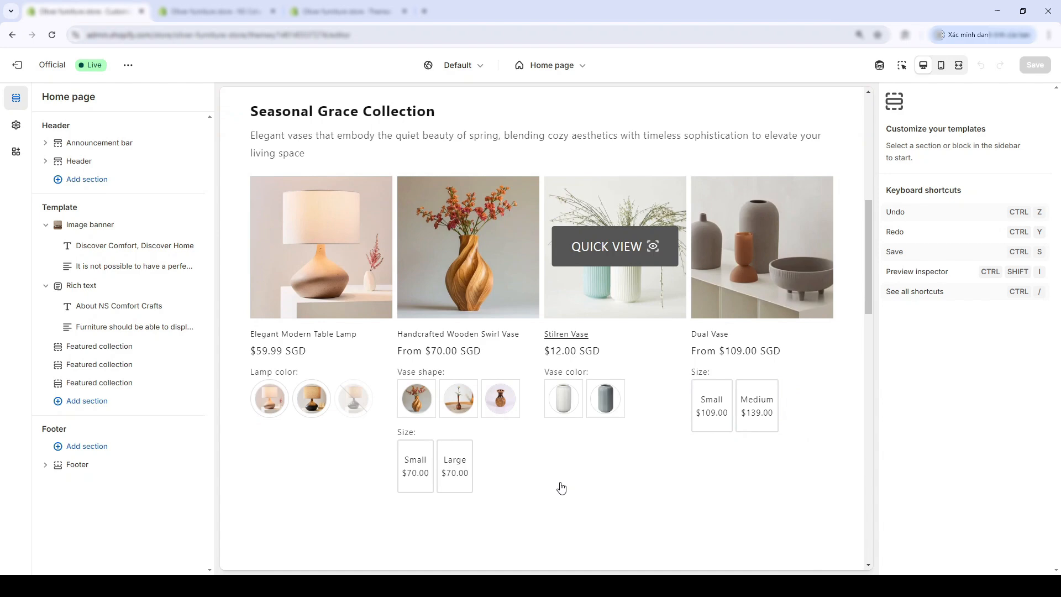
pyautogui.scroll(-3)
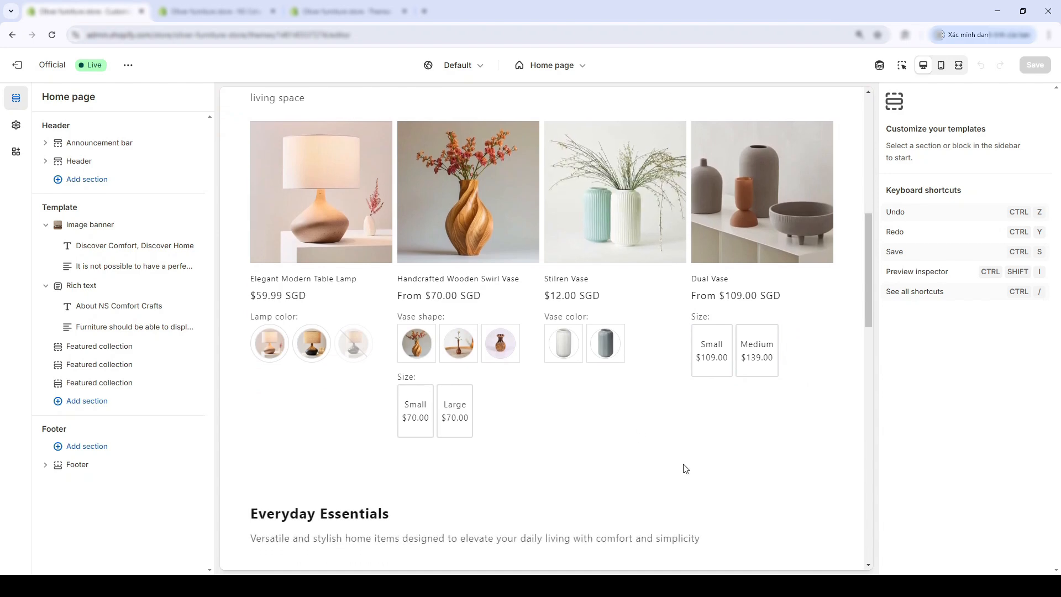
pyautogui.scroll(-3)
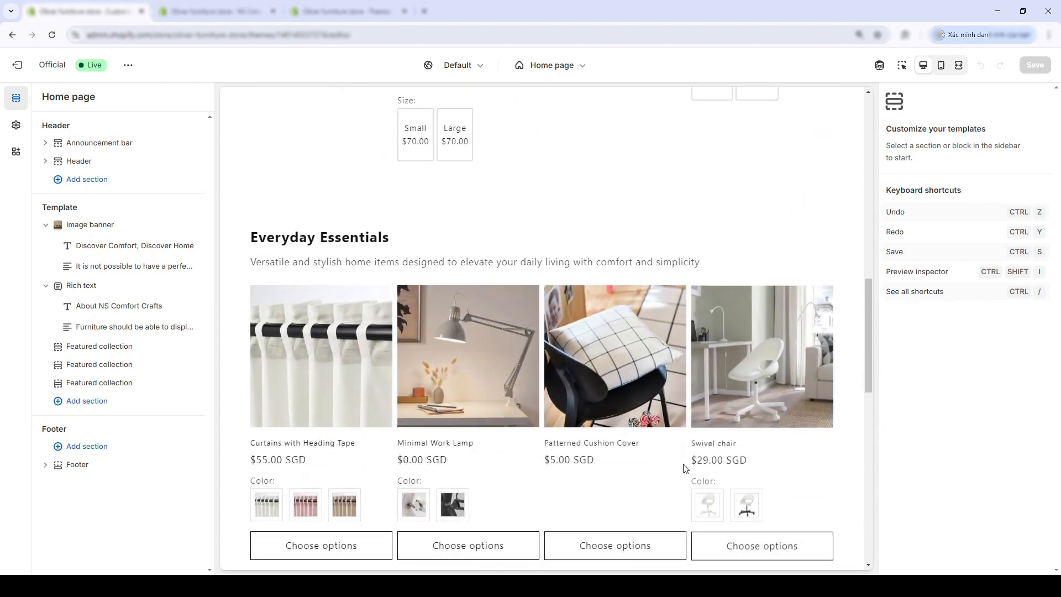
pyautogui.scroll(-3)
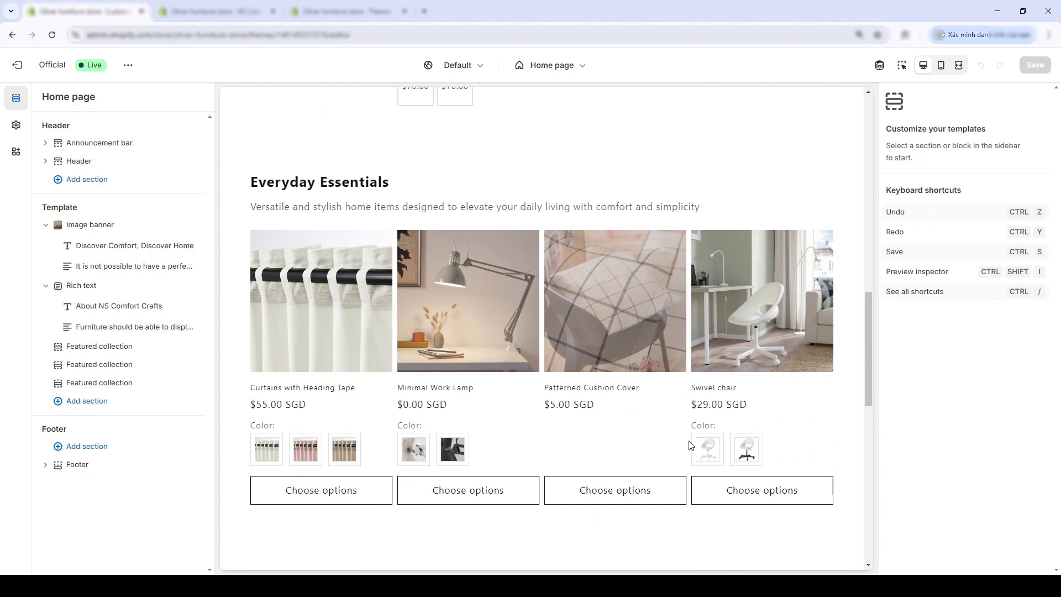
pyautogui.scroll(-3)
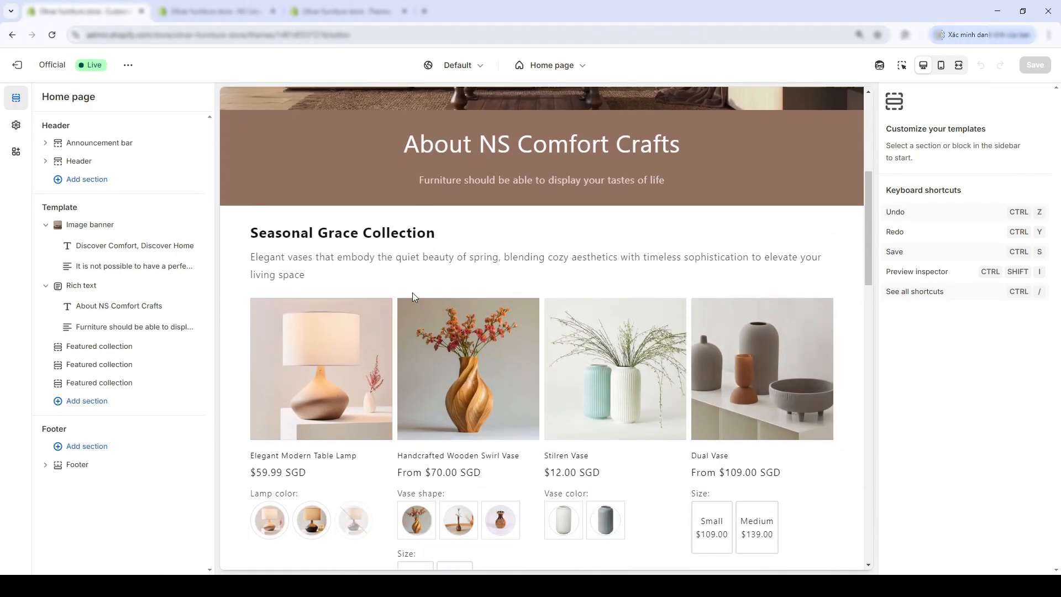
pyautogui.scroll(-3)
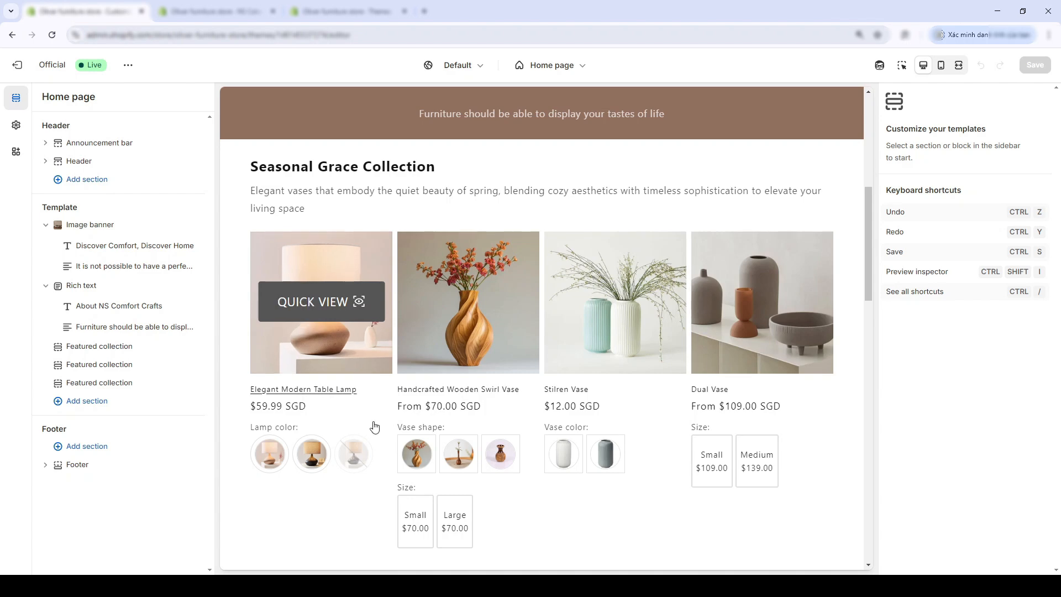
pyautogui.scroll(-3)
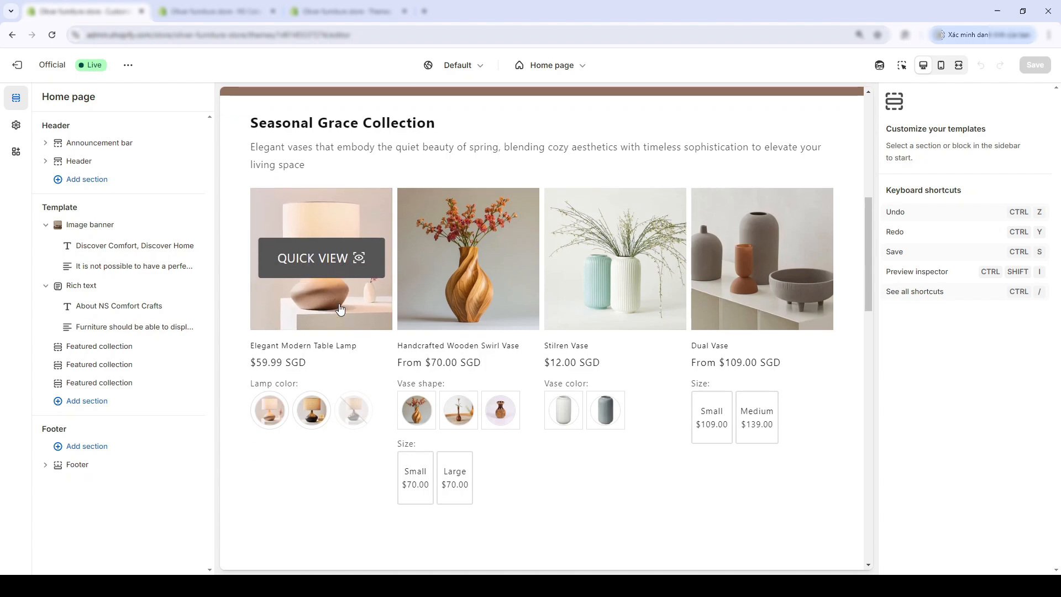
pyautogui.scroll(-3)
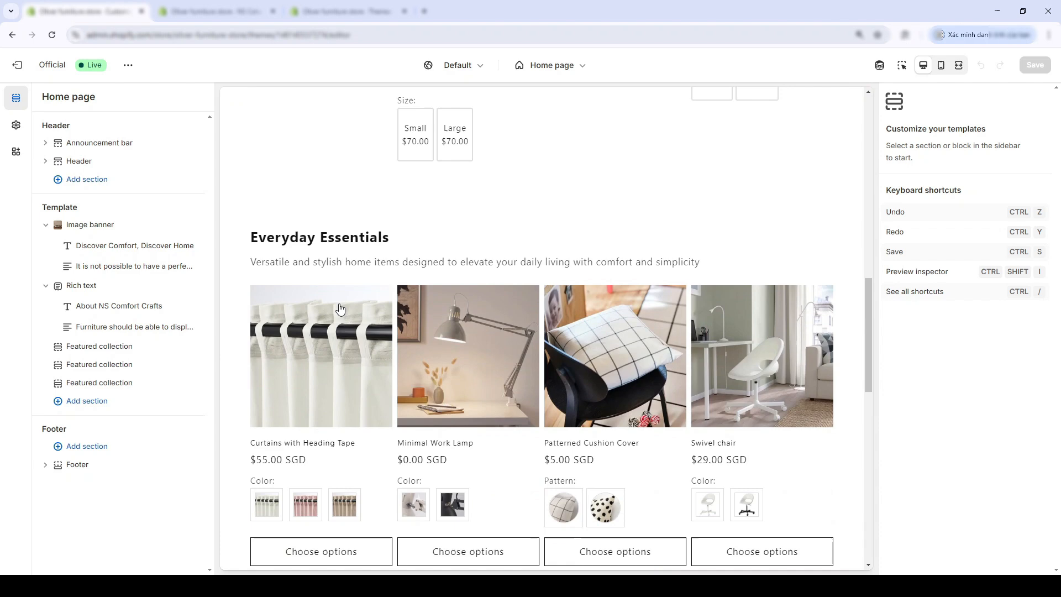
pyautogui.scroll(-3)
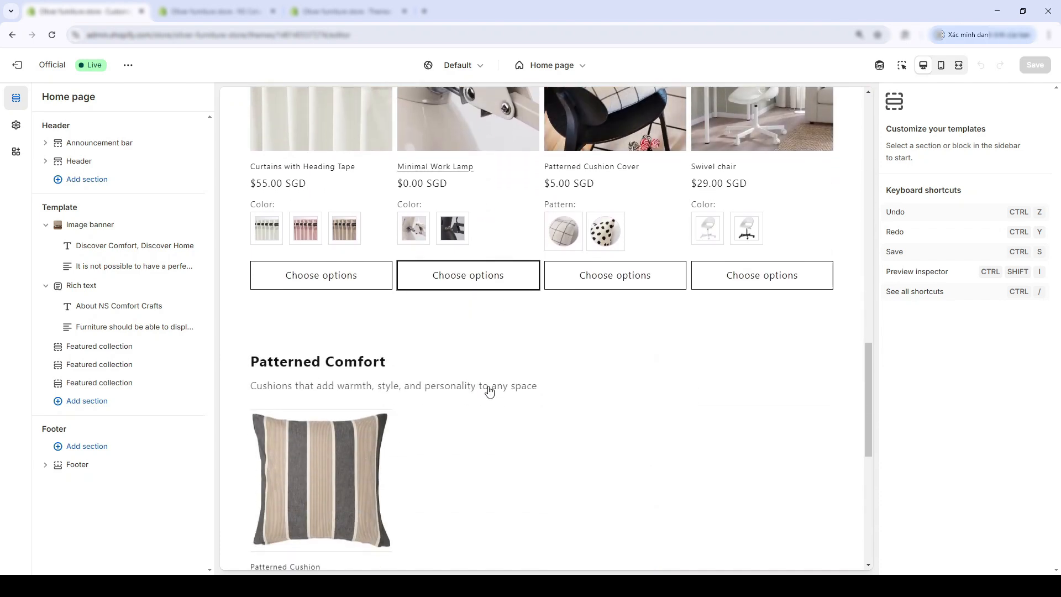
pyautogui.scroll(3)
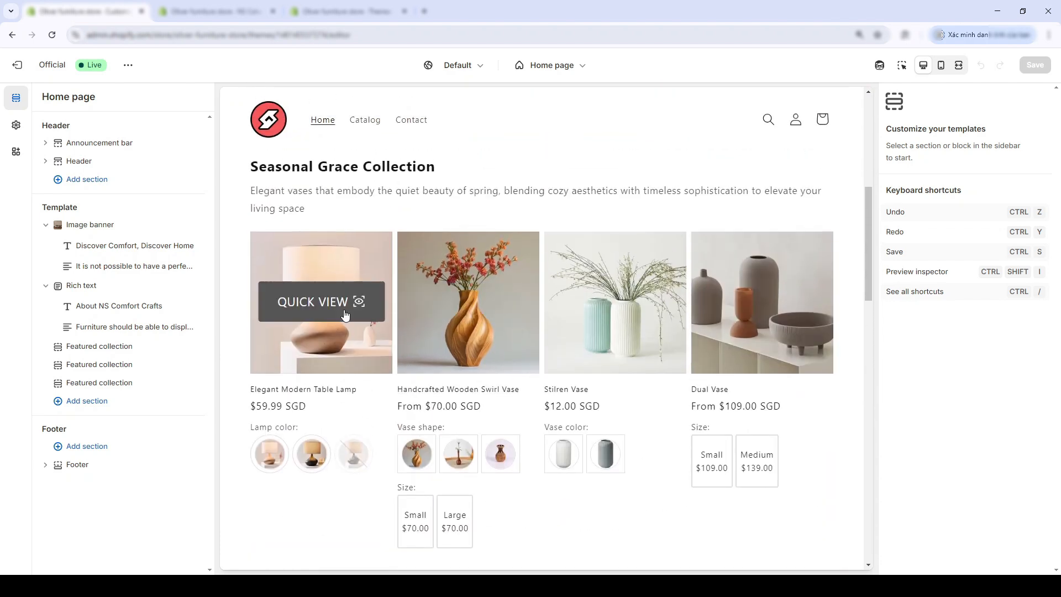
pyautogui.click(320, 301)
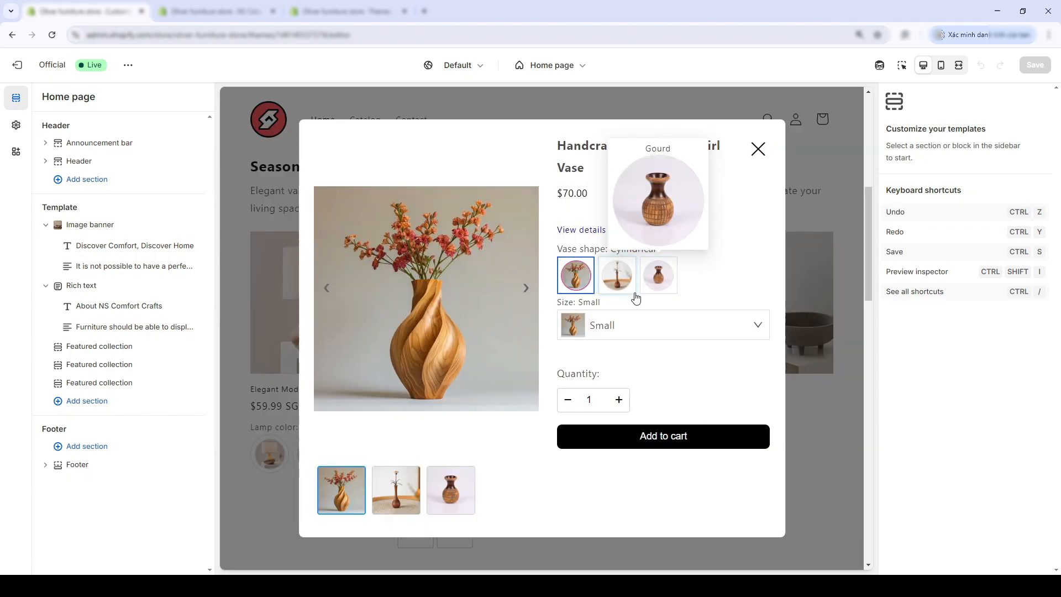
pyautogui.click(662, 324)
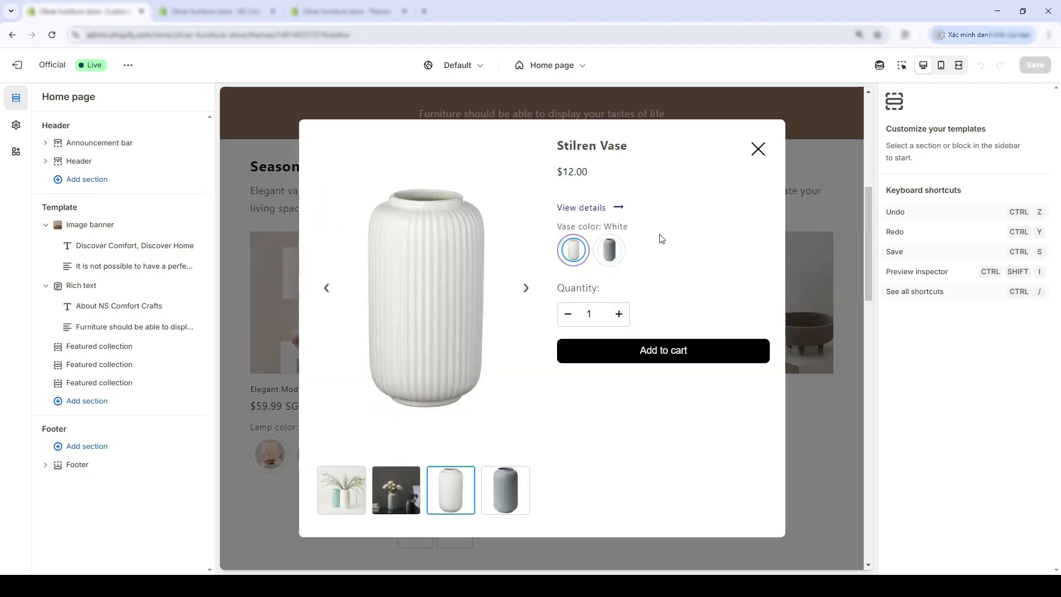
pyautogui.click(757, 149)
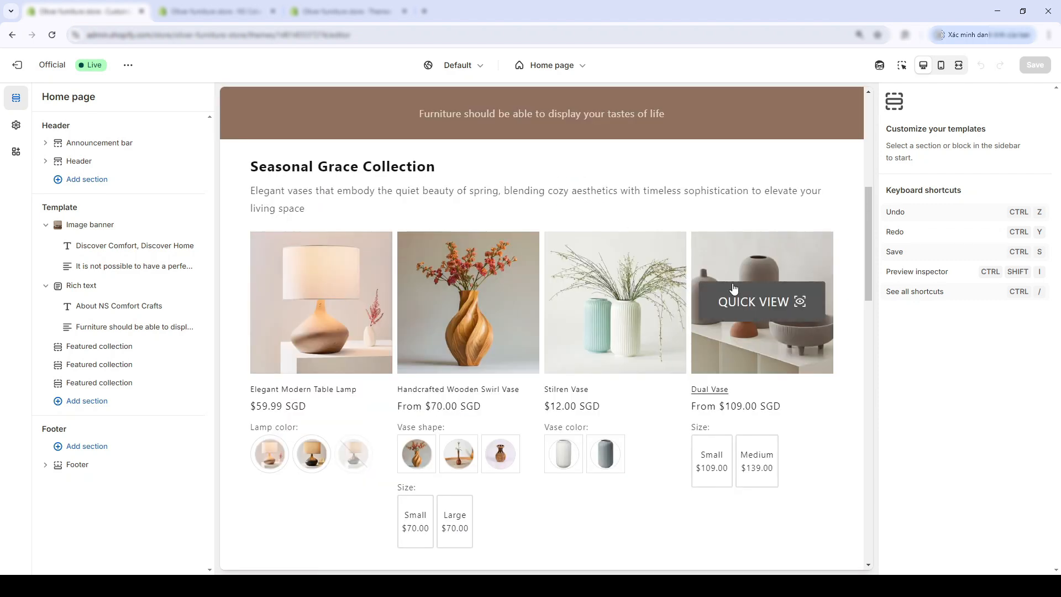
pyautogui.click(761, 301)
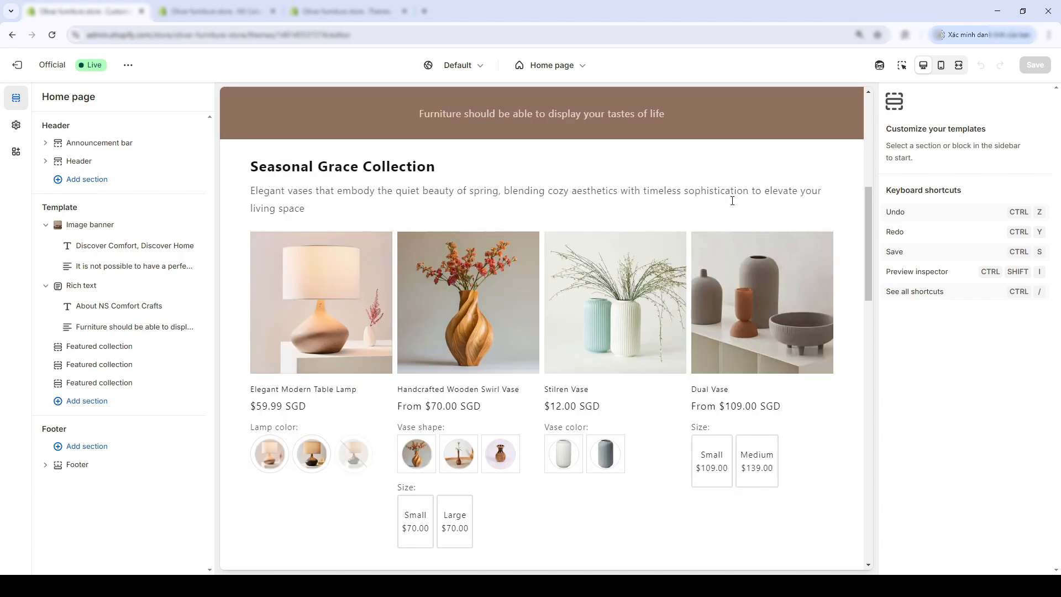
pyautogui.scroll(-3)
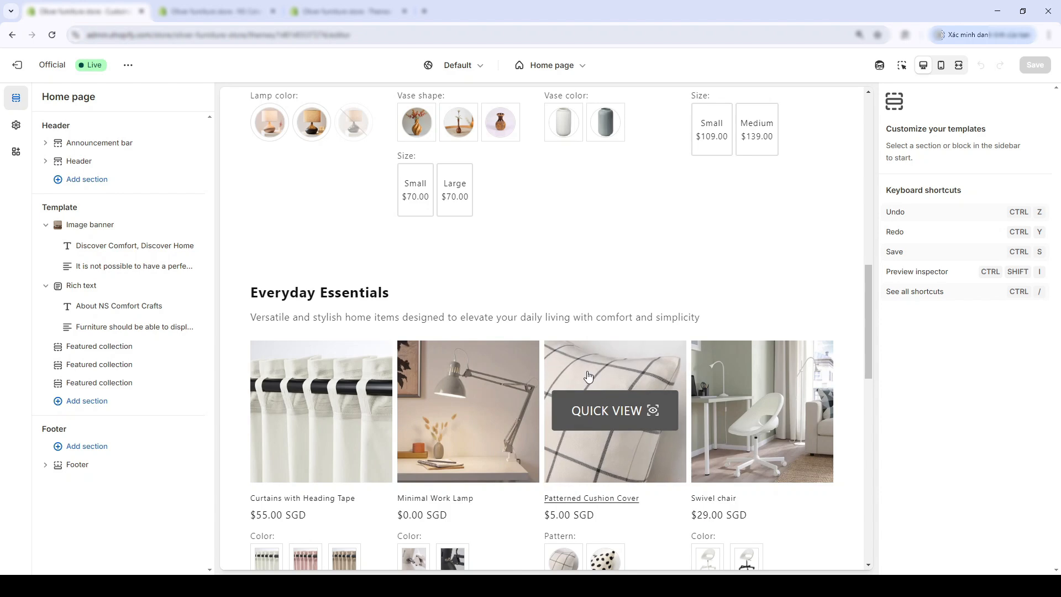
pyautogui.scroll(-3)
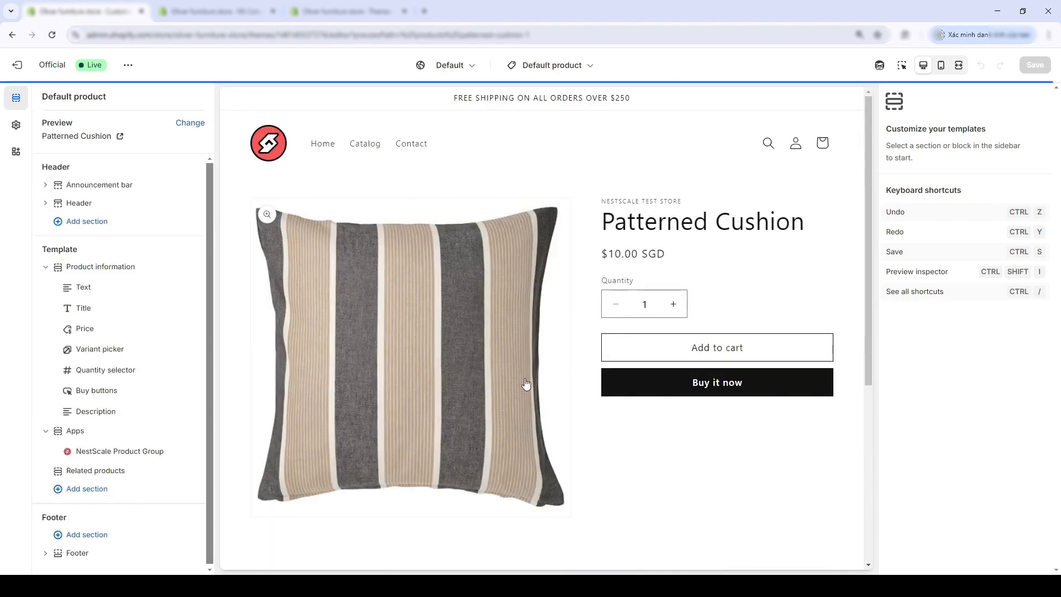
pyautogui.scroll(-3)
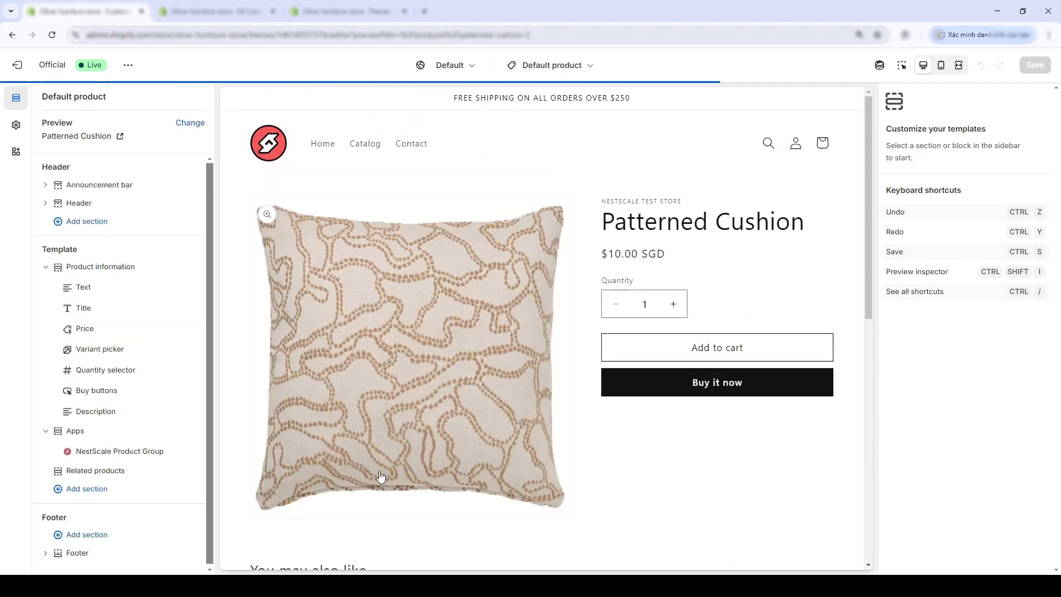
pyautogui.scroll(-3)
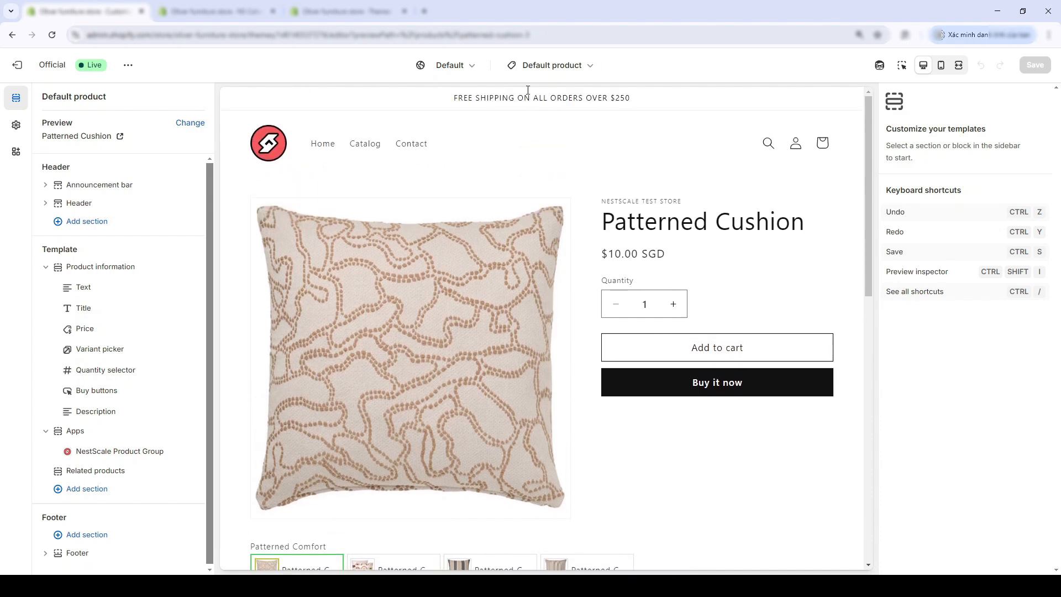
pyautogui.click(323, 142)
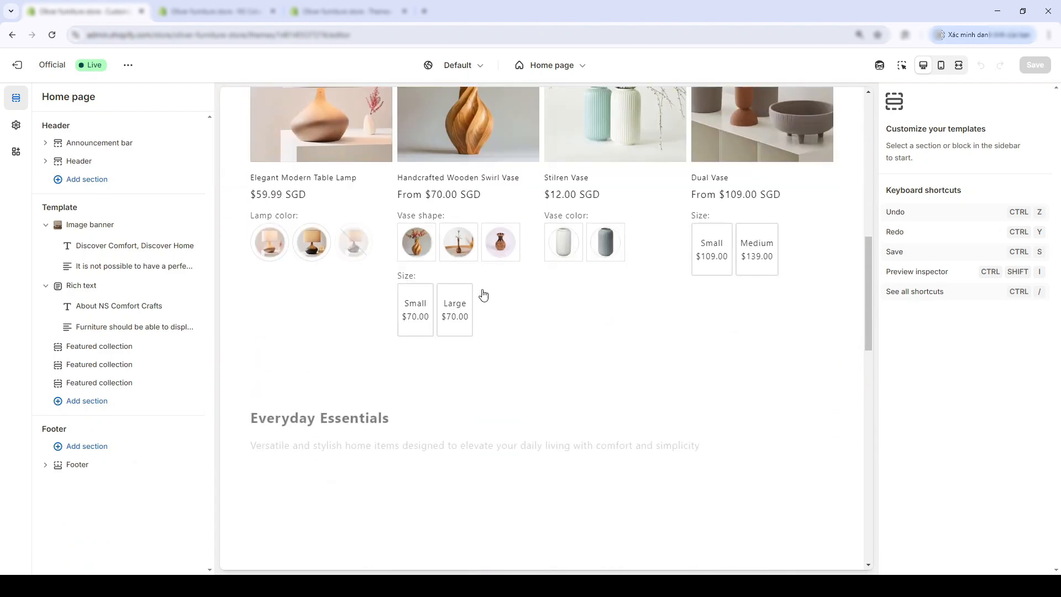
pyautogui.scroll(-3)
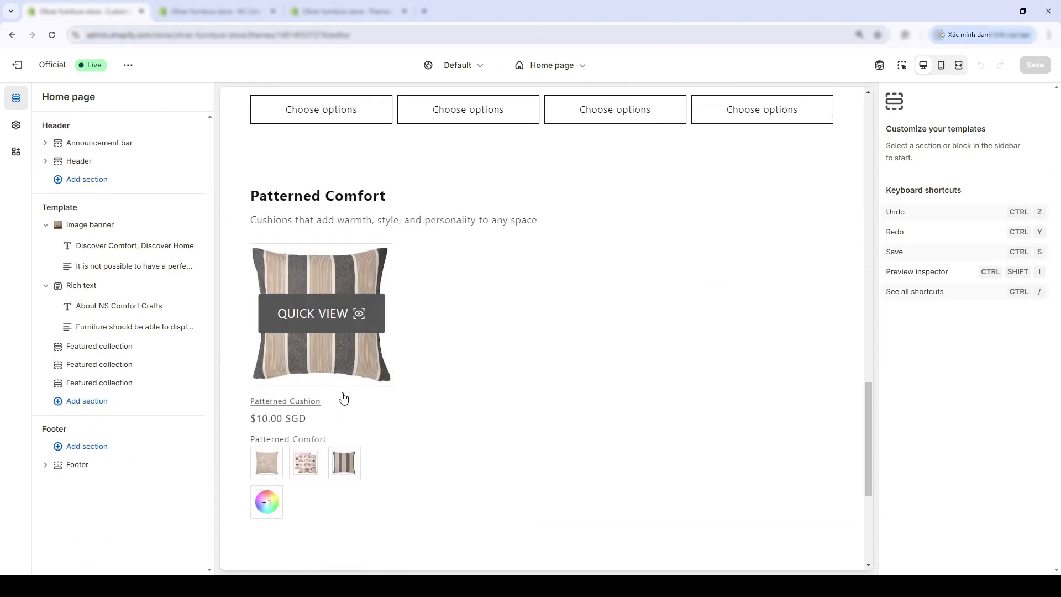